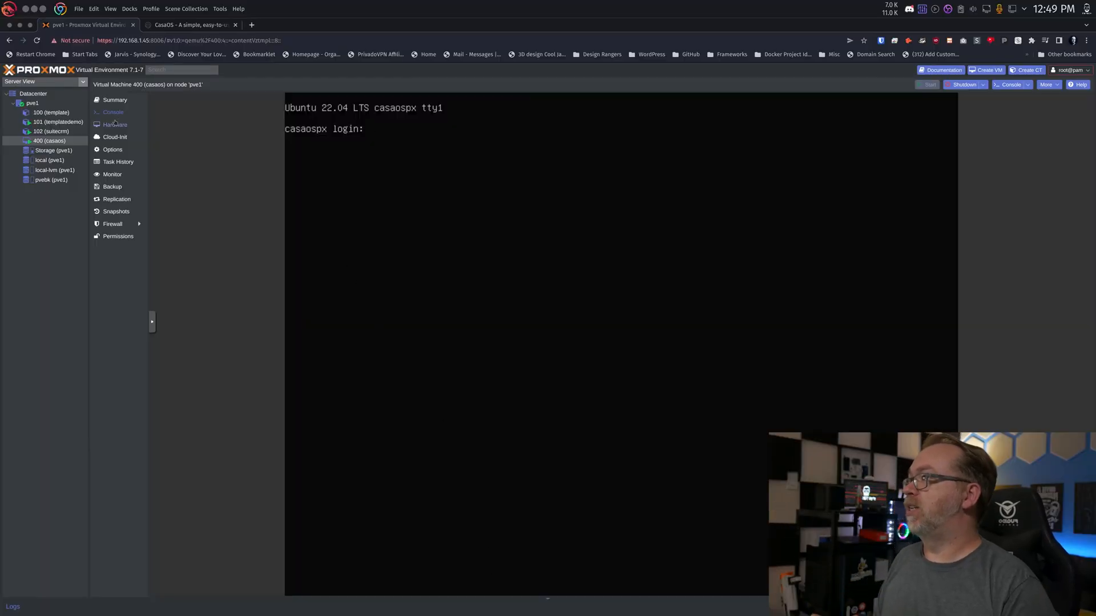
Step: Check the casaos VM's hardware tab, then log into its console as dbtech
click(115, 125)
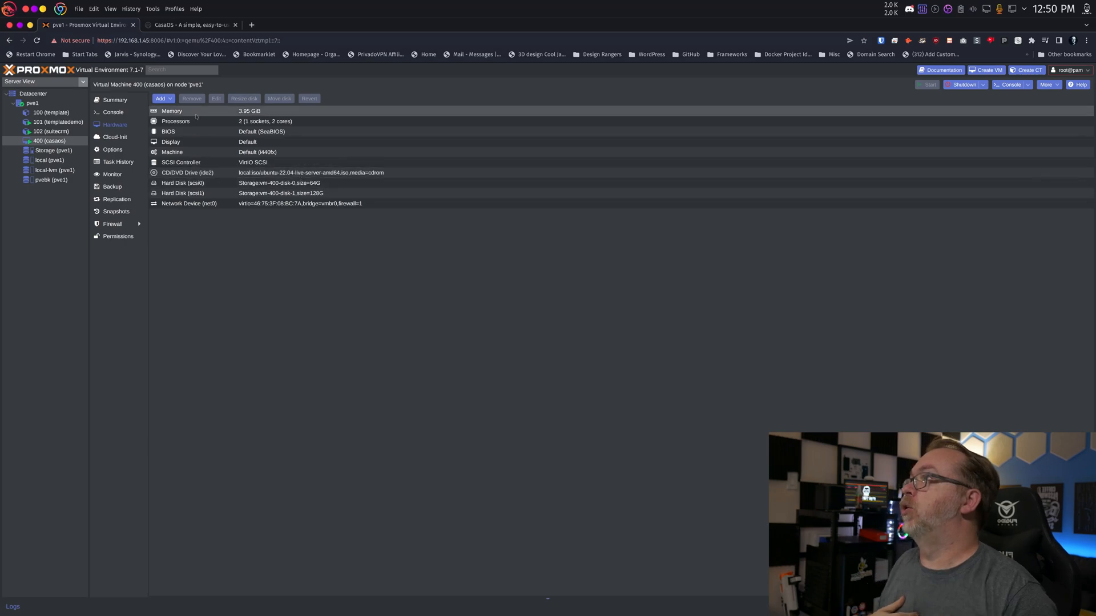
click(113, 112)
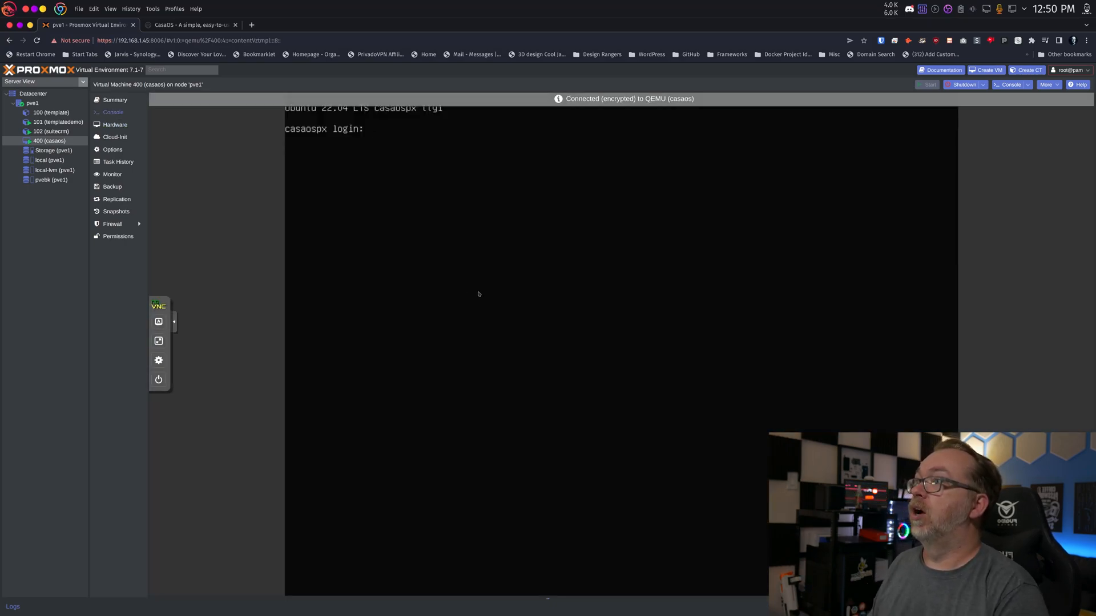
text(dbtech)
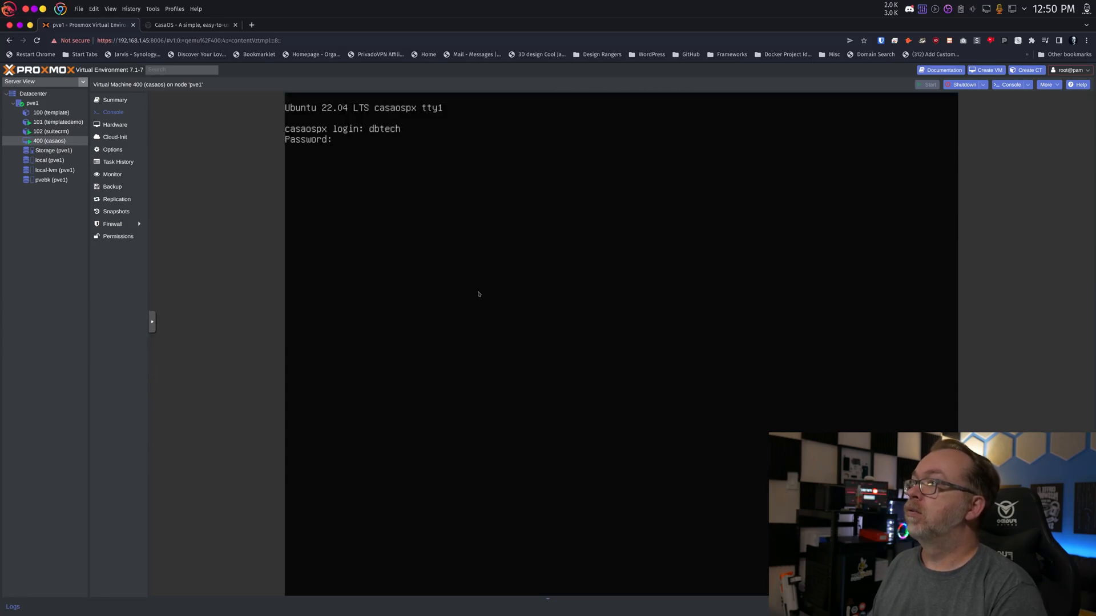
key(Return)
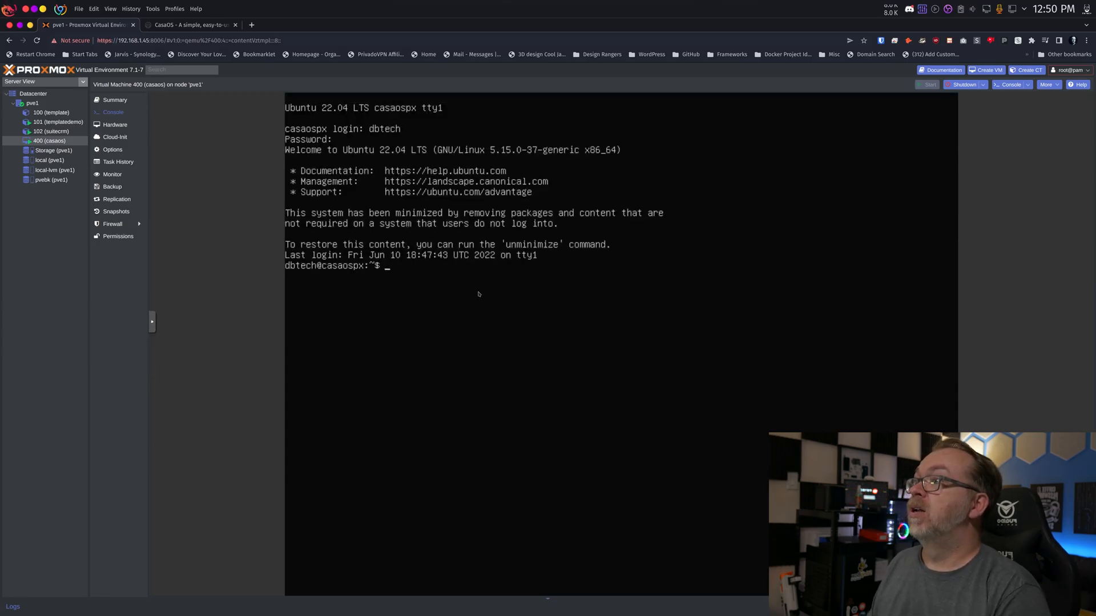
Step: Run 'ip addr show' to list the VM's network addresses
text(i)
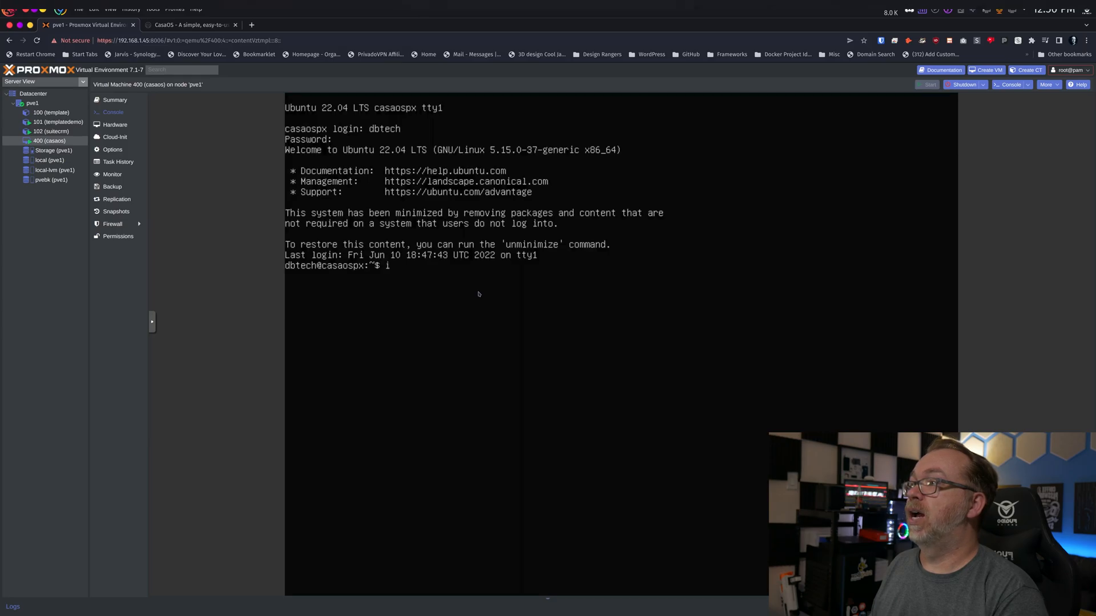
text(p addr s)
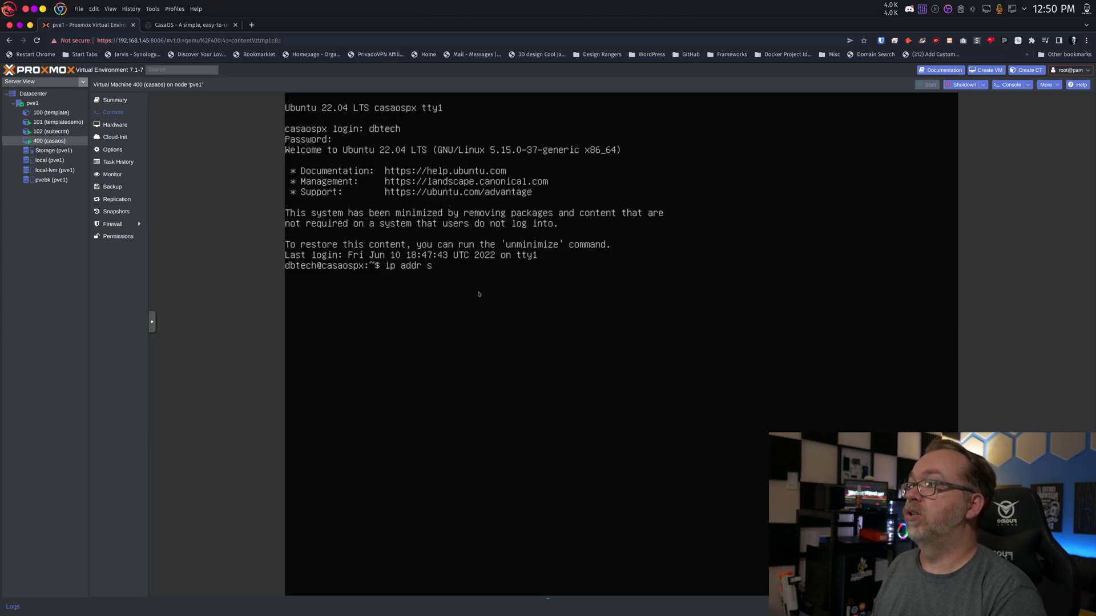
key(Return)
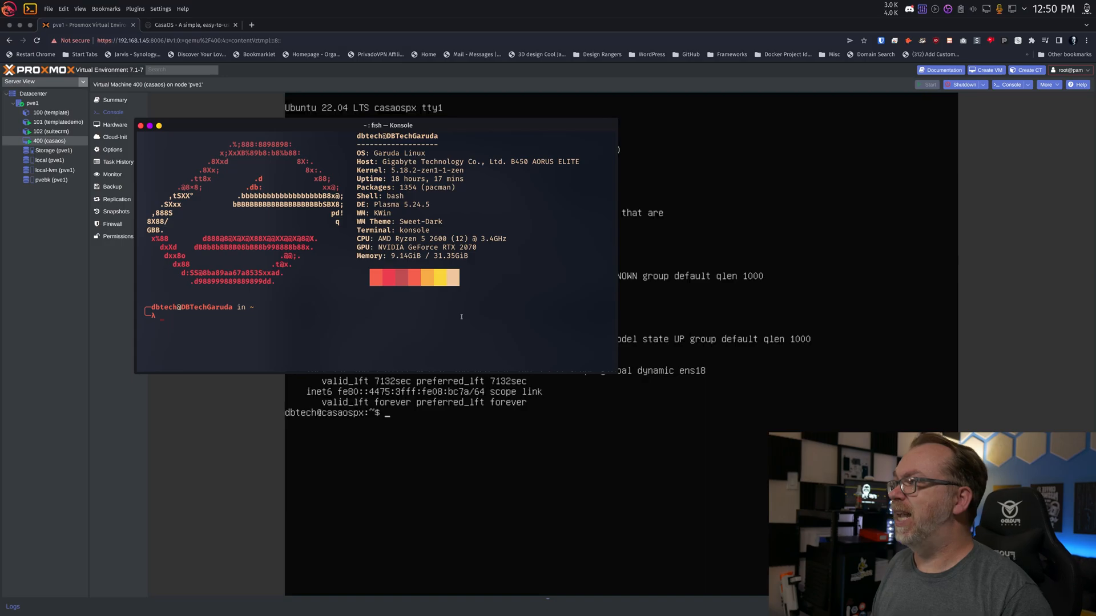
text(ssh dbtech@192.168)
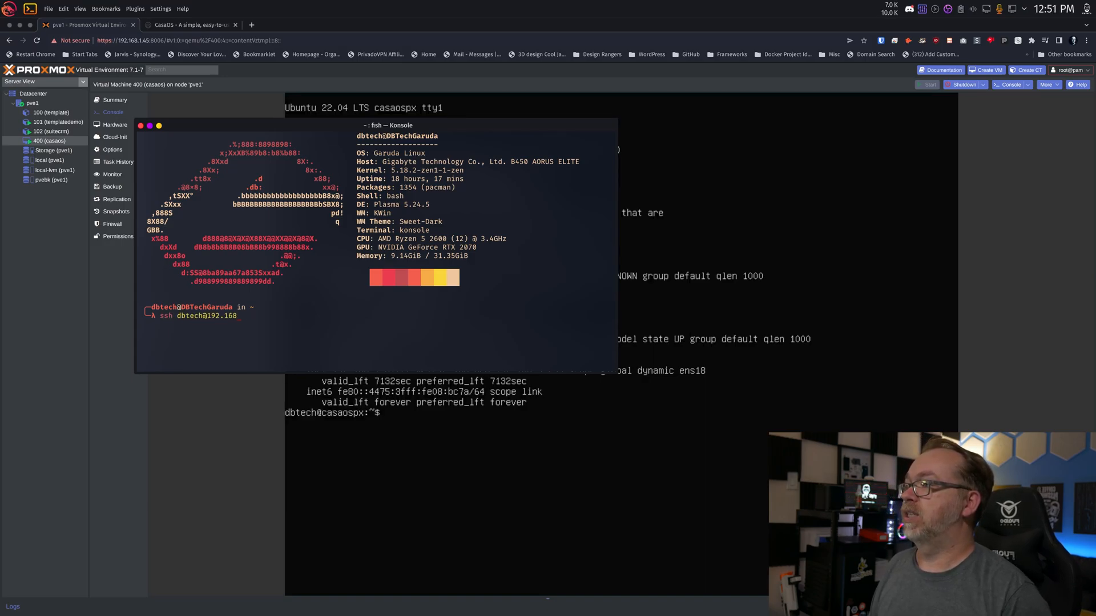
text(.1.67)
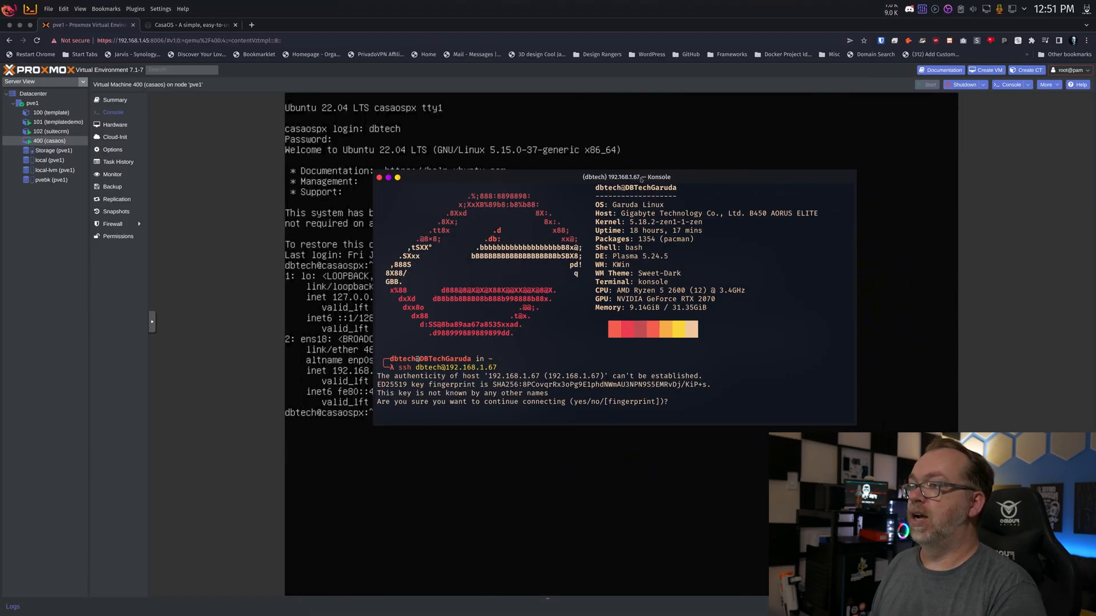
text(yes)
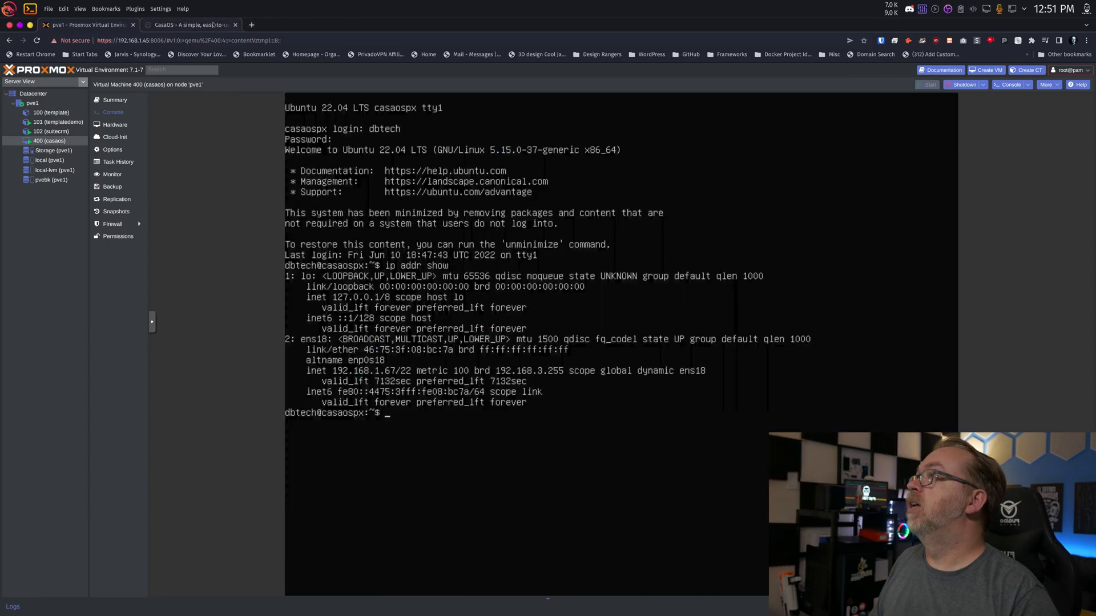
Step: Paste the copied CasaOS install command into the SSH session
click(188, 24)
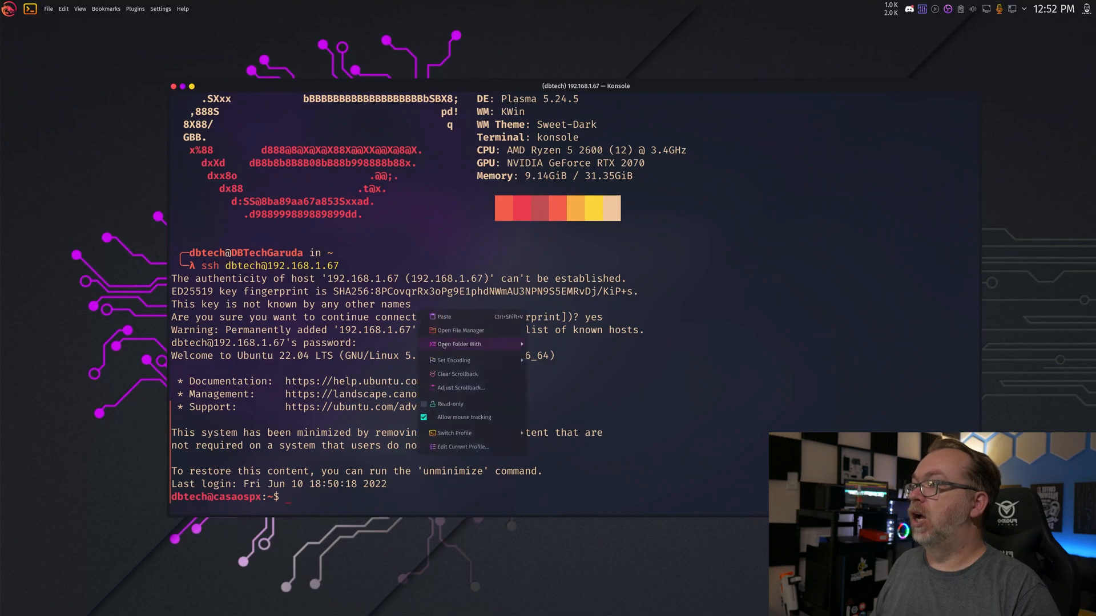
click(444, 316)
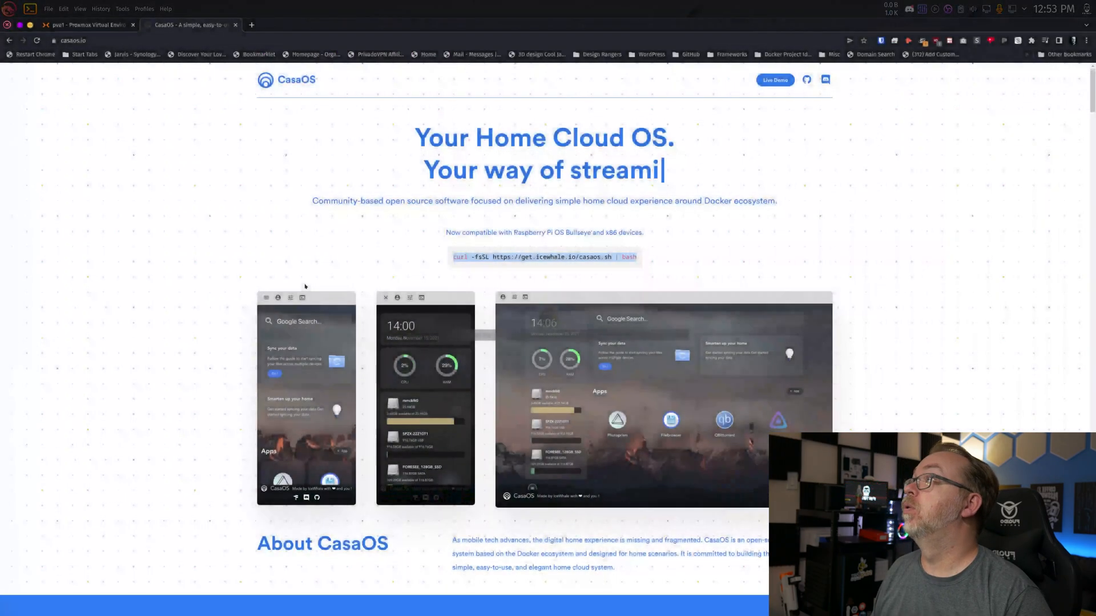
Step: Clear the address bar and enter the CasaOS address to load its welcome page
key(ctrl+a)
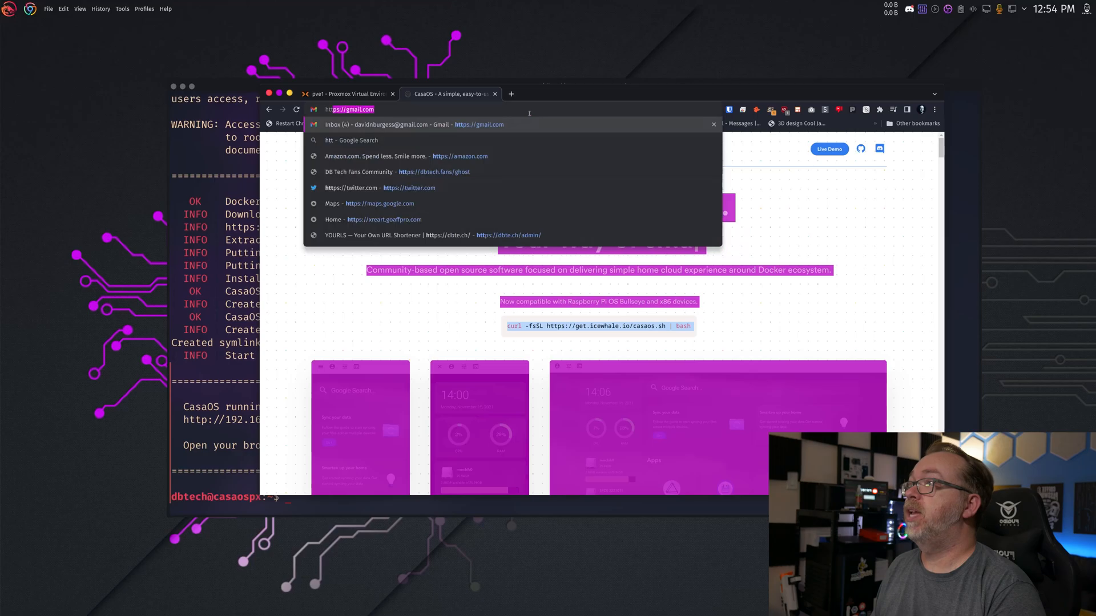
key(Backspace)
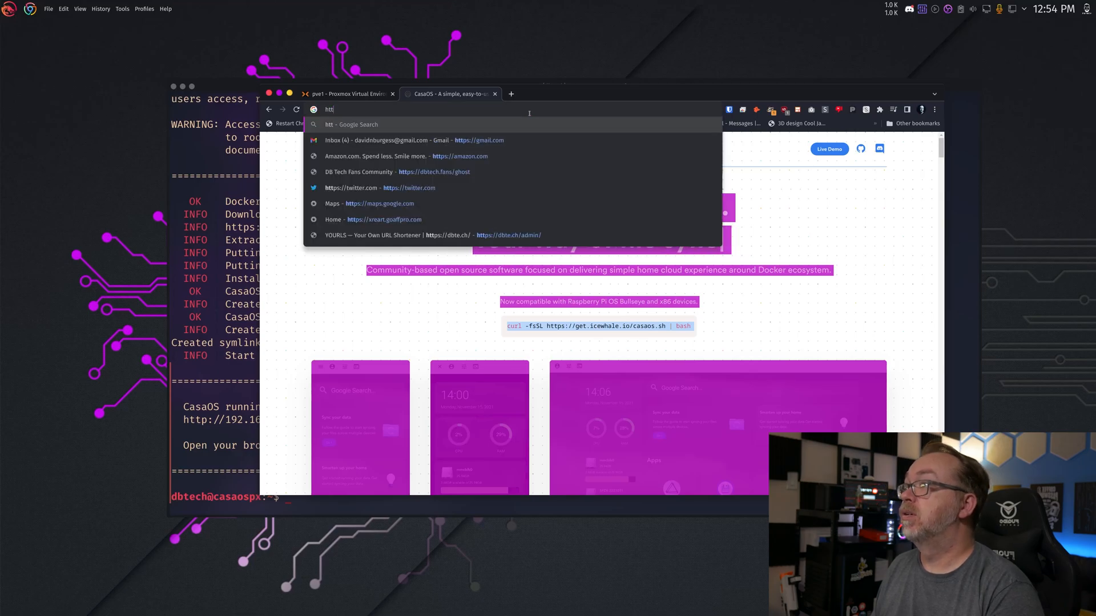
text(http://jarvis:5000)
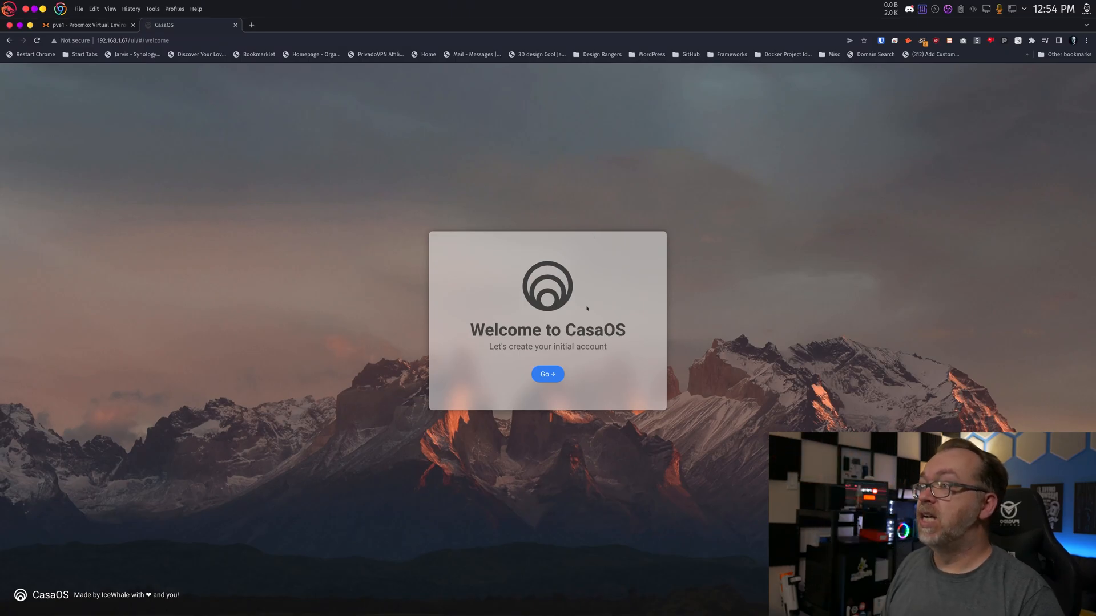
Step: Create the initial CasaOS account dbtech with its password
click(547, 374)
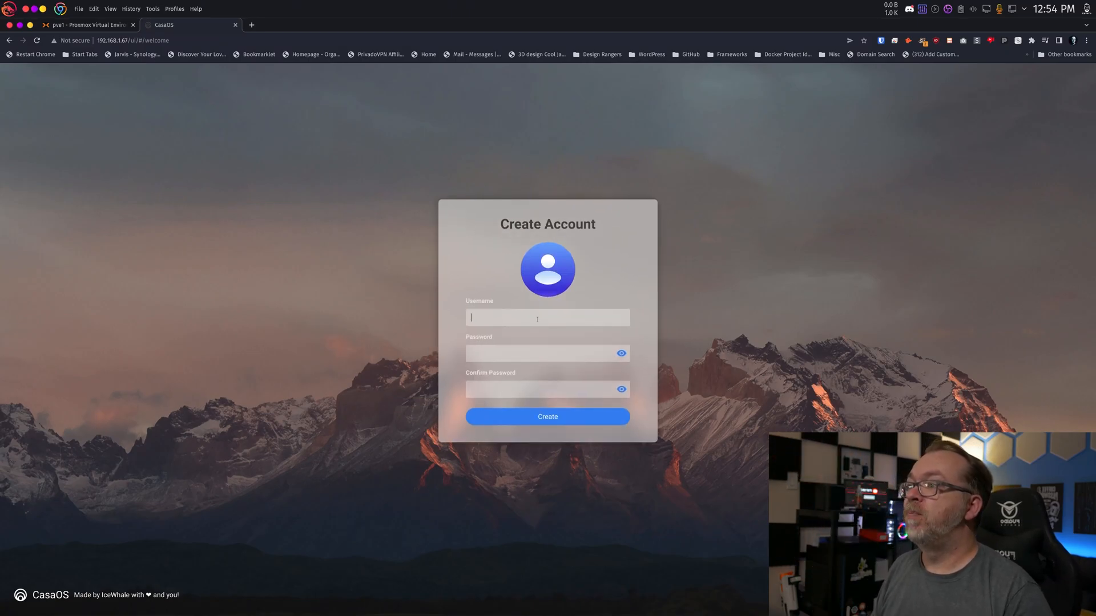
text(dbtech)
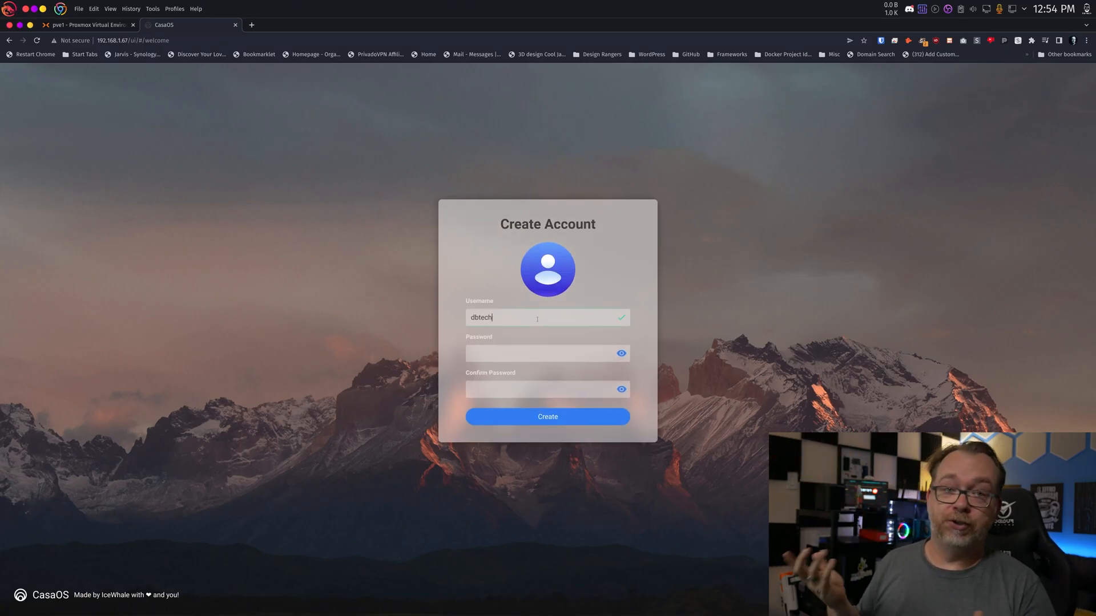
text(password)
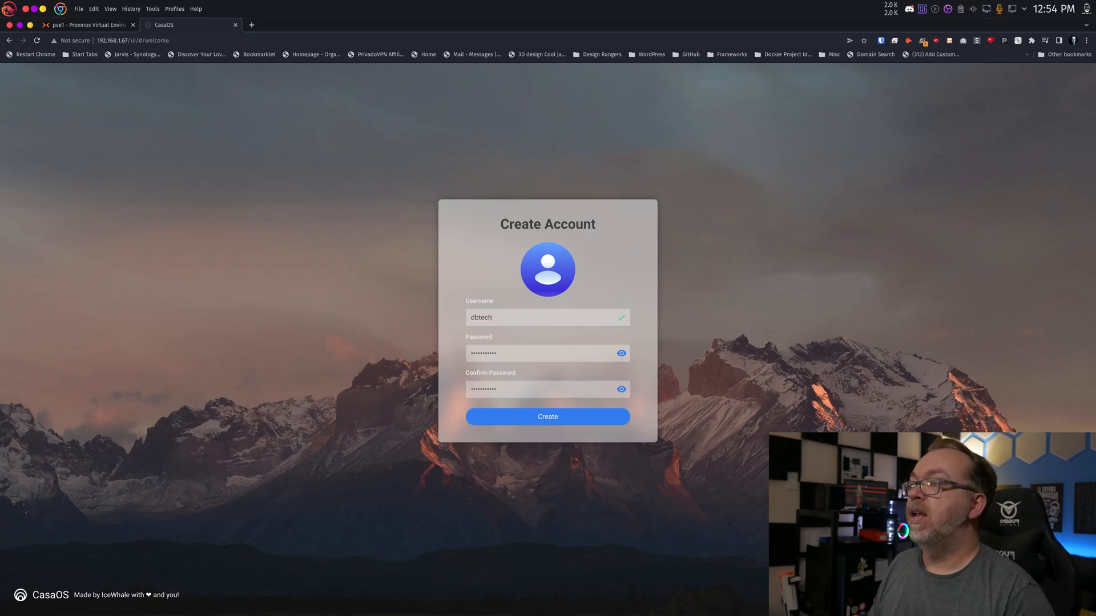
click(547, 416)
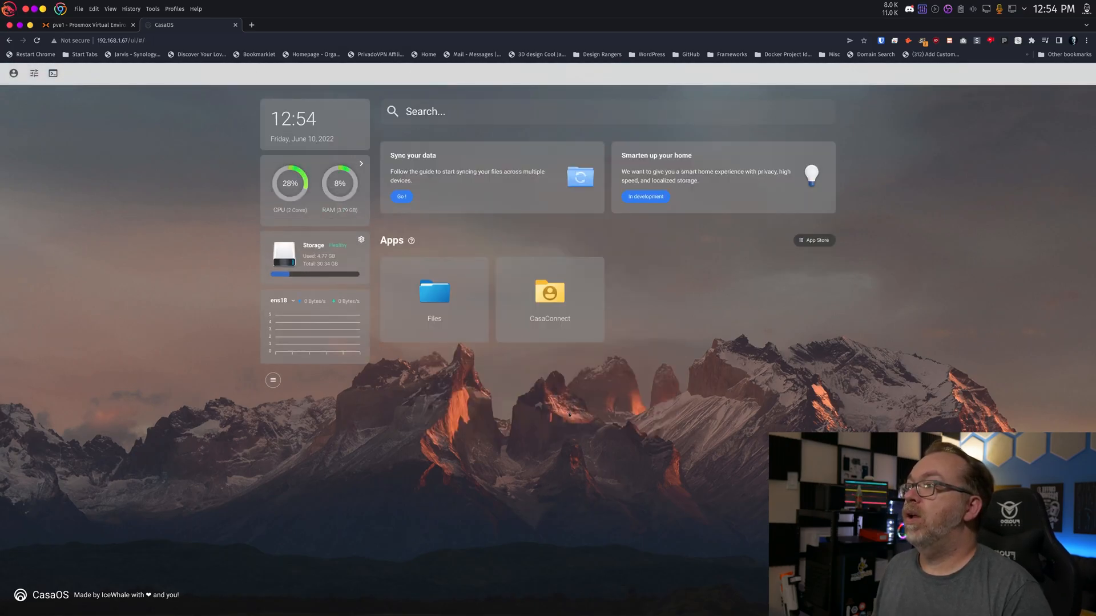
mouse_move(353, 219)
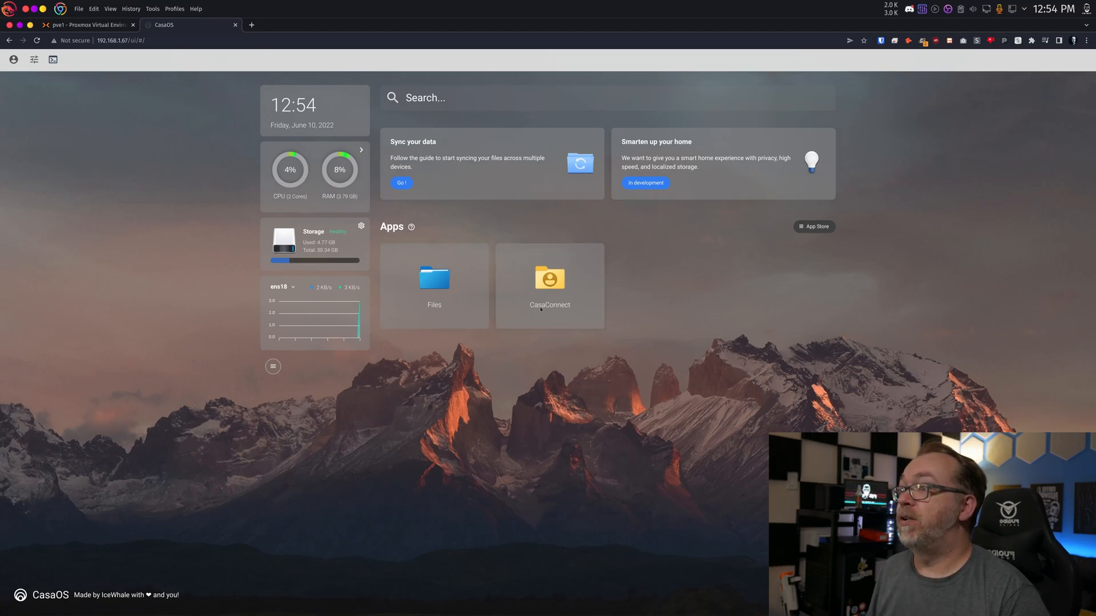
Step: Launch the CasaConnect app from the dashboard's Apps tiles
click(549, 279)
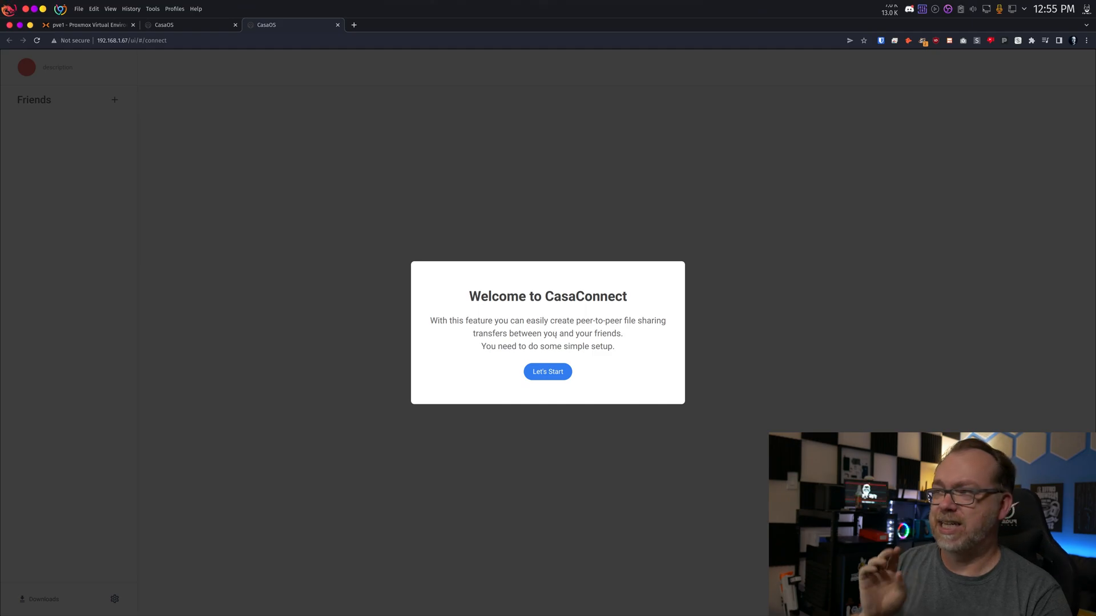
Step: Start CasaConnect setup and accept the dbtech name and description
click(547, 371)
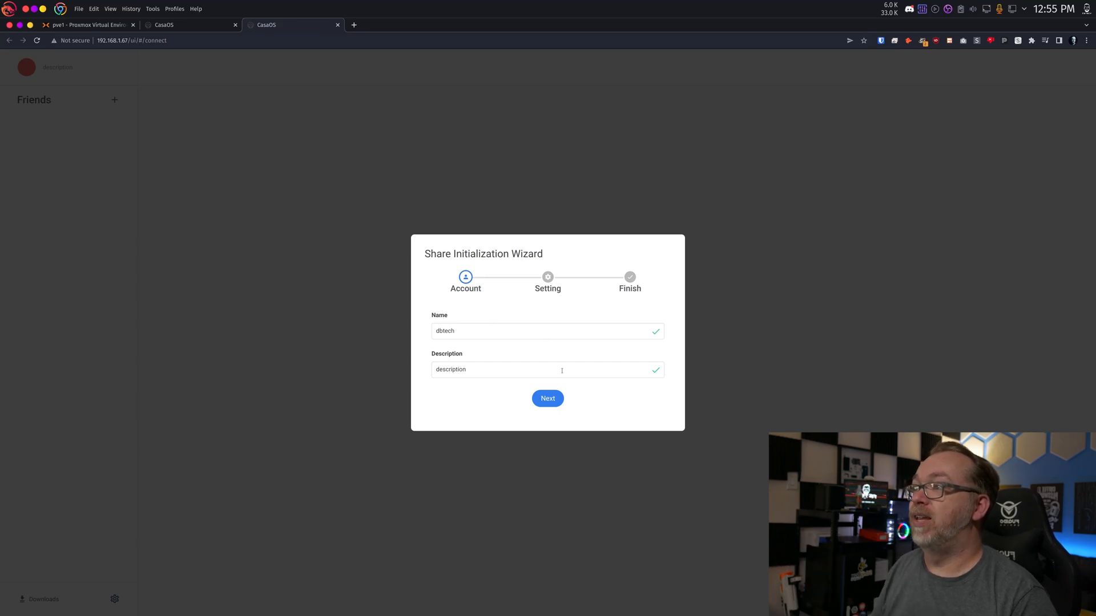
click(546, 398)
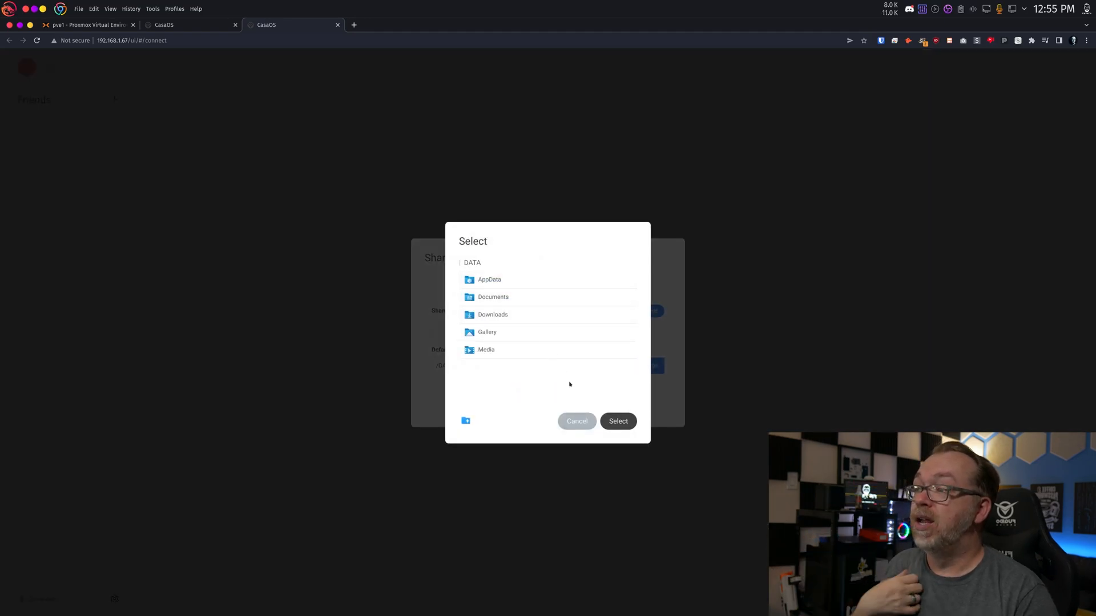
mouse_move(592, 402)
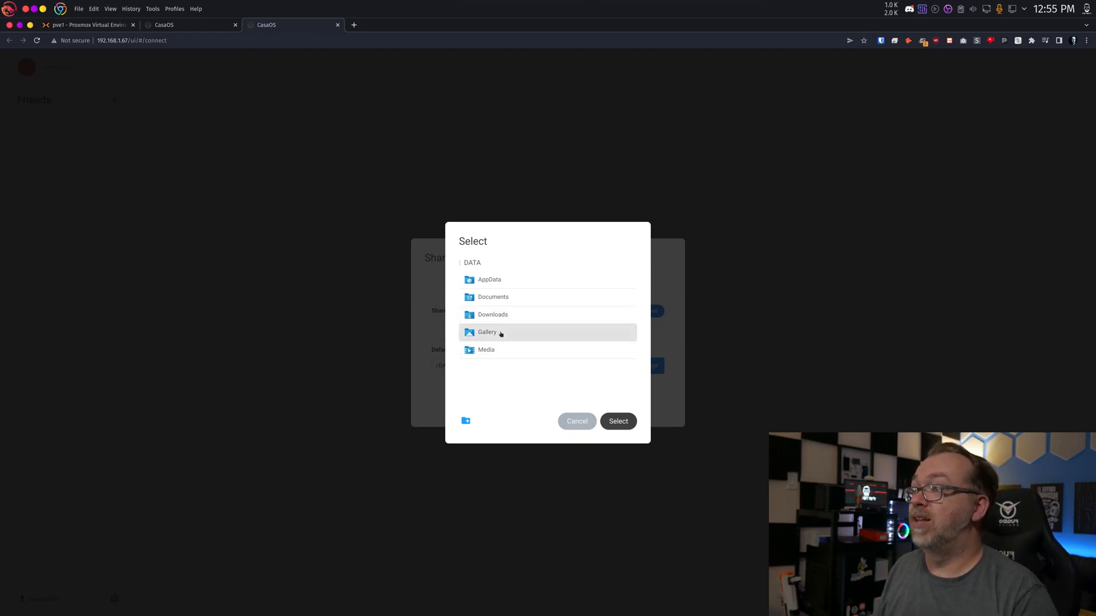
Step: Share the /DATA/Gallery folder, keep /DATA/Downloads for downloads, and finish the wizard
click(487, 332)
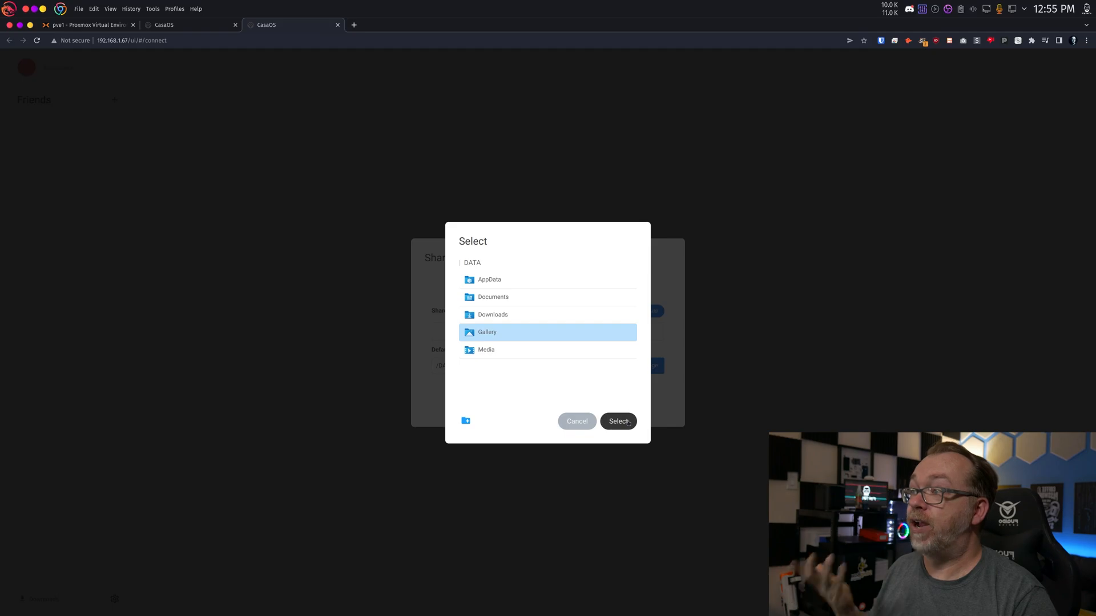
click(617, 421)
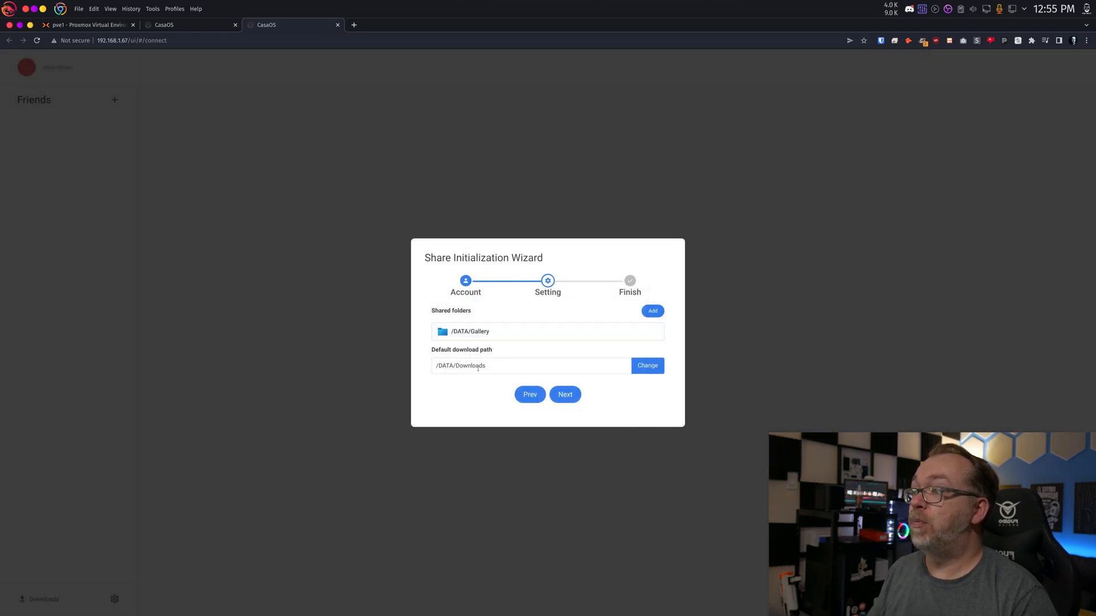
click(565, 394)
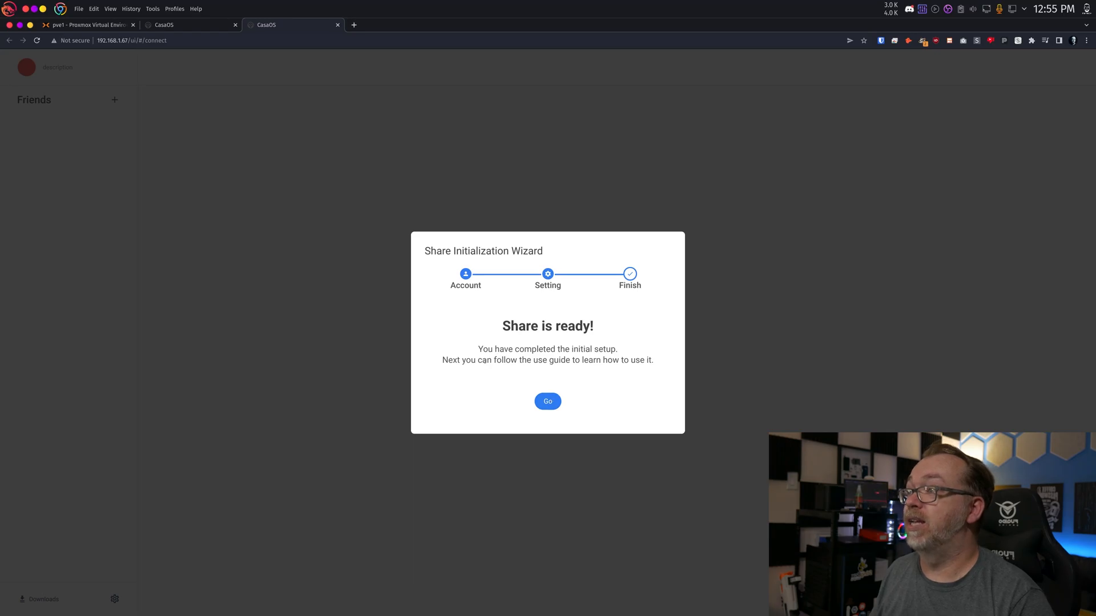
click(547, 401)
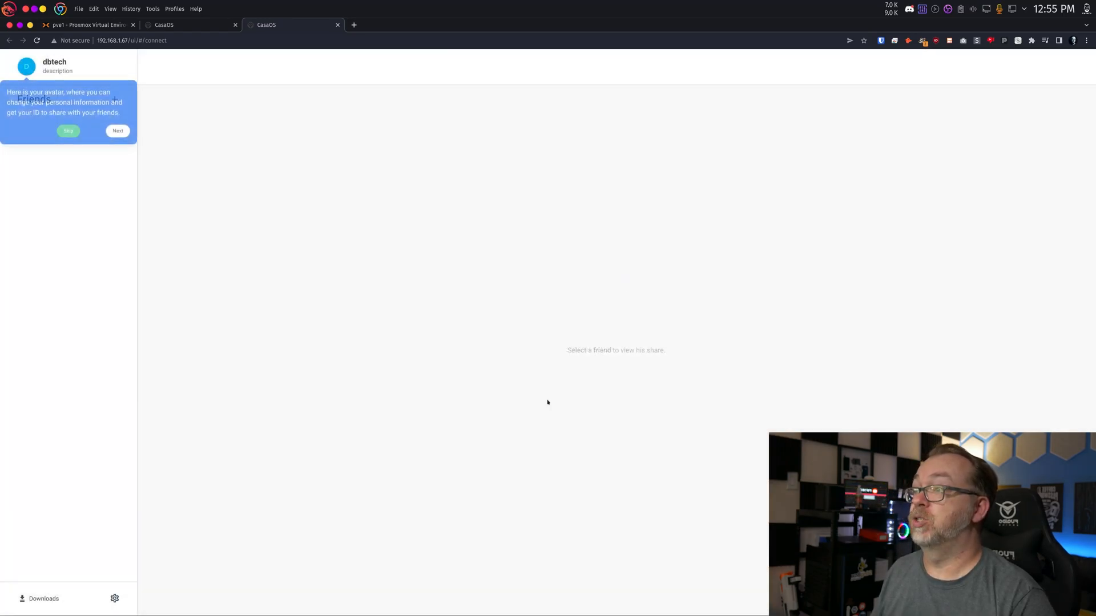
Step: Step through the CasaConnect tour tips and bring up the Send Friend Request form
key(ctrl+plus)
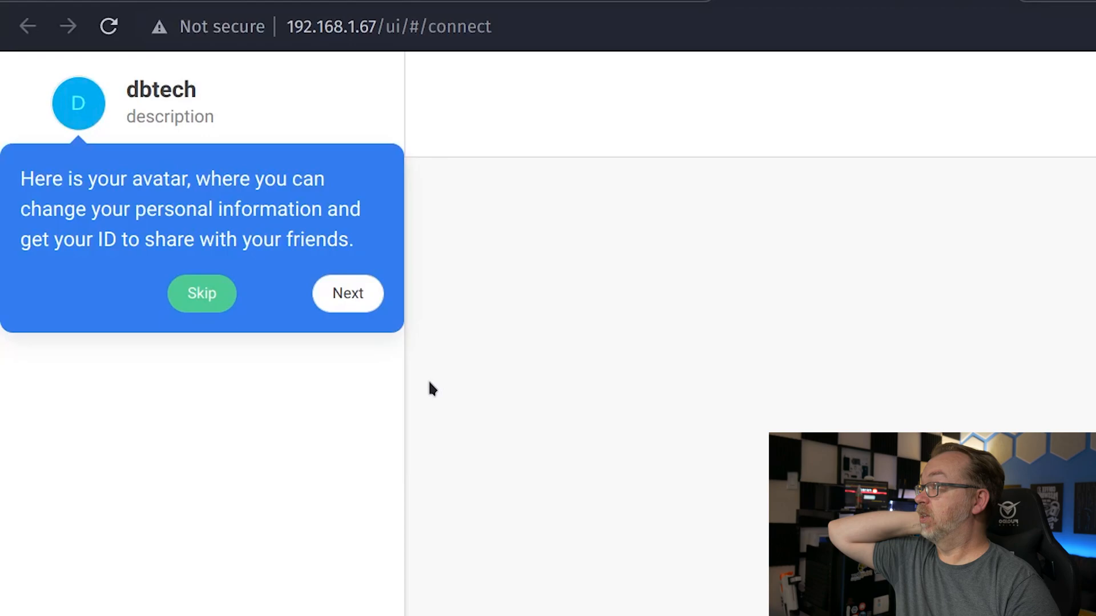
mouse_move(313, 313)
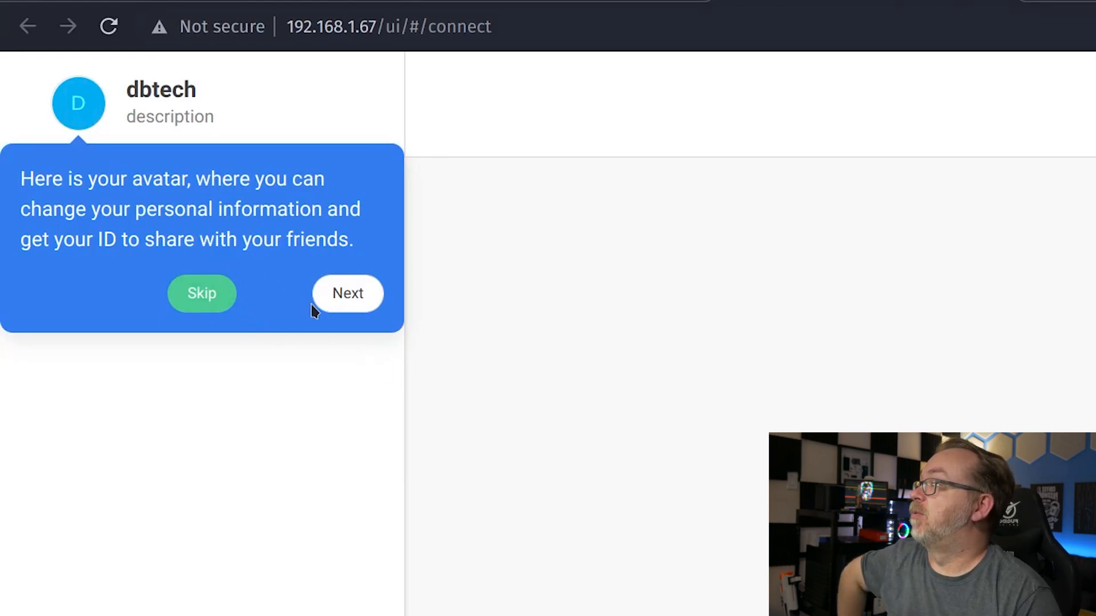
click(347, 294)
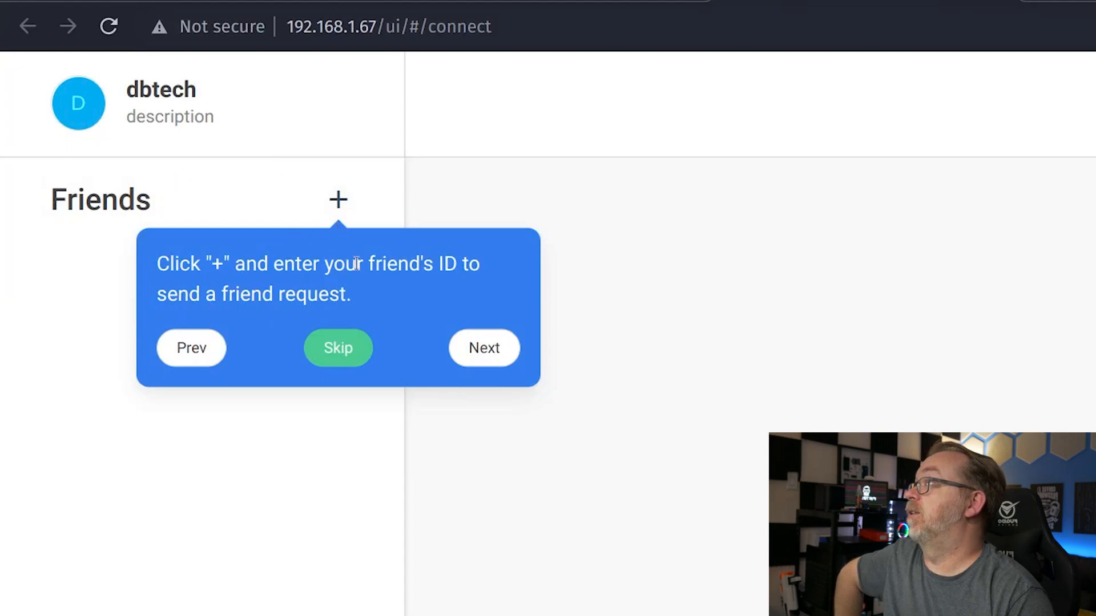
mouse_move(484, 348)
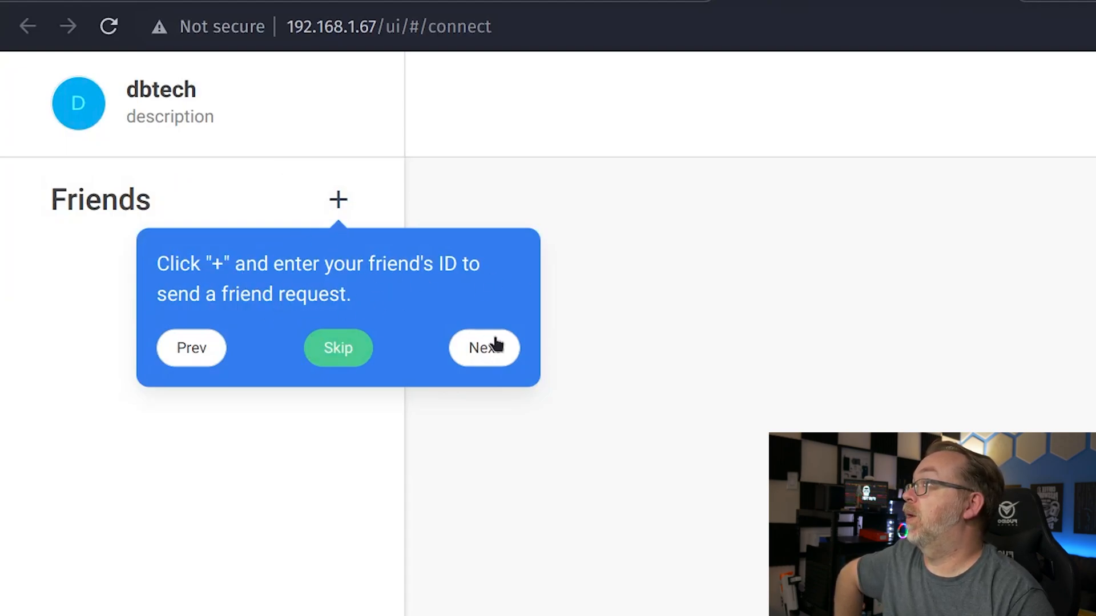
click(483, 348)
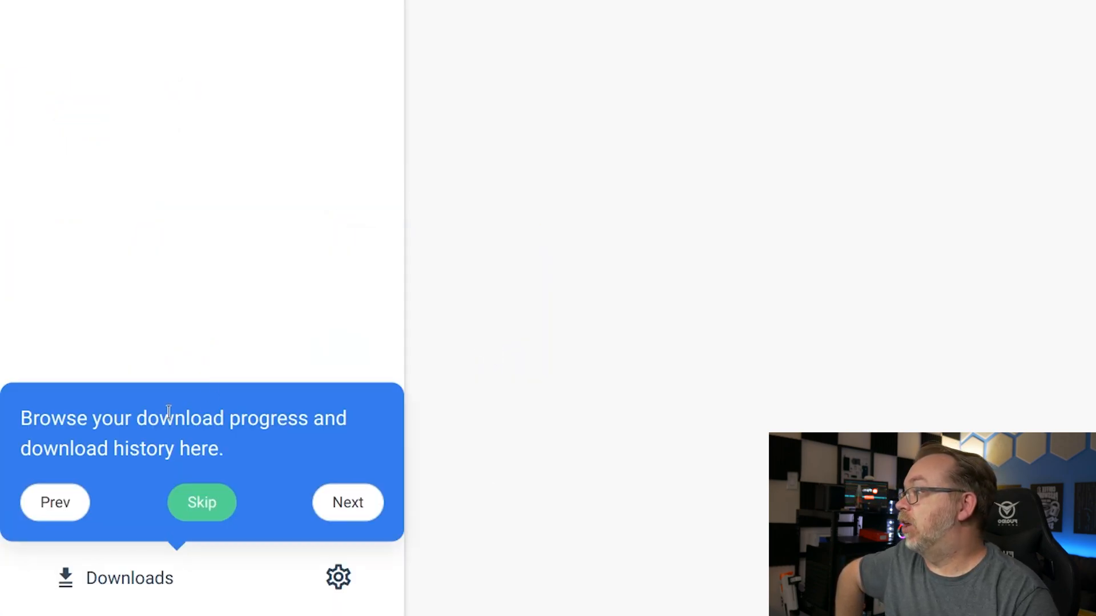
mouse_move(257, 500)
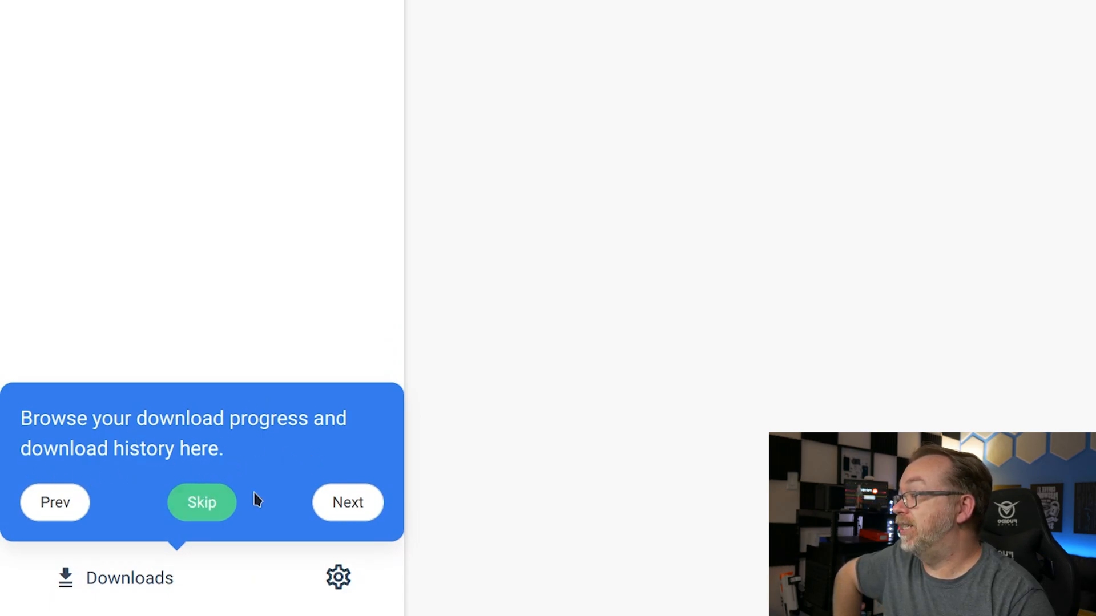
click(347, 502)
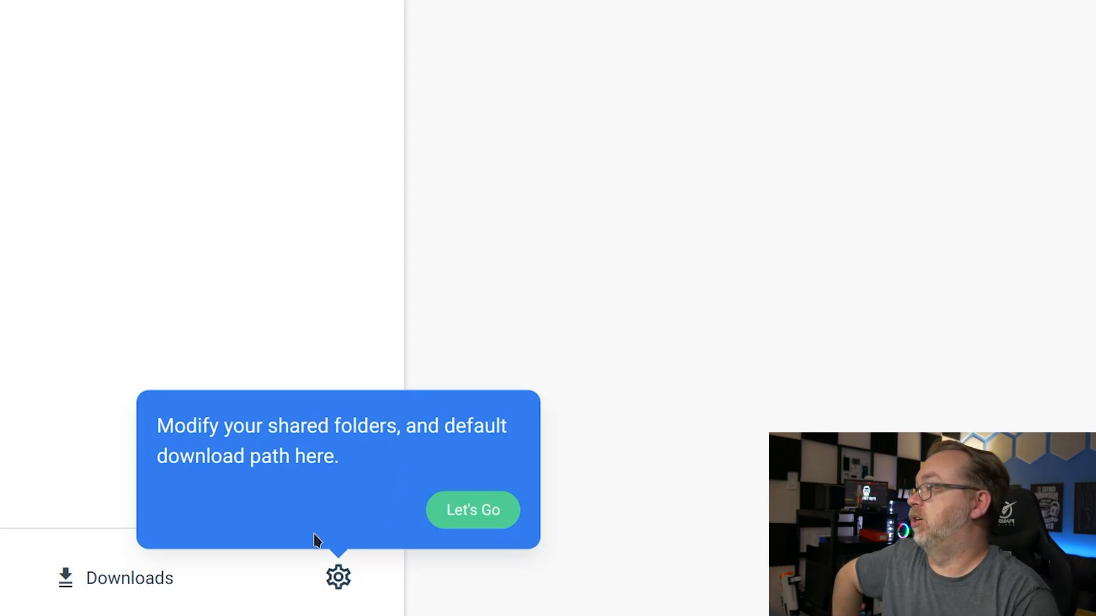
click(473, 509)
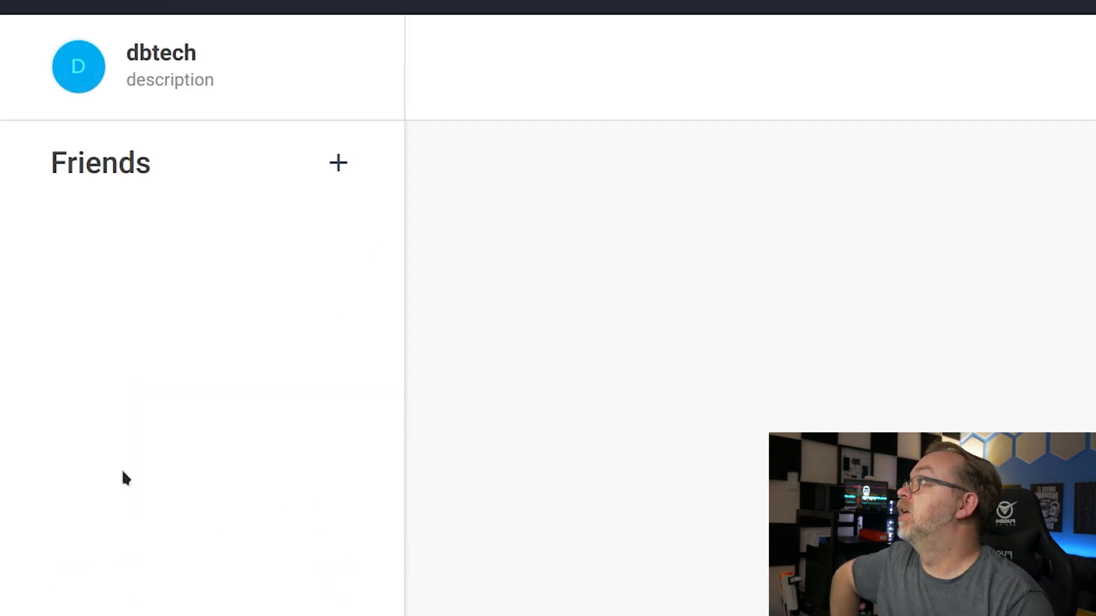
click(338, 163)
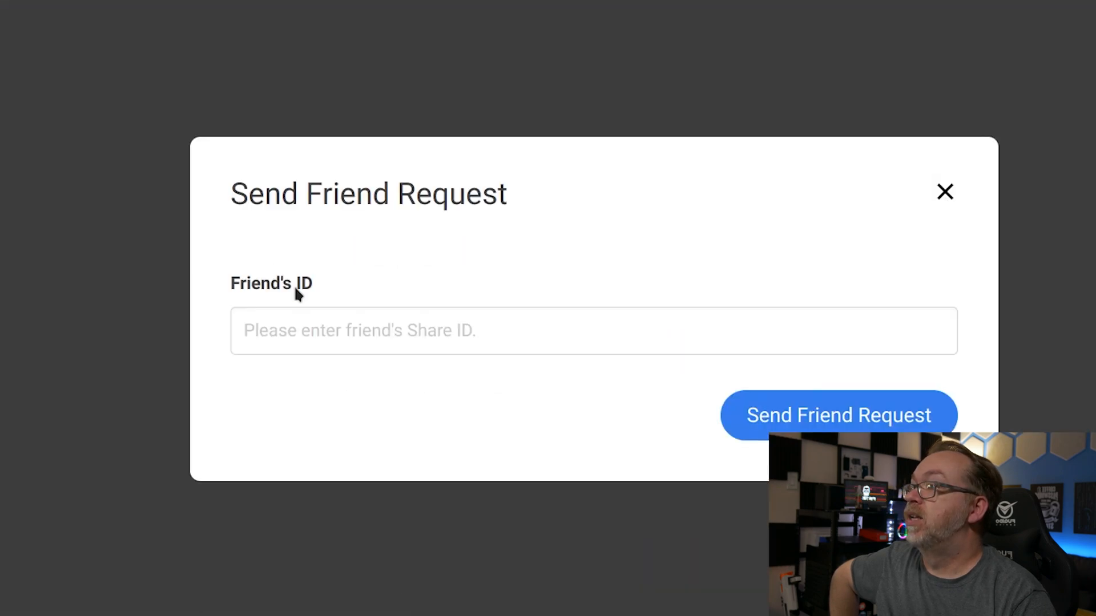
mouse_move(315, 344)
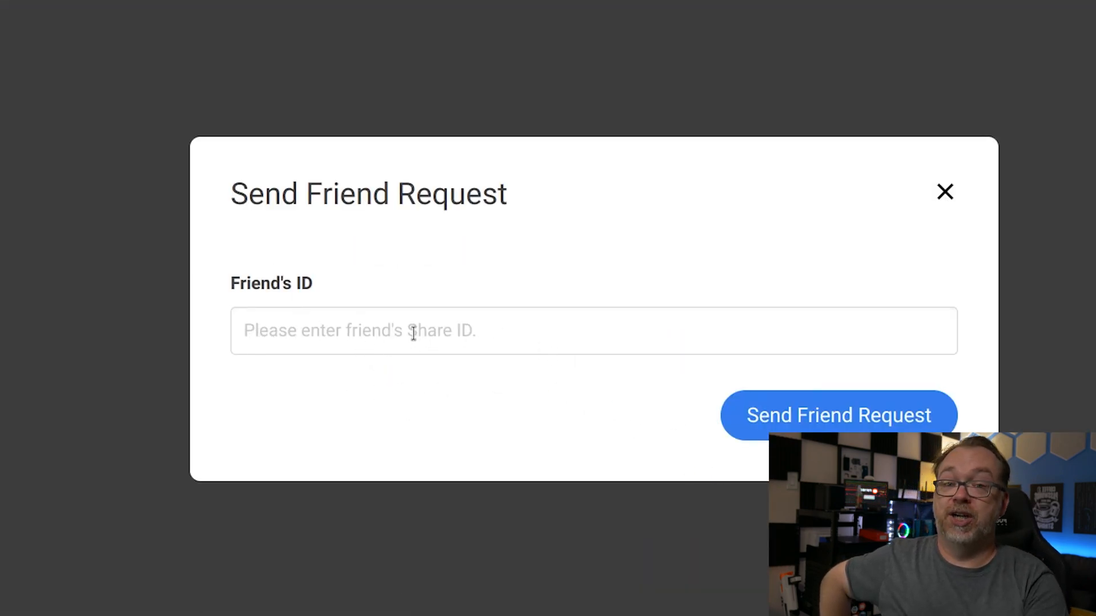
mouse_move(748, 366)
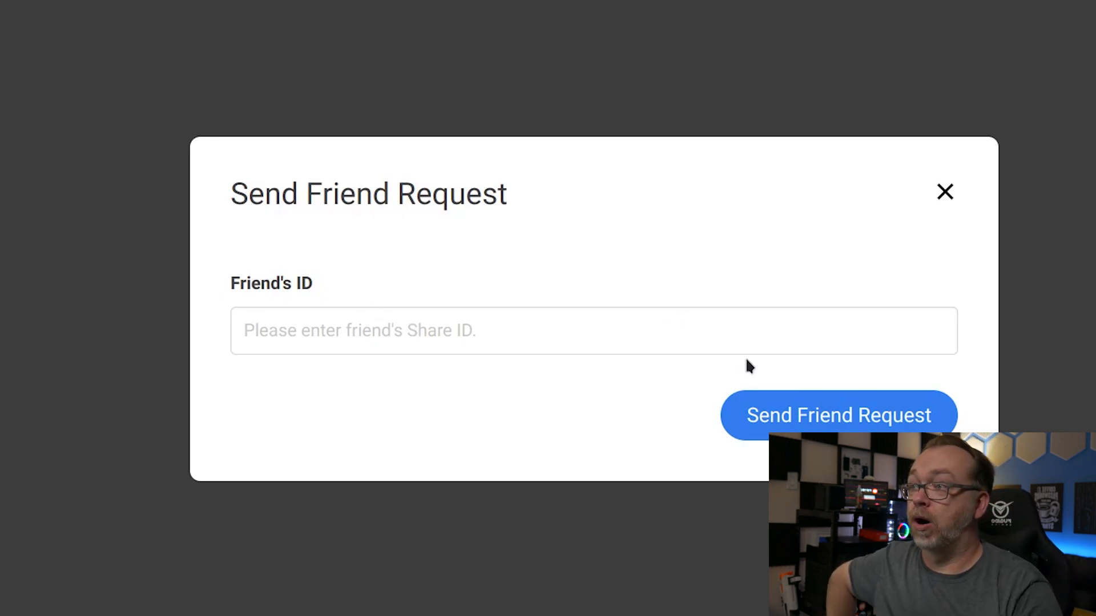
mouse_move(952, 213)
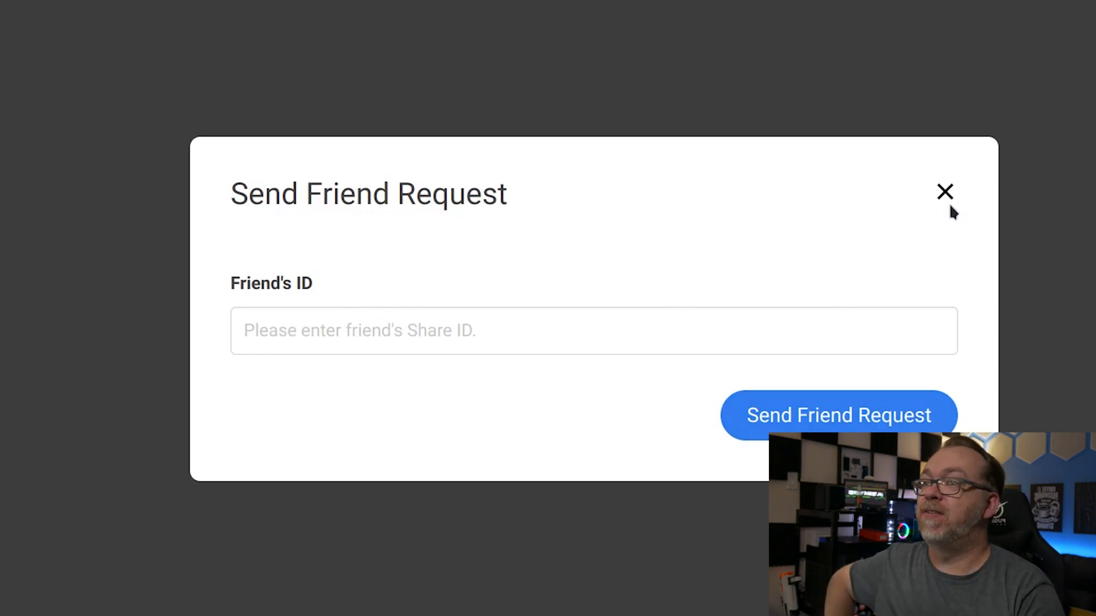
Step: Dismiss the Send Friend Request dialog without sending anything
click(944, 192)
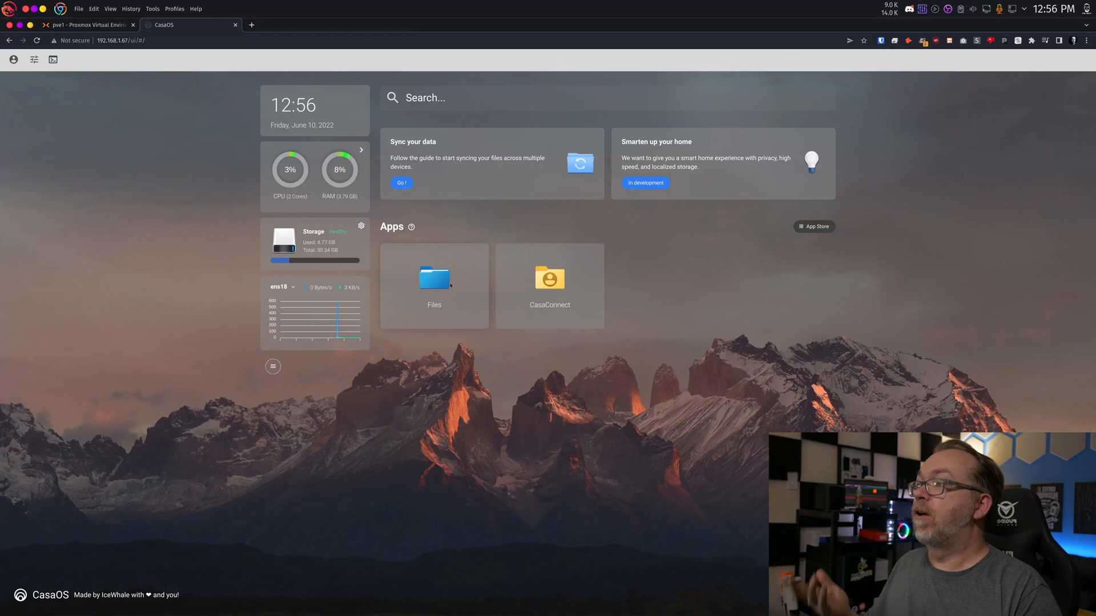
click(434, 278)
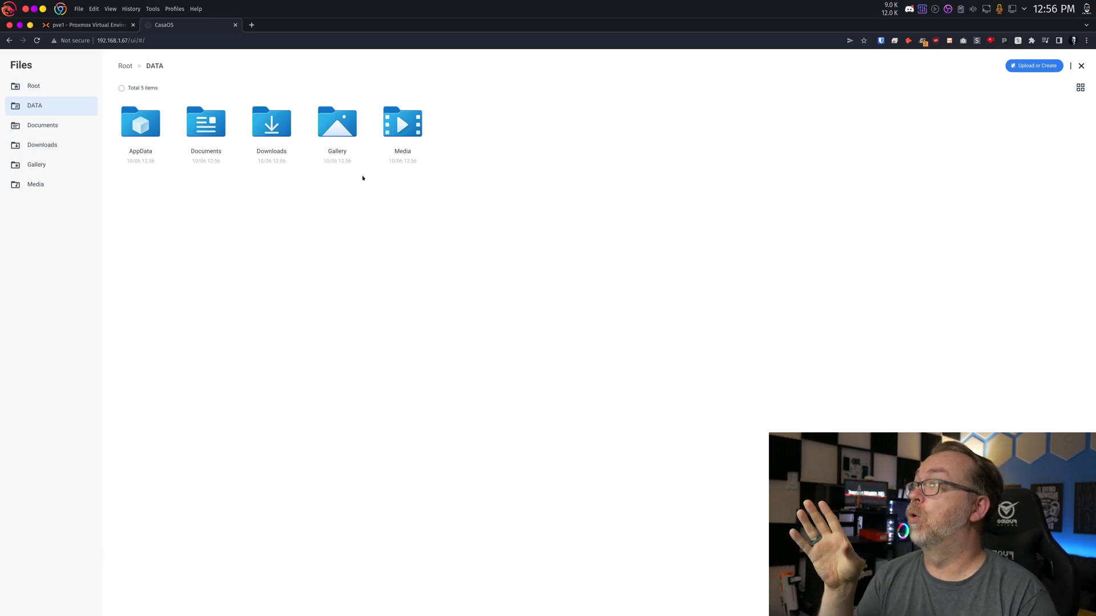
double_click(139, 122)
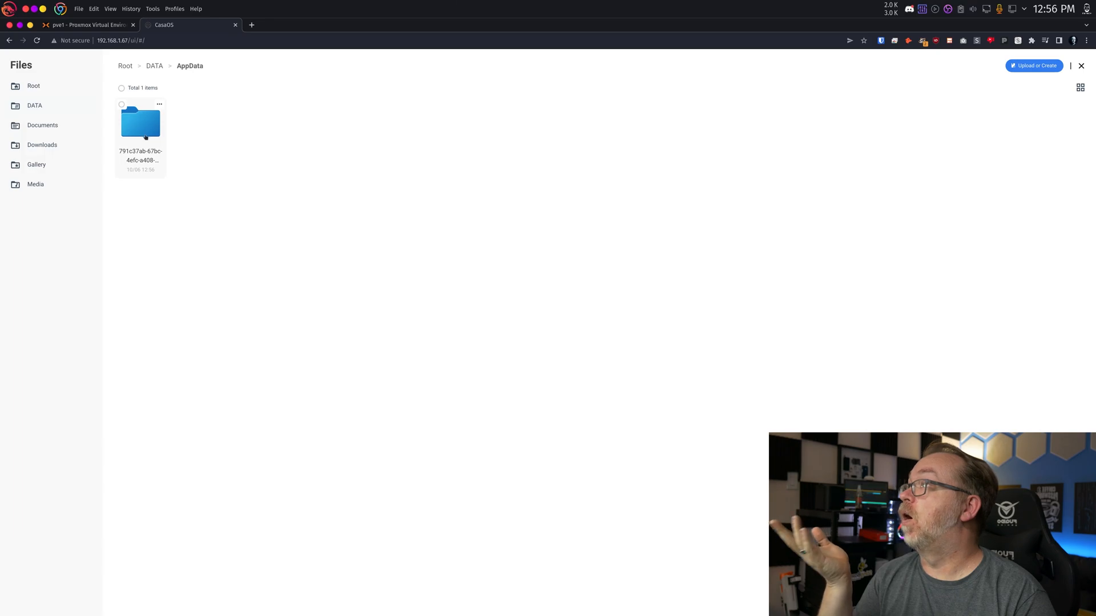
double_click(140, 122)
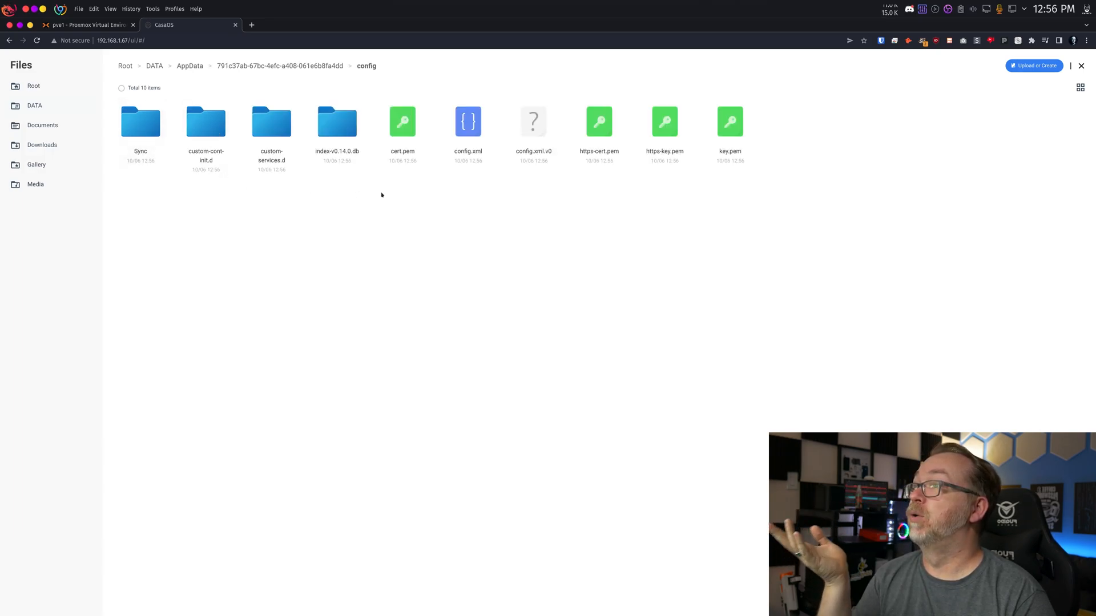
mouse_move(947, 119)
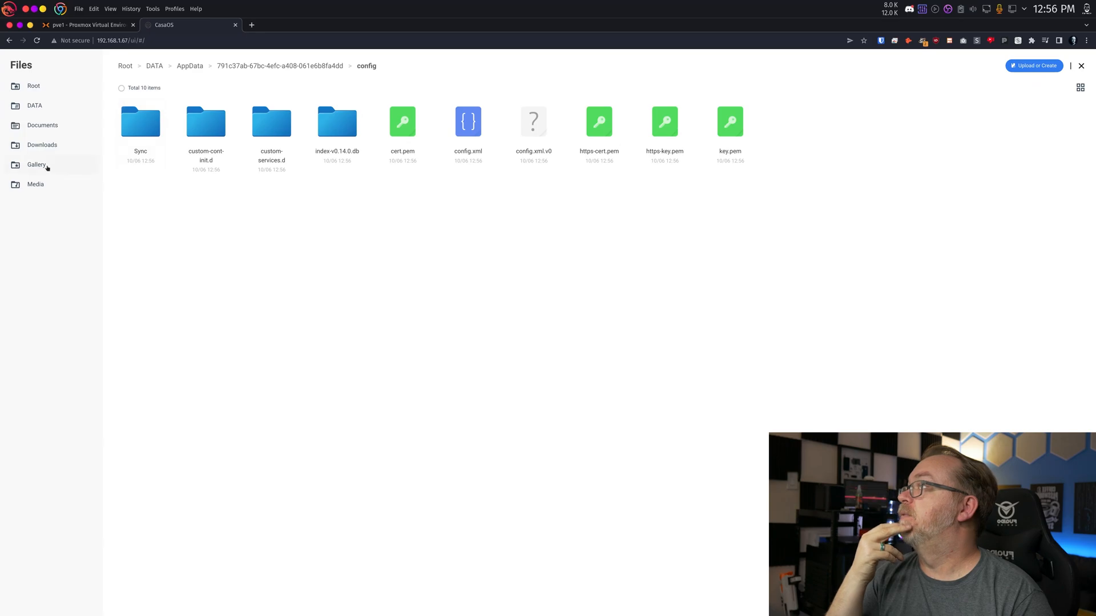
click(37, 164)
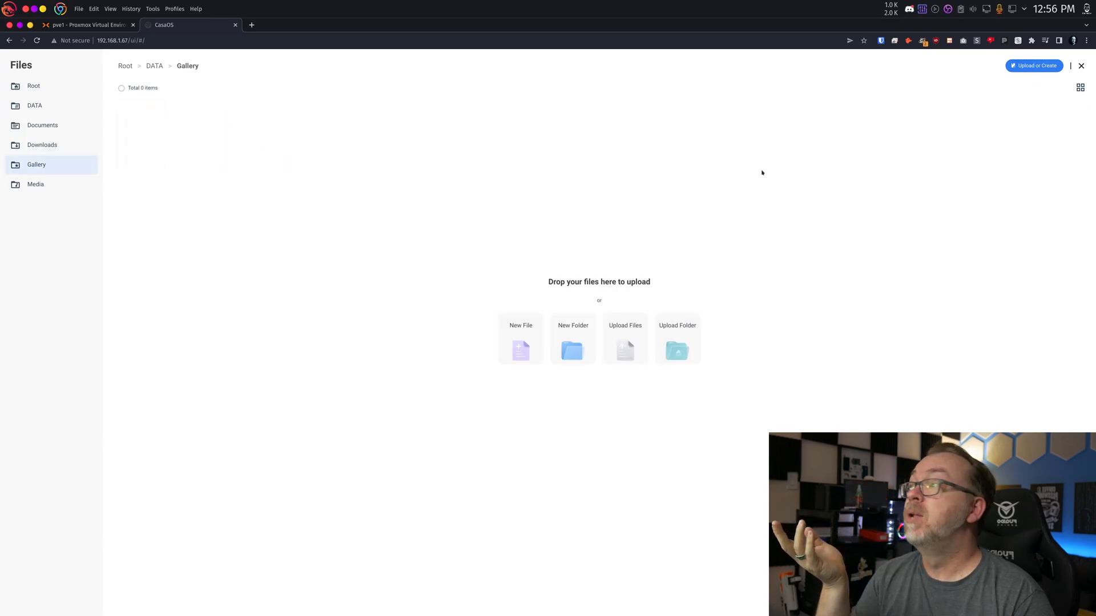
click(36, 184)
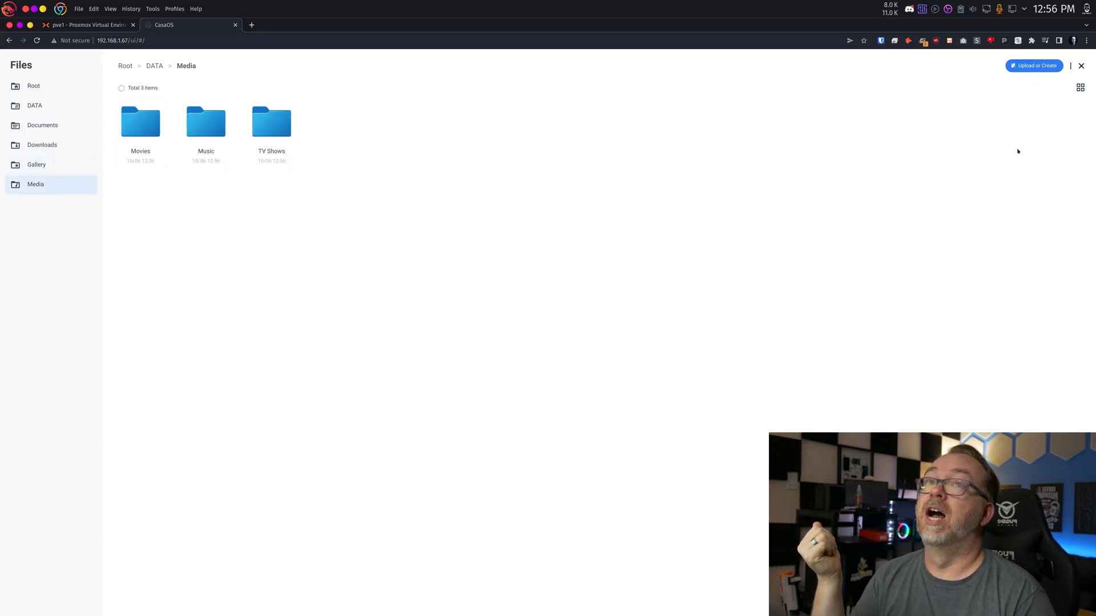
click(1080, 88)
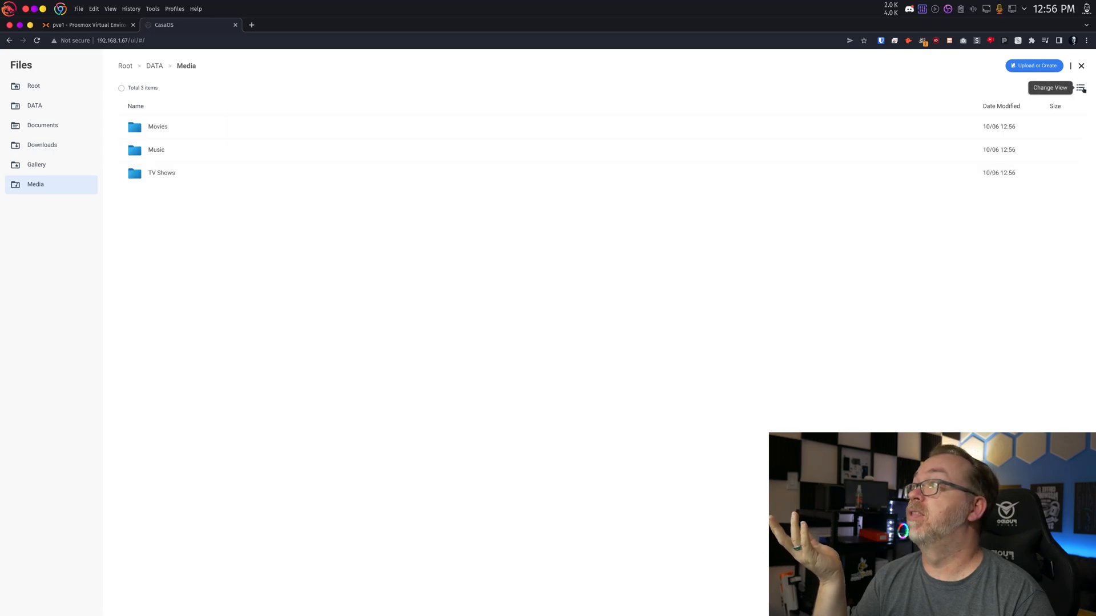
click(1081, 88)
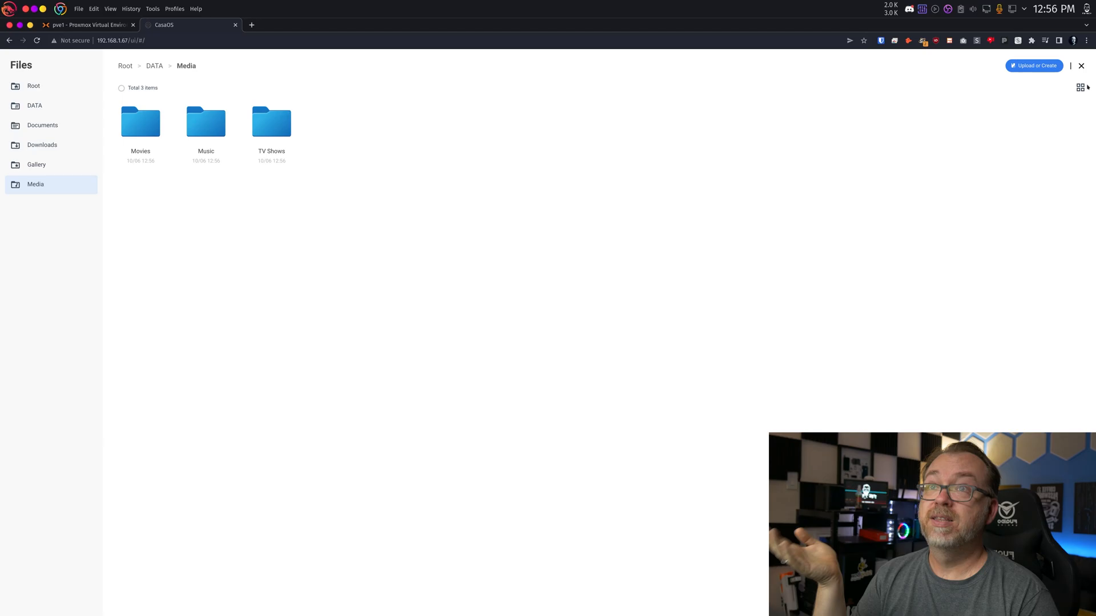
click(1081, 66)
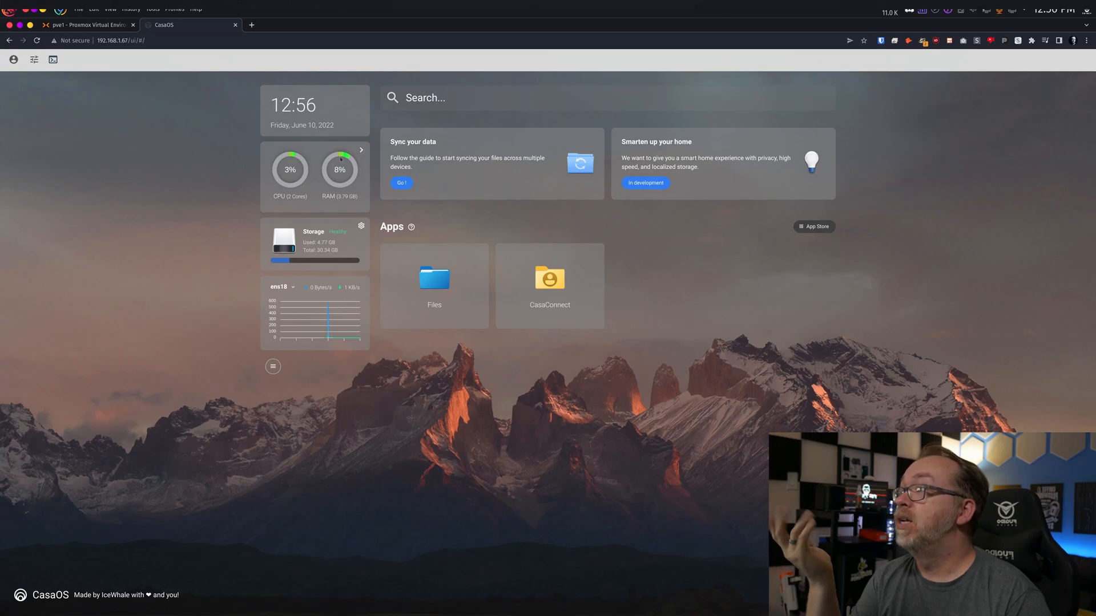
Step: Expand the CPU/RAM widget and view per-app CPU and RAM usage
click(361, 151)
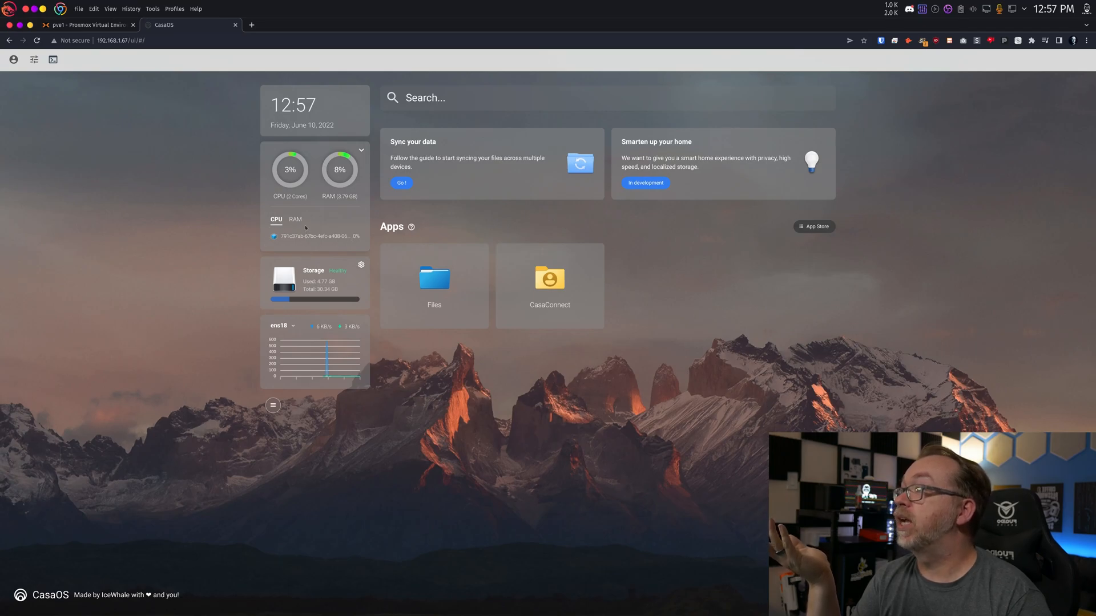
click(295, 219)
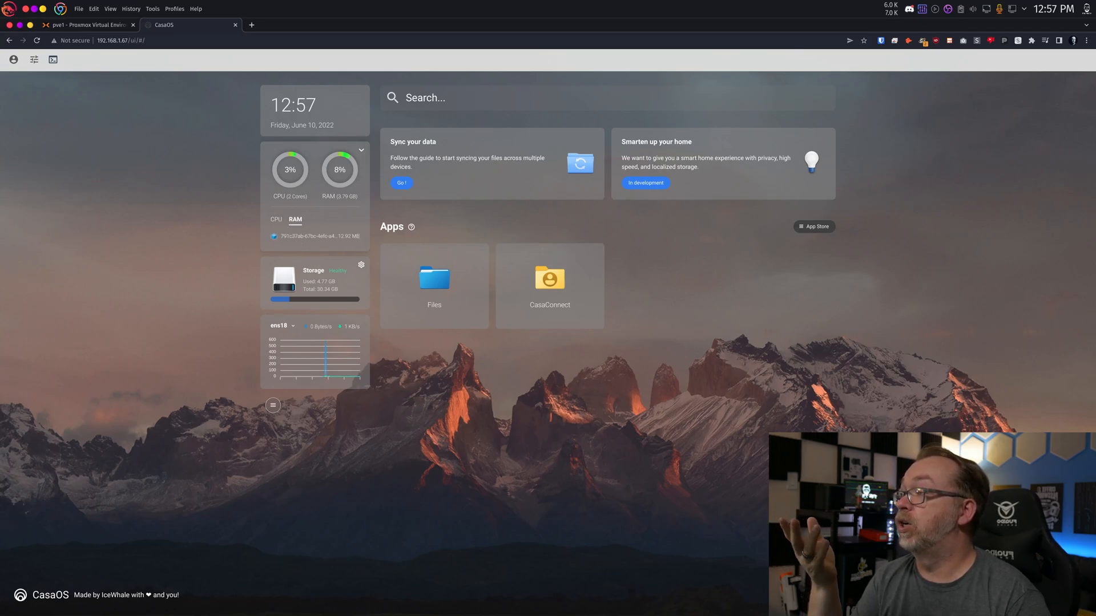
click(275, 219)
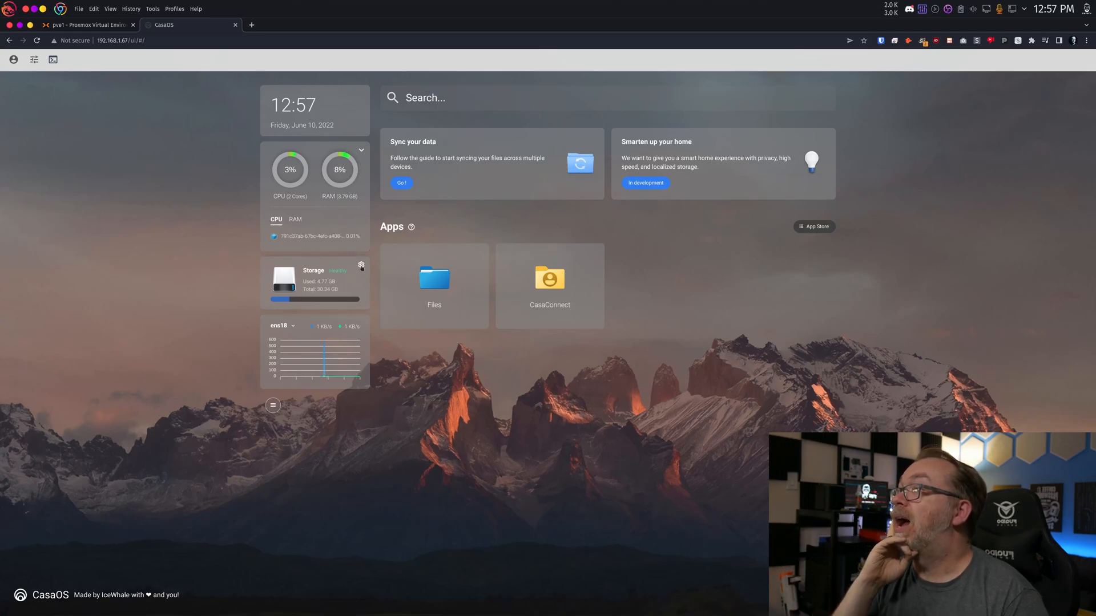
Step: Check the sda system drive's health in Storage Manager
click(361, 266)
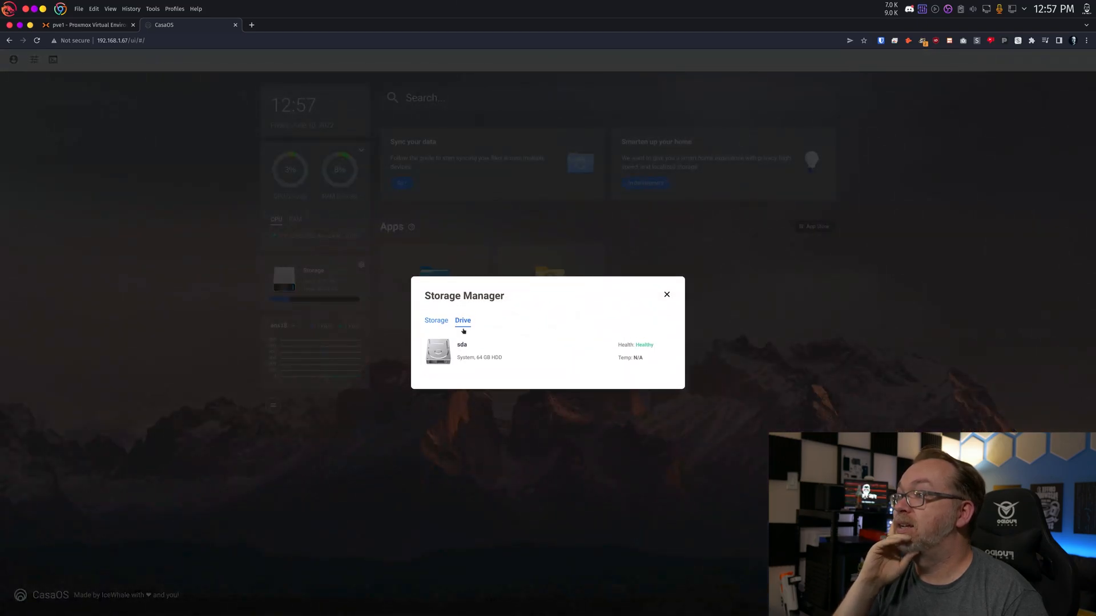
click(435, 320)
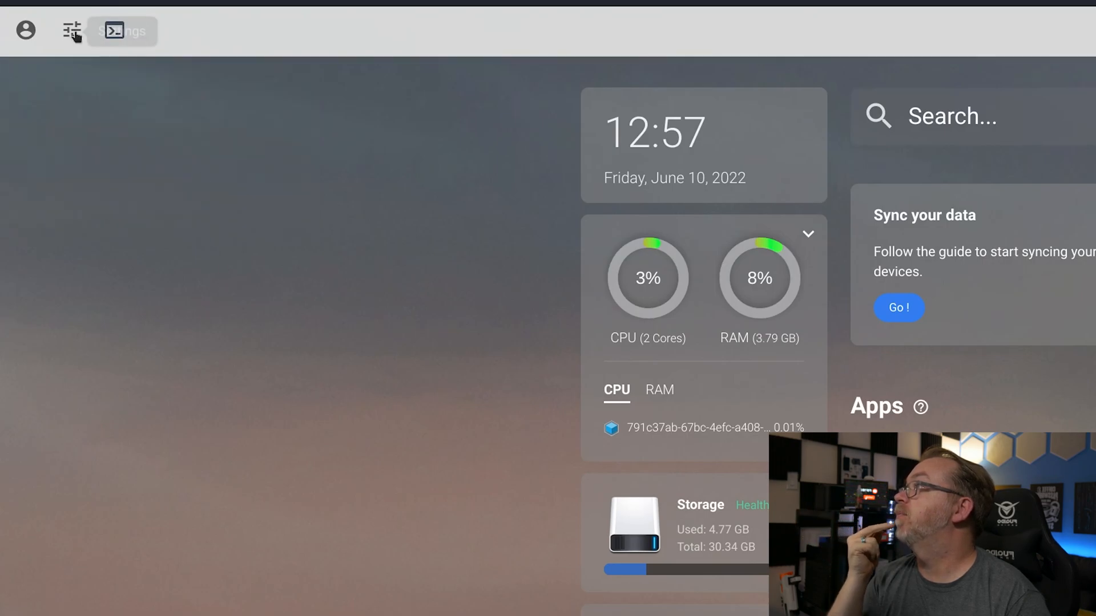
Step: Review Dashboard Setting and keep DuckDuckGo as the search engine
click(71, 30)
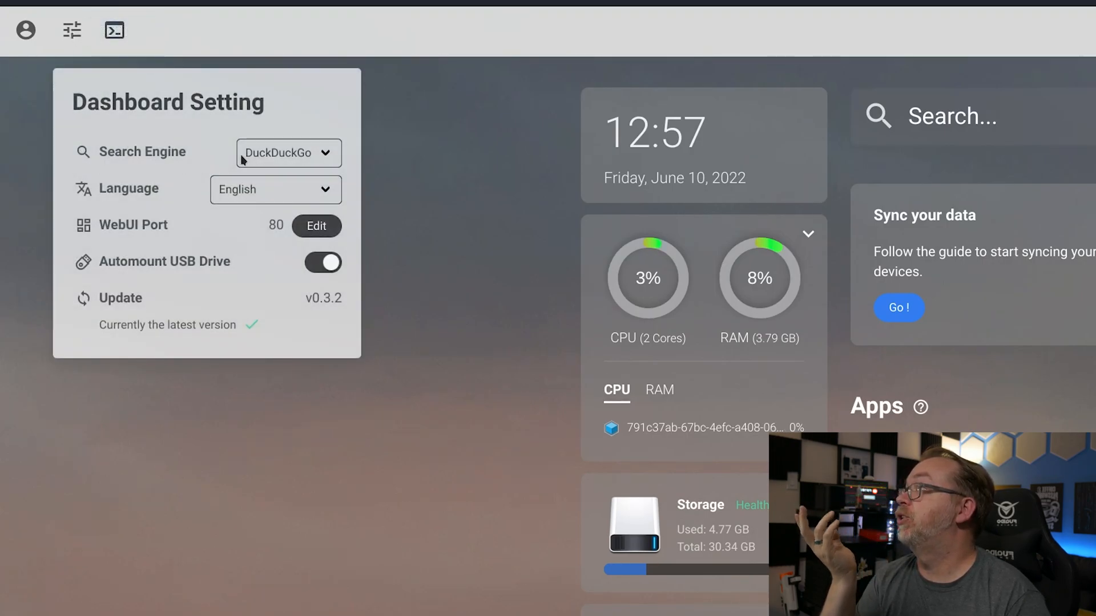
click(288, 152)
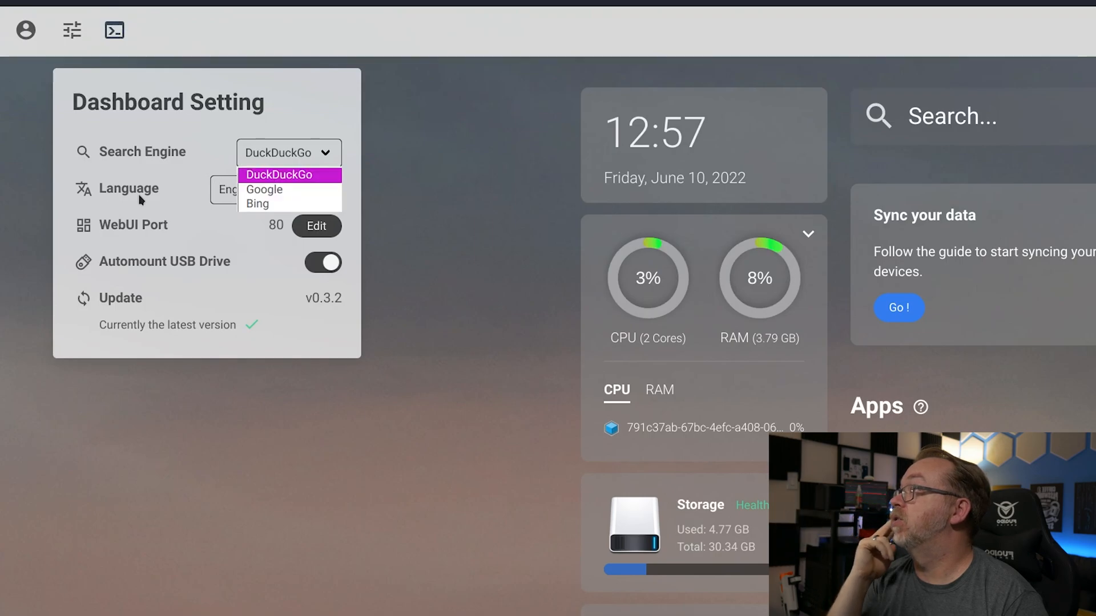
mouse_move(257, 203)
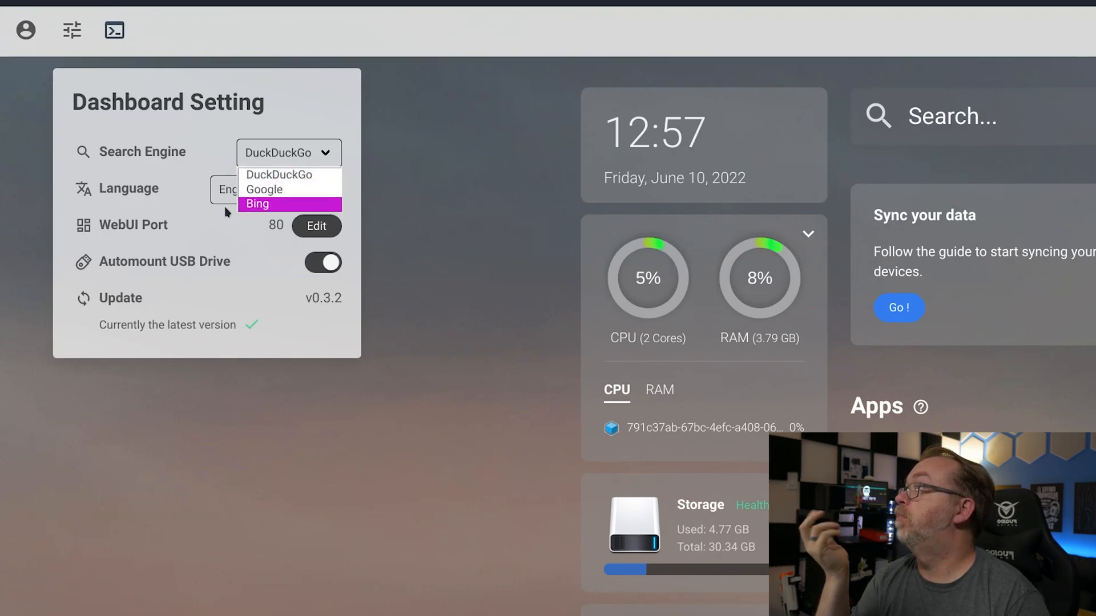
click(275, 190)
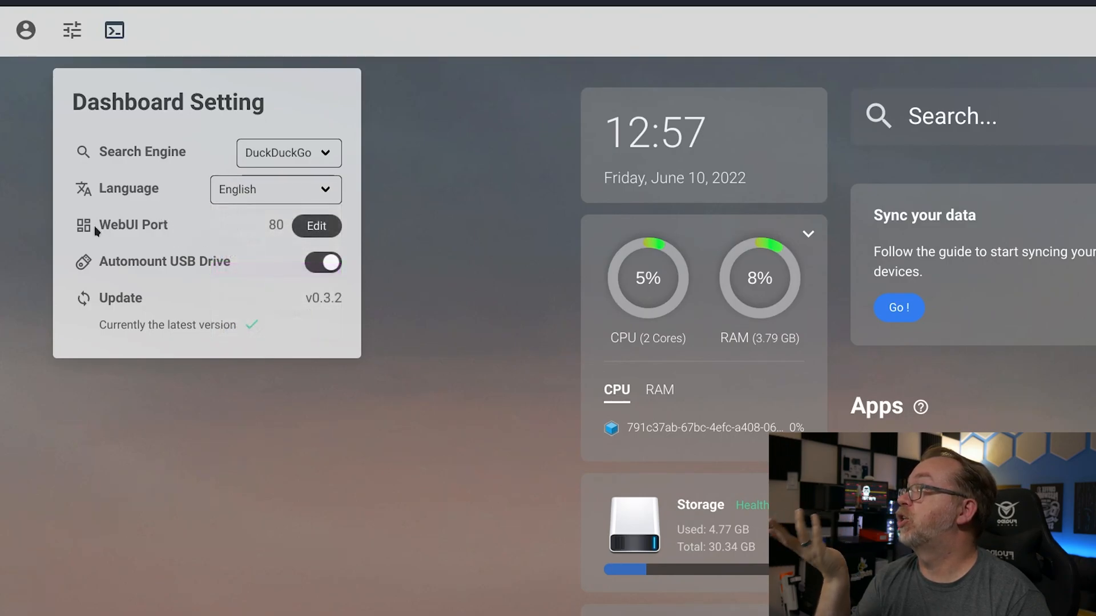
mouse_move(357, 282)
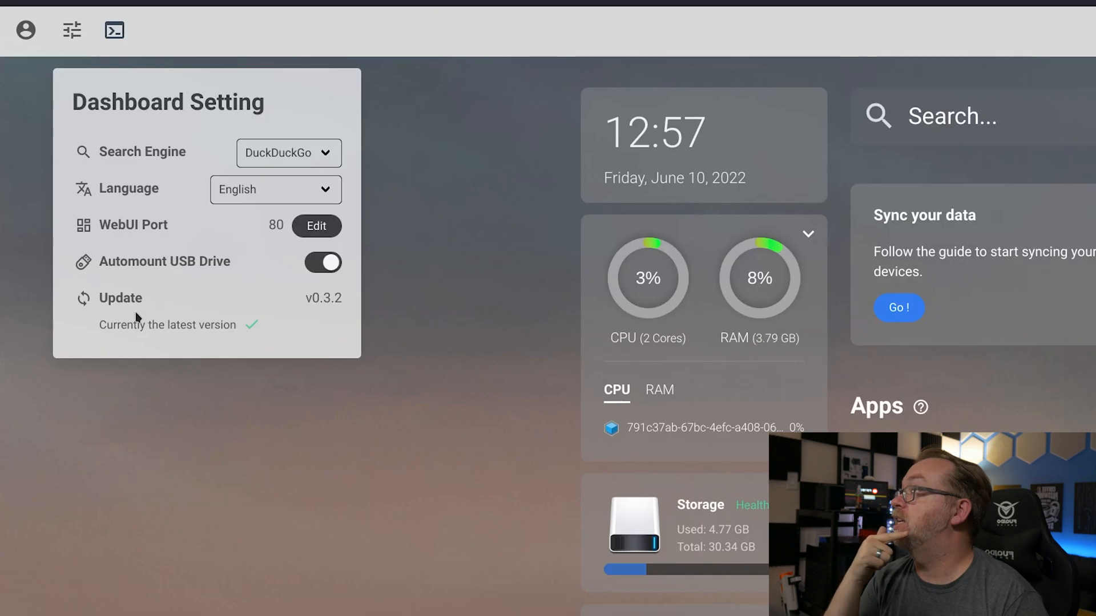
mouse_move(292, 310)
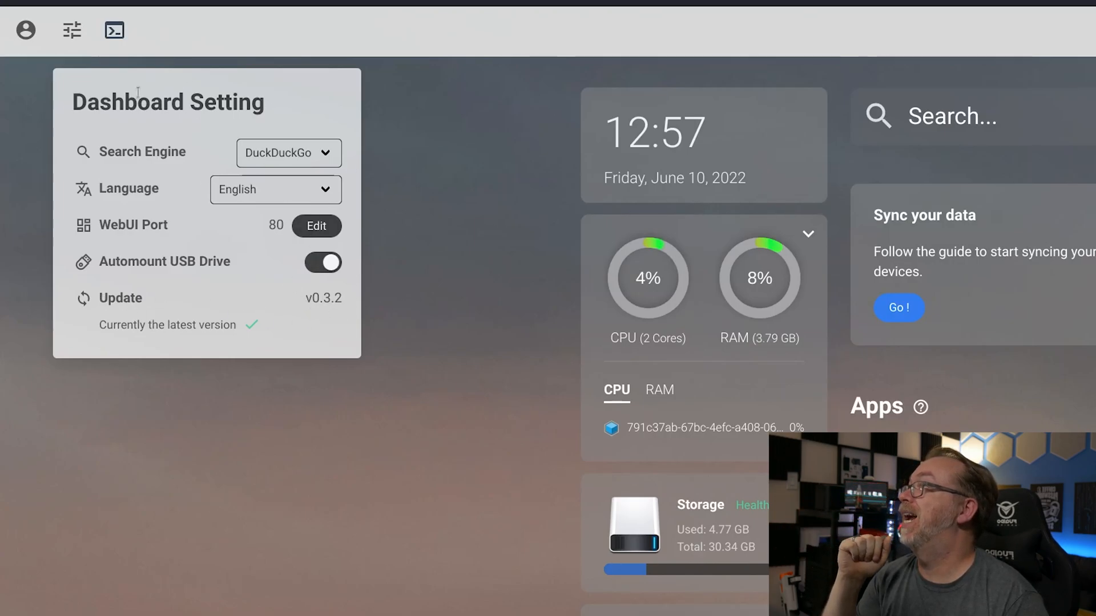
mouse_move(113, 30)
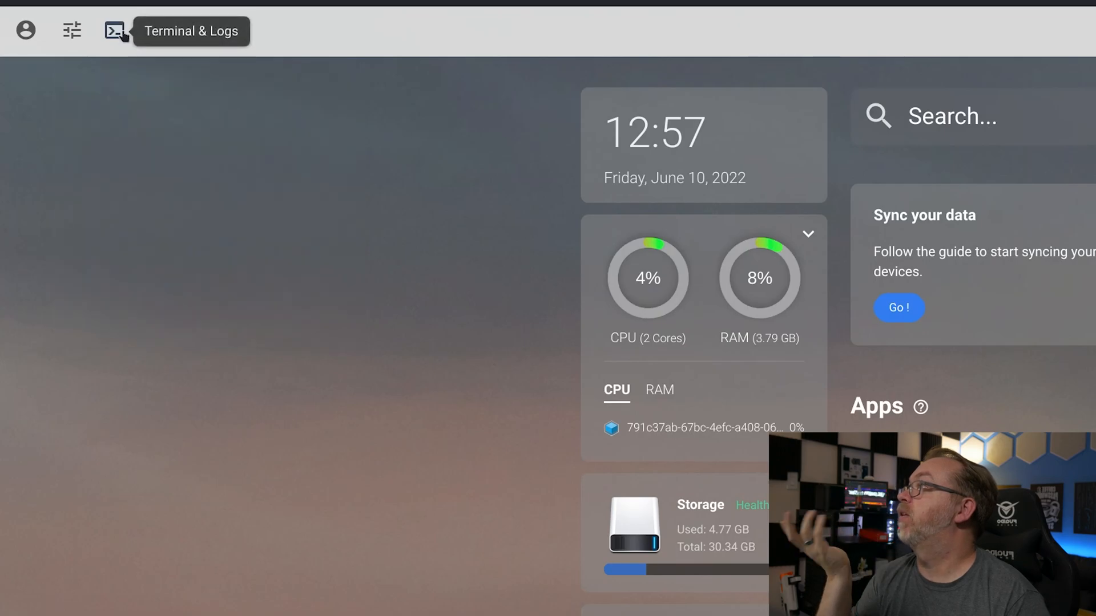
click(114, 30)
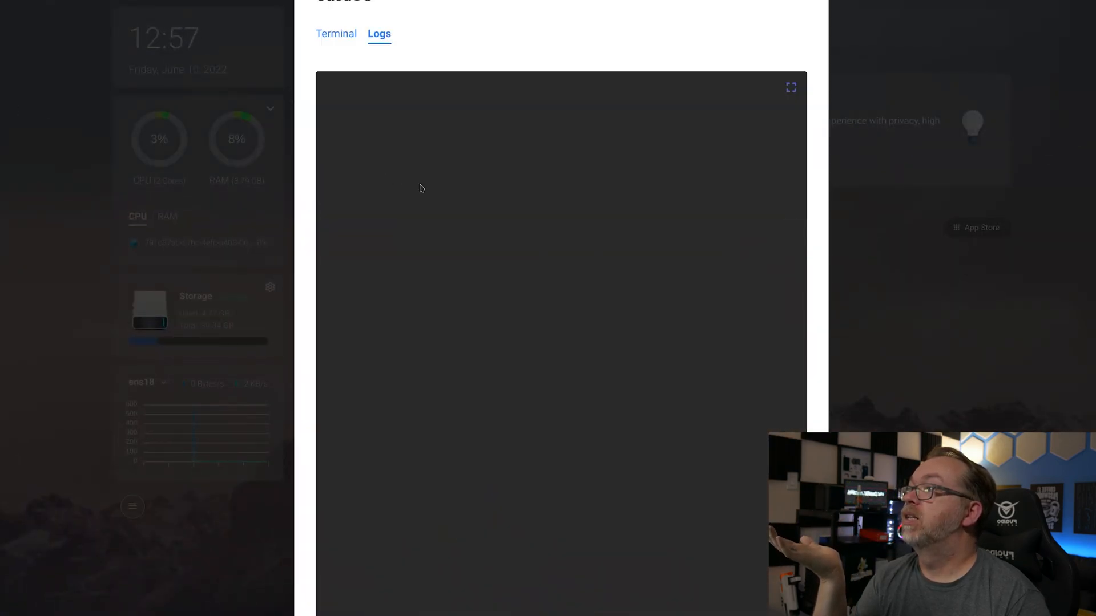
mouse_move(335, 33)
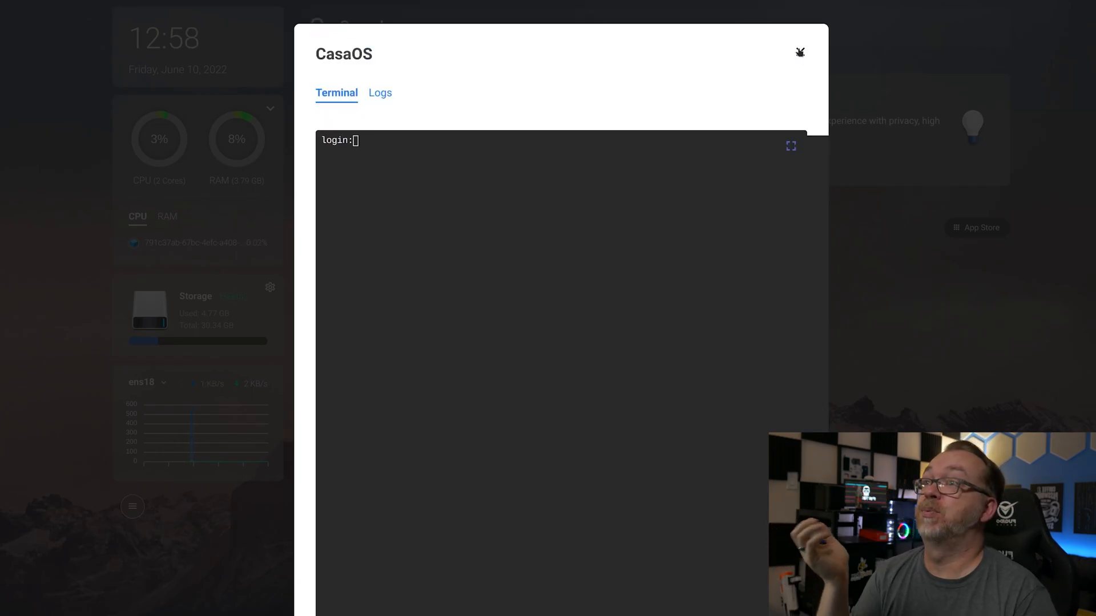
click(799, 51)
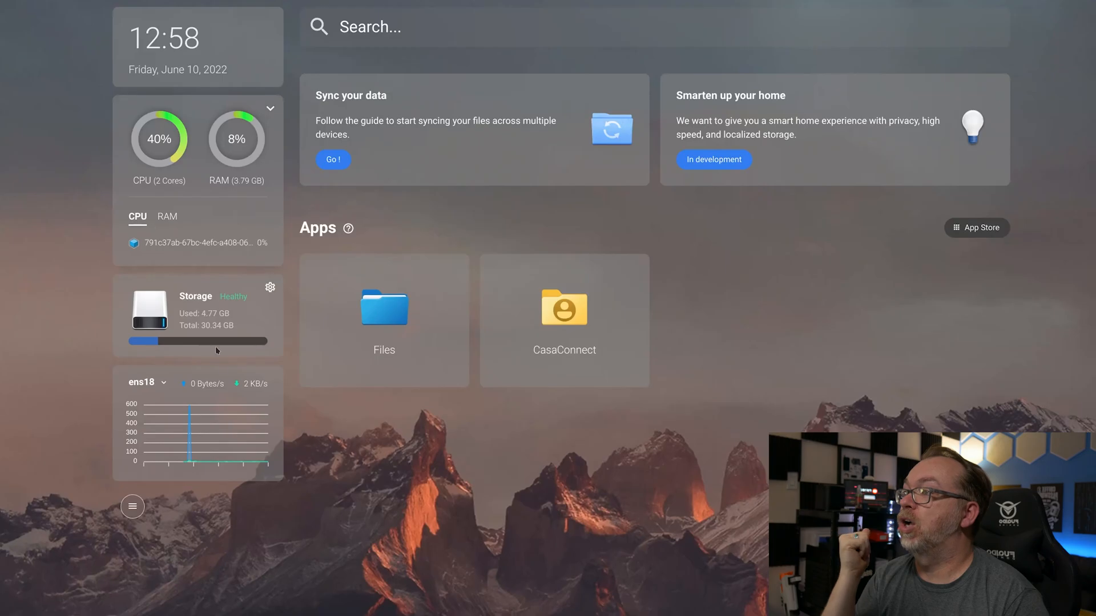
mouse_move(976, 227)
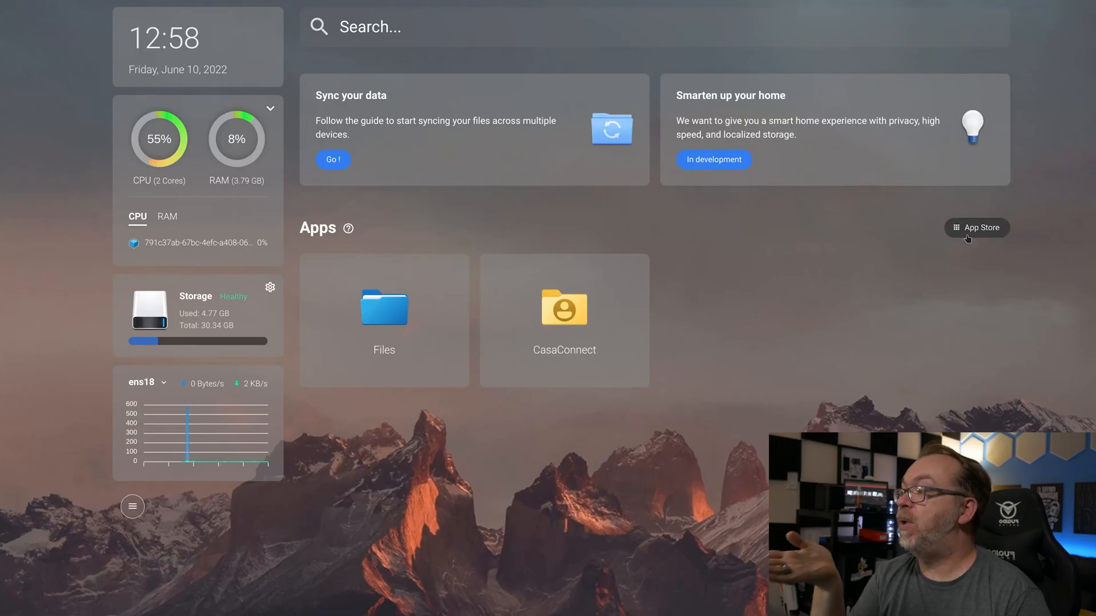
mouse_move(695, 272)
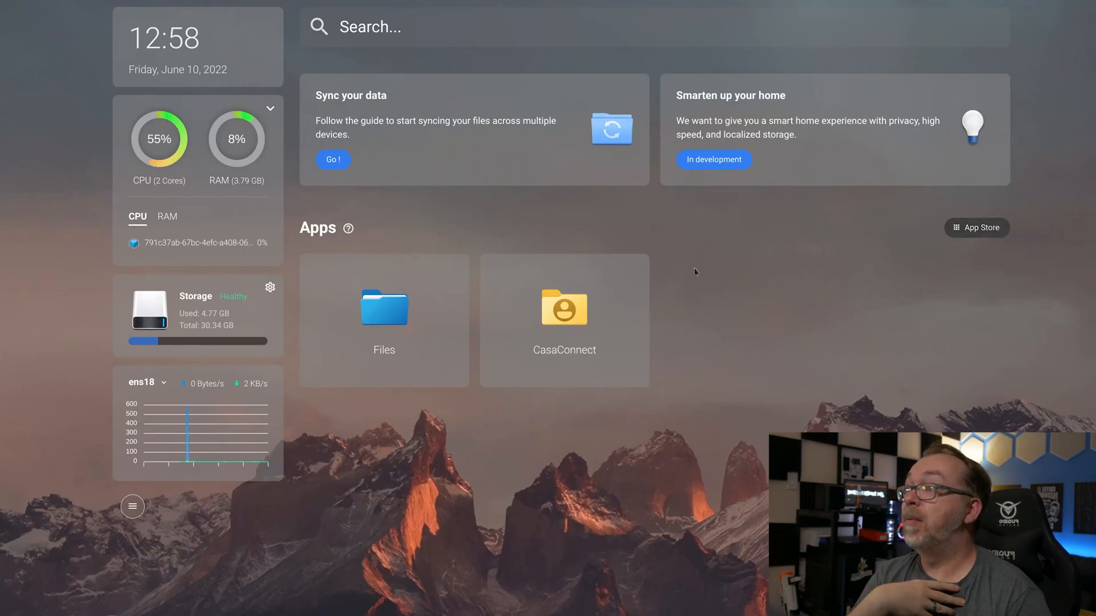
mouse_move(663, 259)
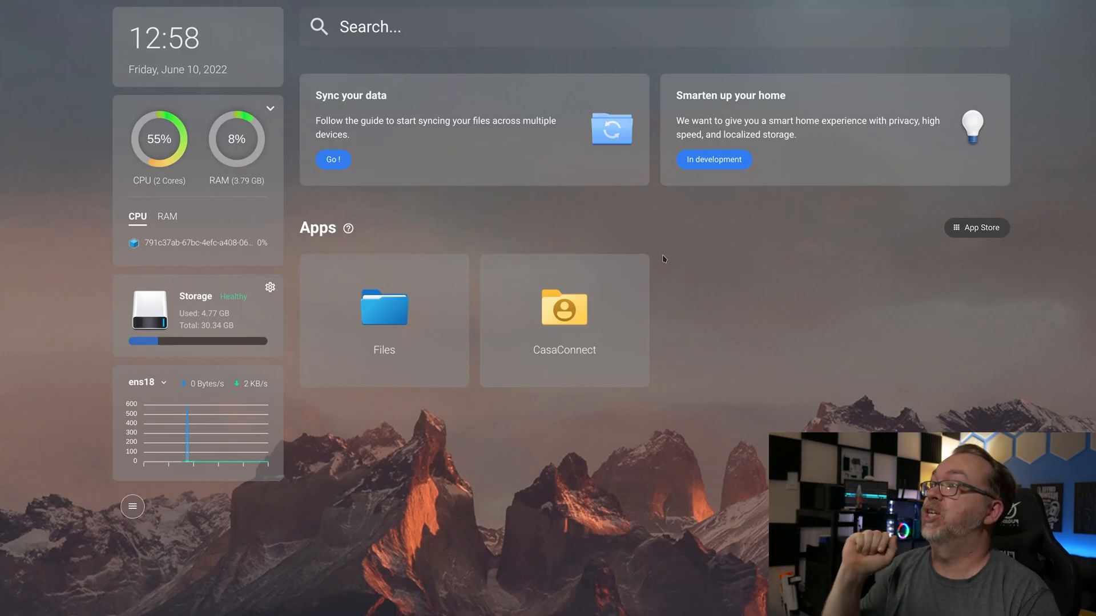
Step: Browse the App Store grid and start installing AdGuardHome
click(976, 228)
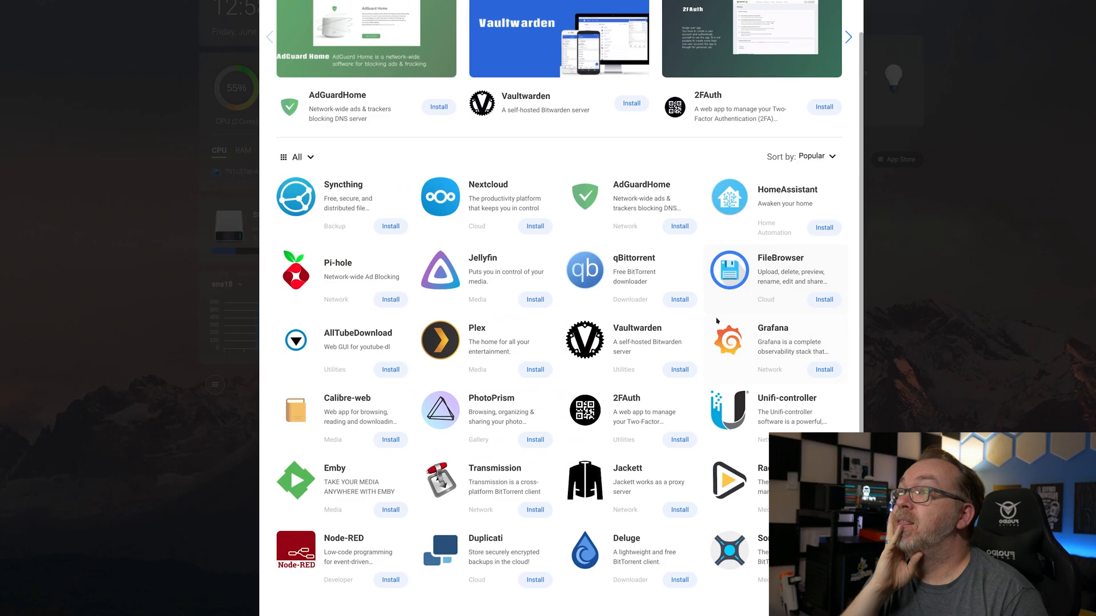
scroll(up, 3)
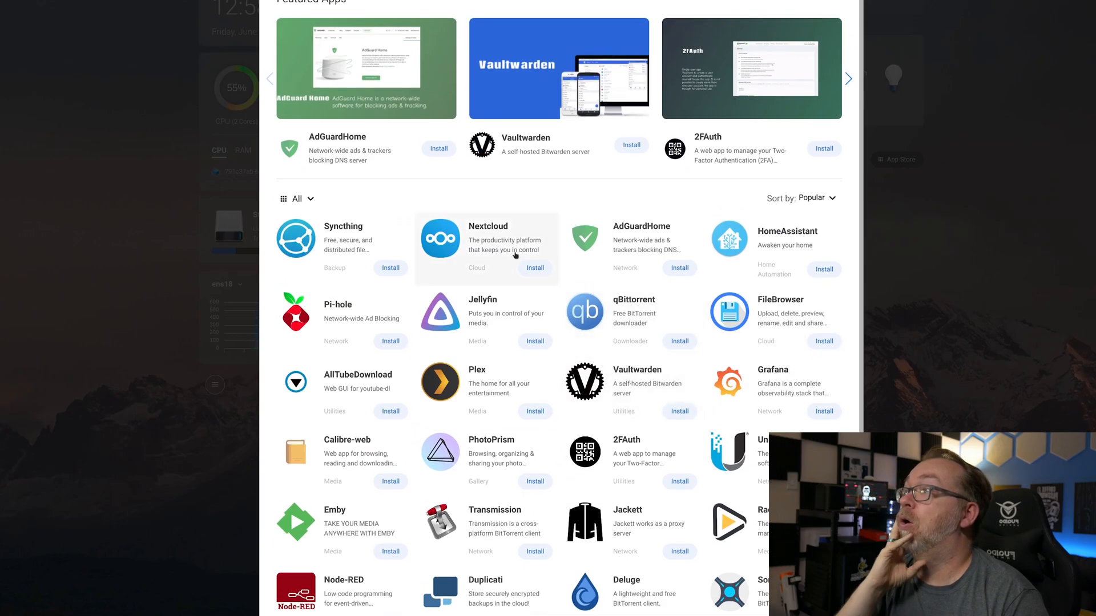
mouse_move(461, 213)
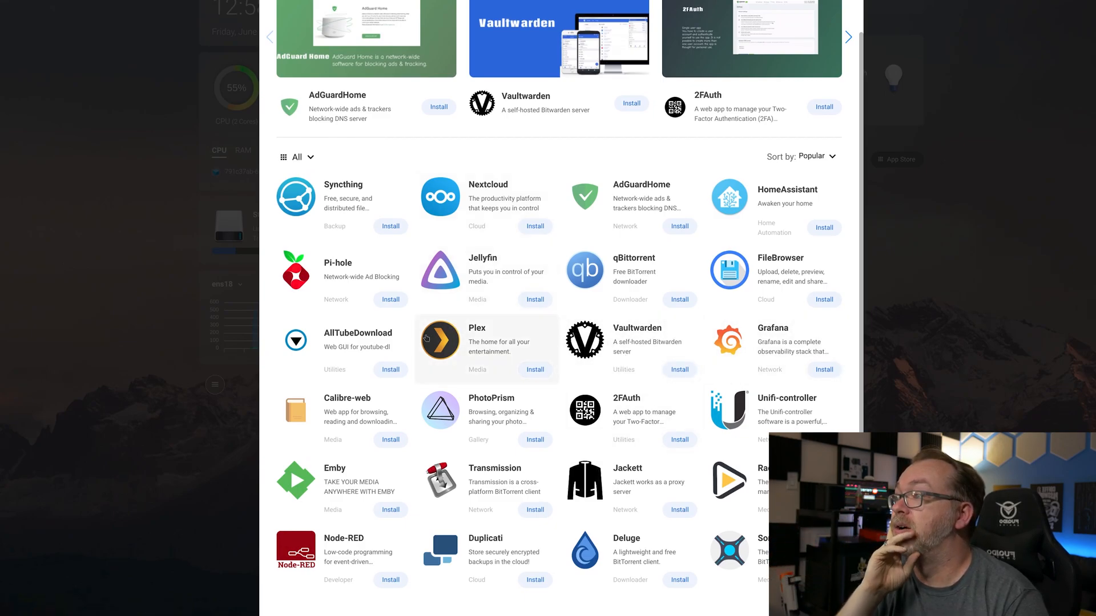
mouse_move(475, 276)
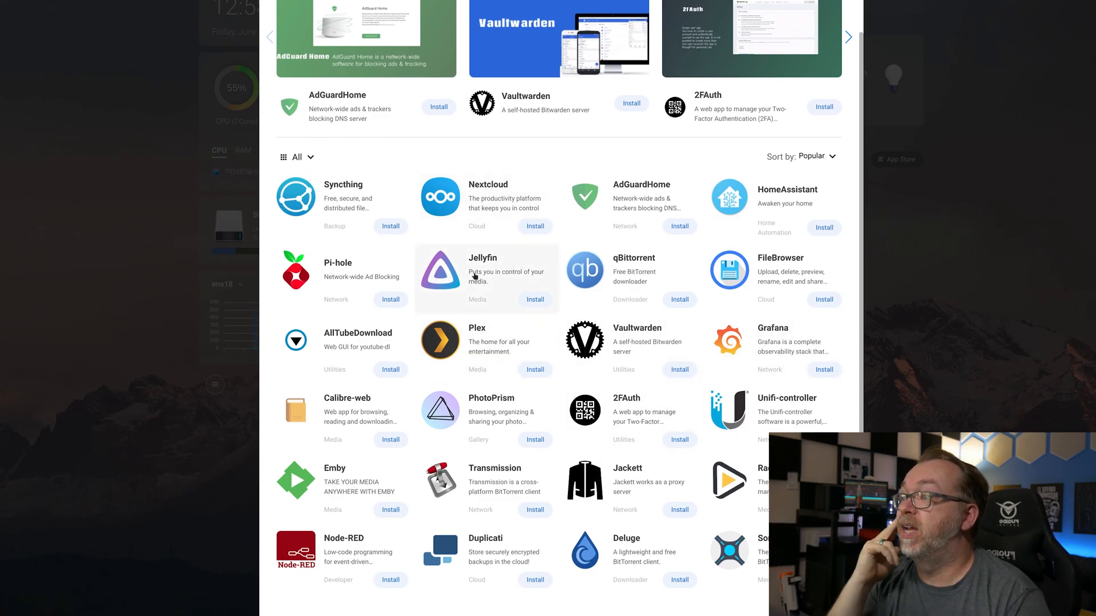
mouse_move(347, 294)
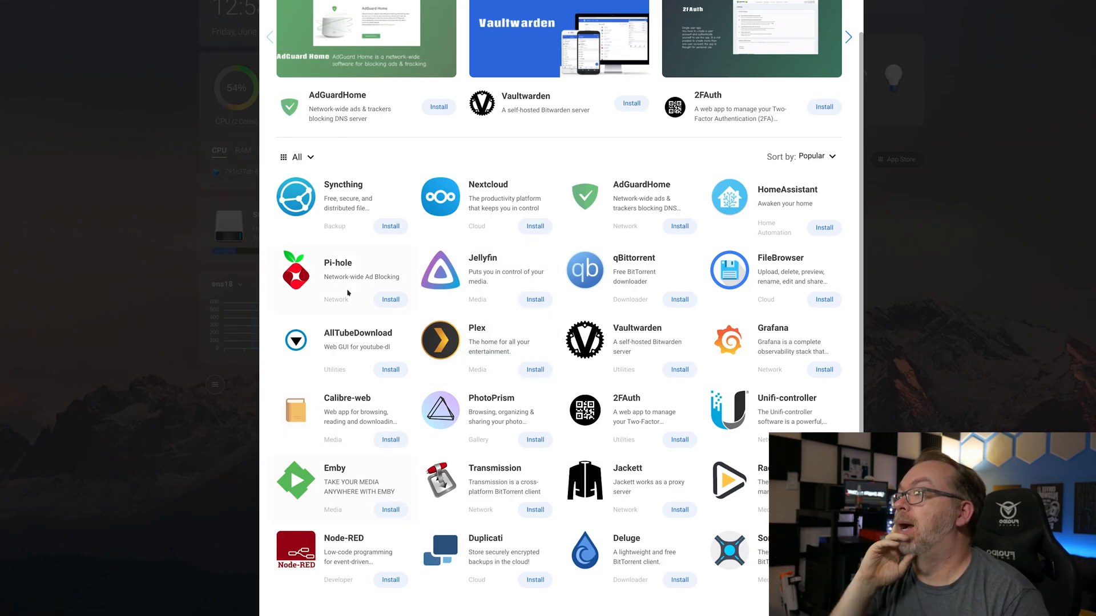
mouse_move(342, 203)
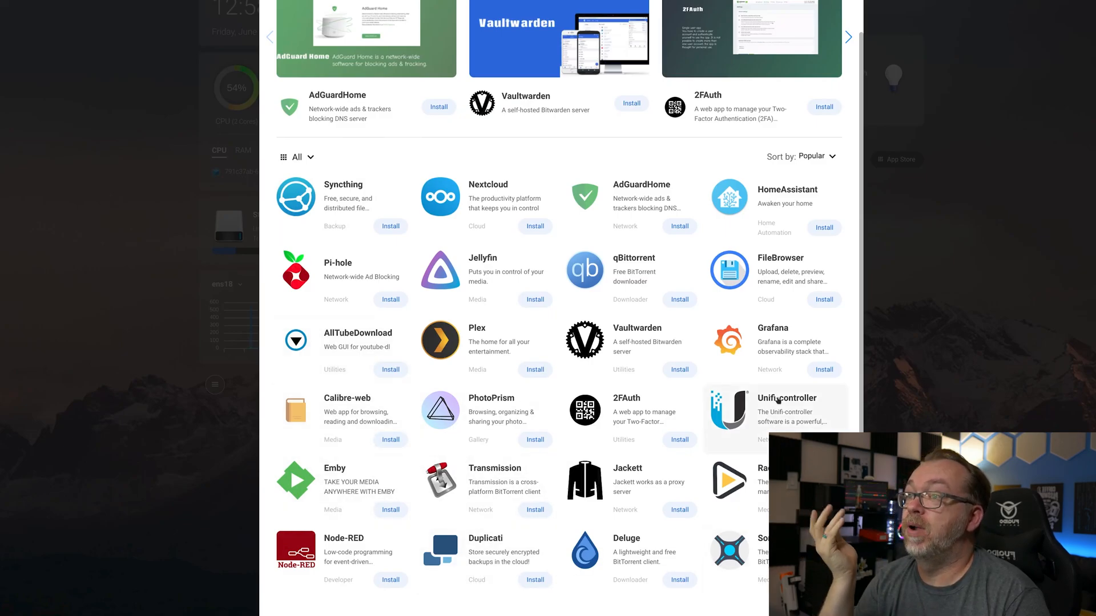
mouse_move(404, 289)
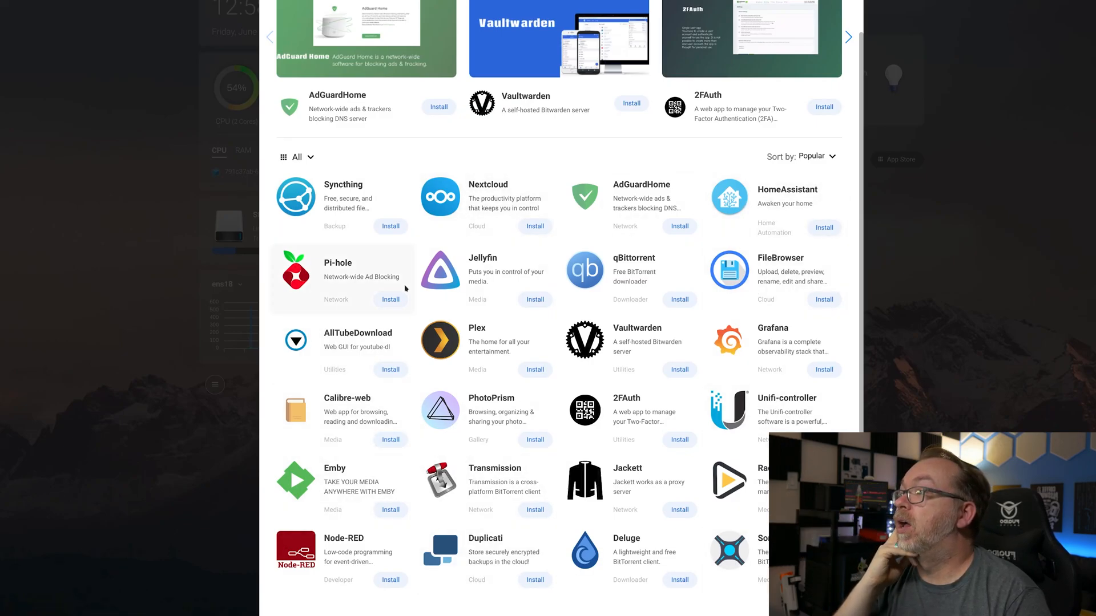
scroll(up, 3)
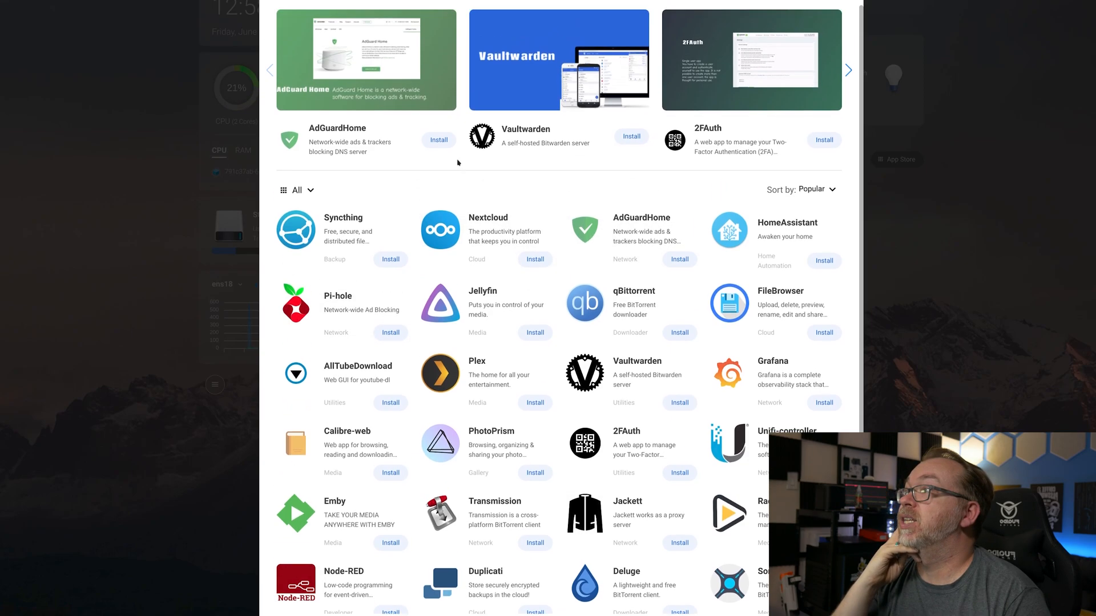
click(439, 140)
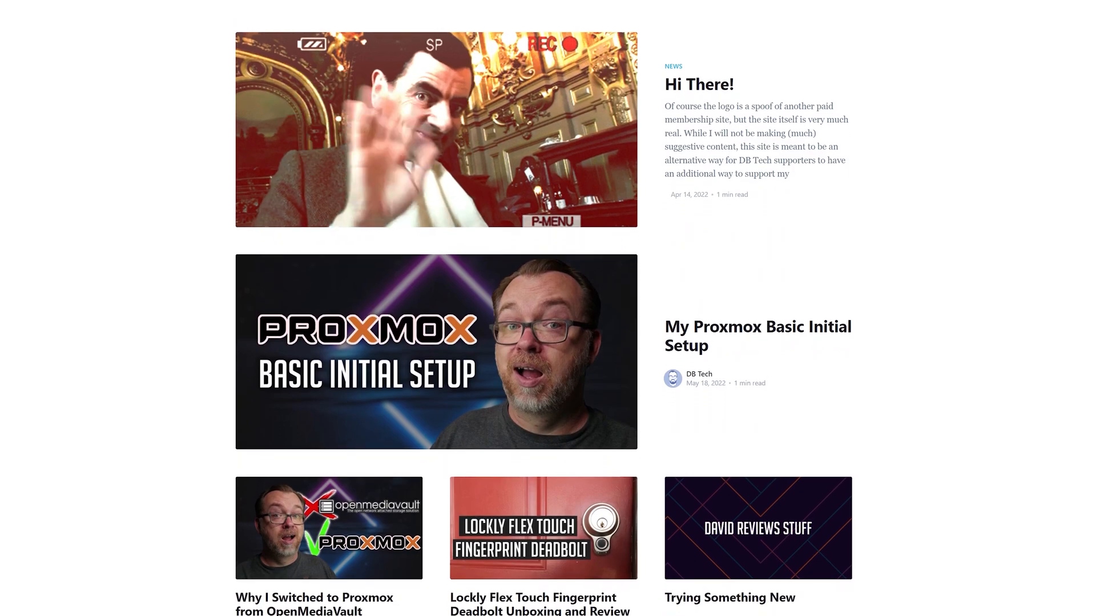
Step: Scroll down the DB Tech home page to the recent posts
scroll(down, 3)
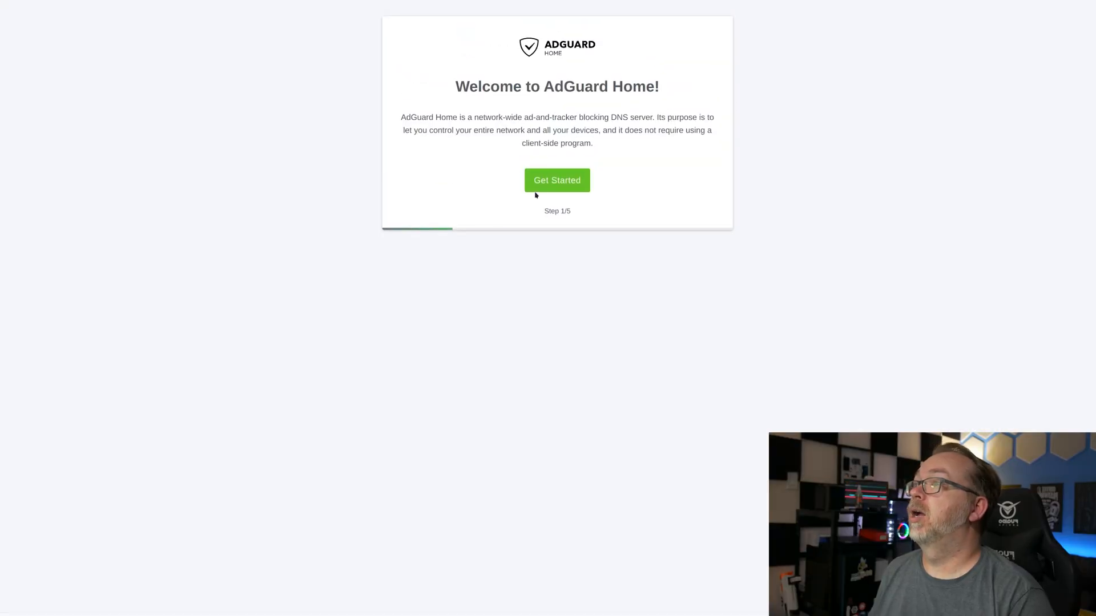
Step: Start the AdGuard Home wizard with the admin interface on port 3000 and create the admin account
click(557, 180)
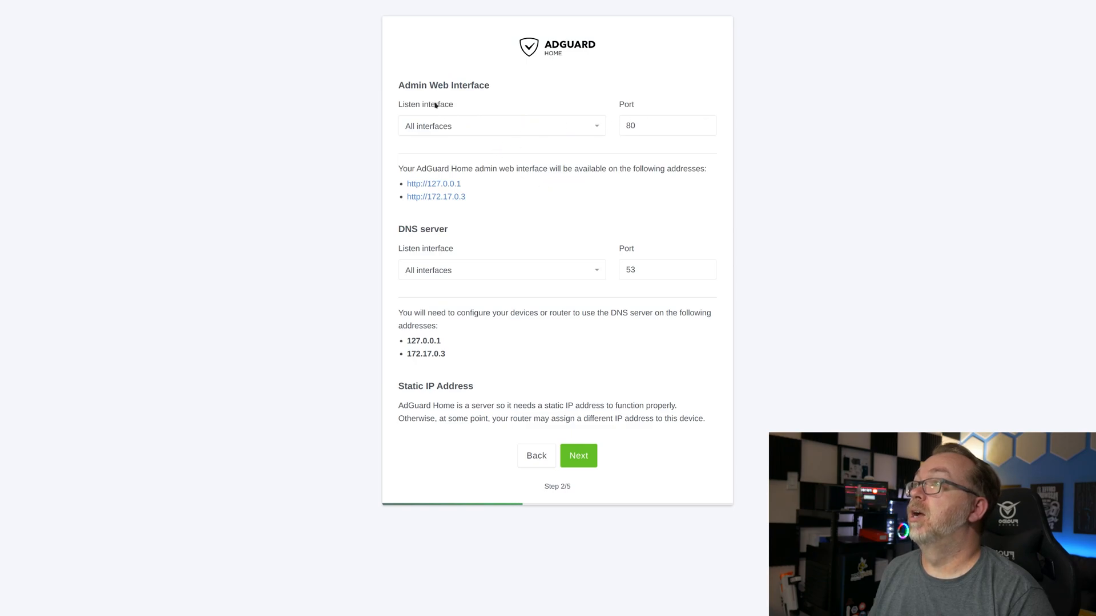
click(500, 126)
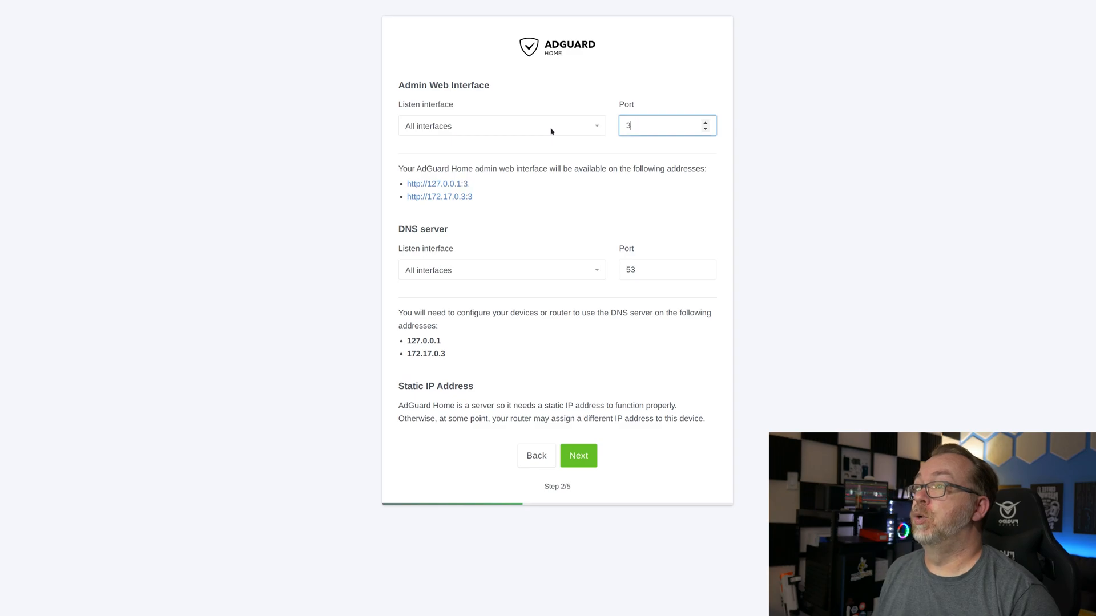
text(000)
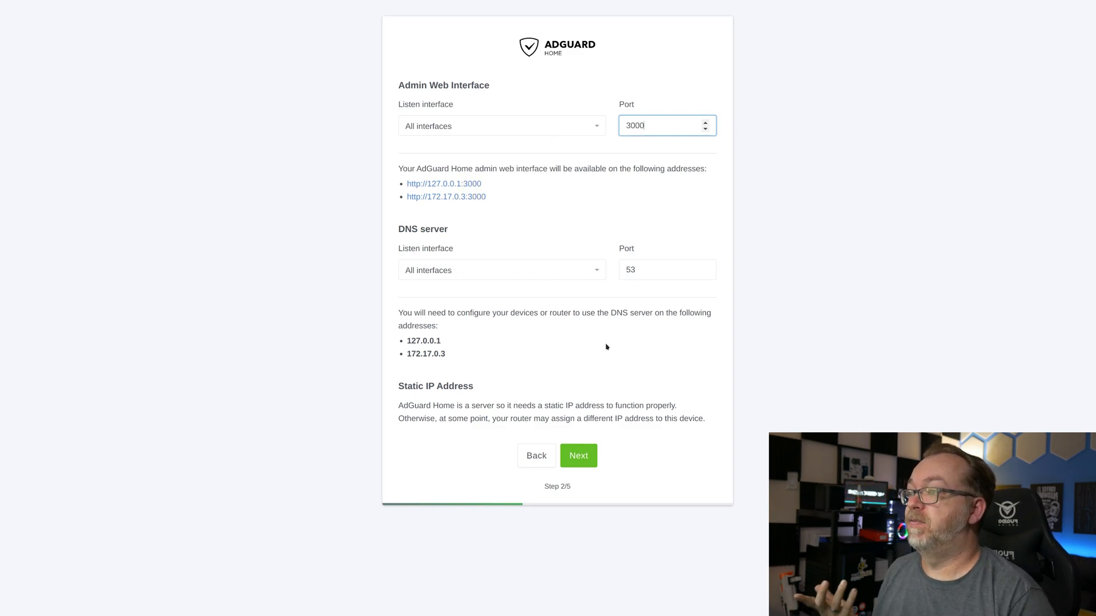
click(577, 456)
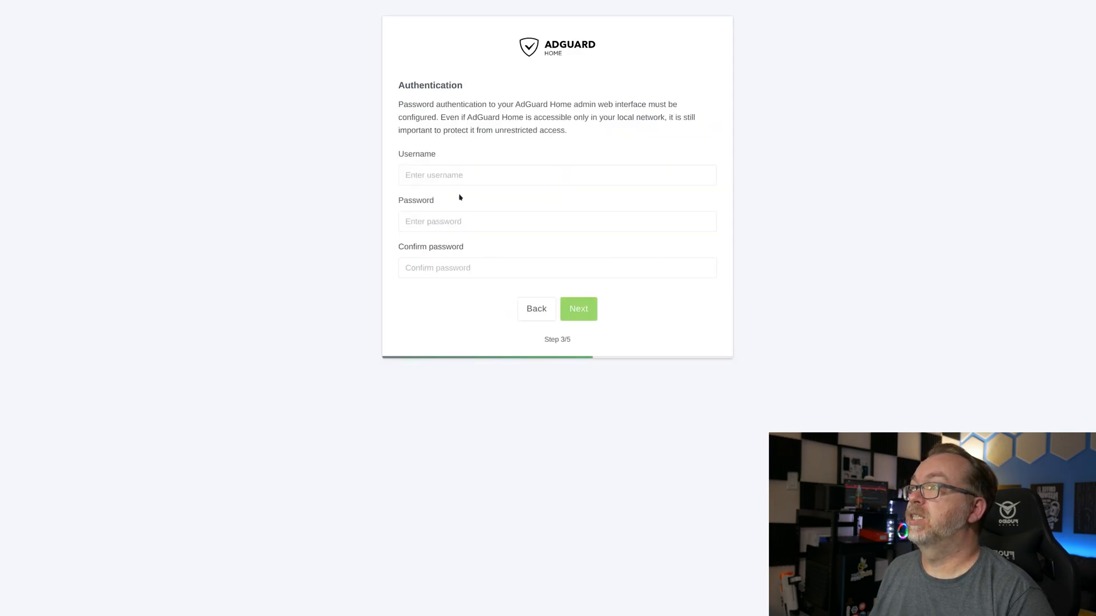
click(556, 175)
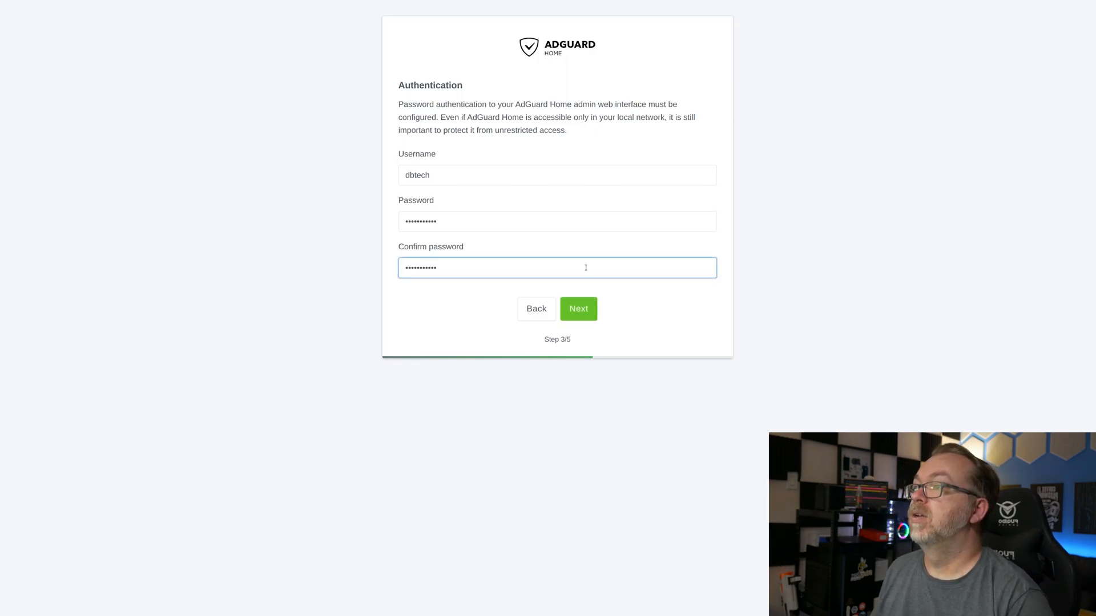
click(578, 309)
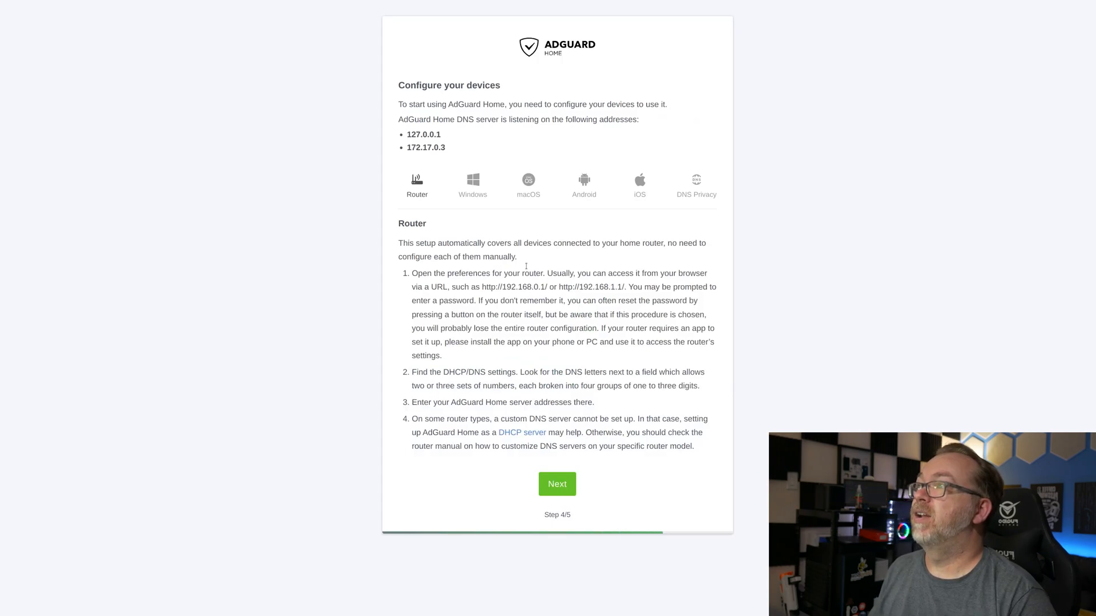
Step: Finish the remaining setup steps and sign in to the dashboard as dbtech
drag(407, 135, 445, 148)
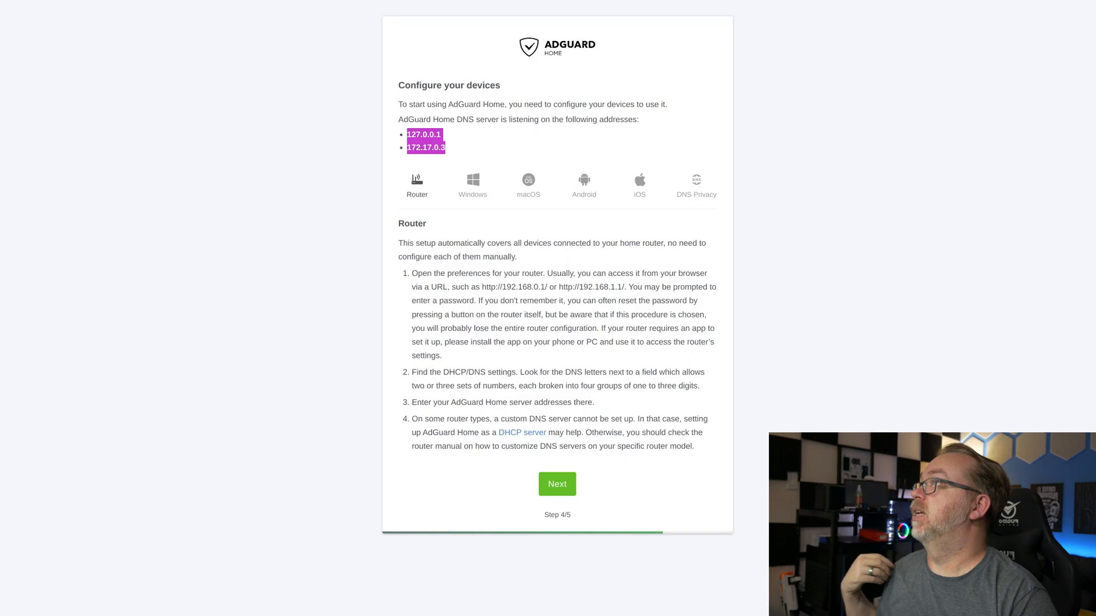
click(557, 484)
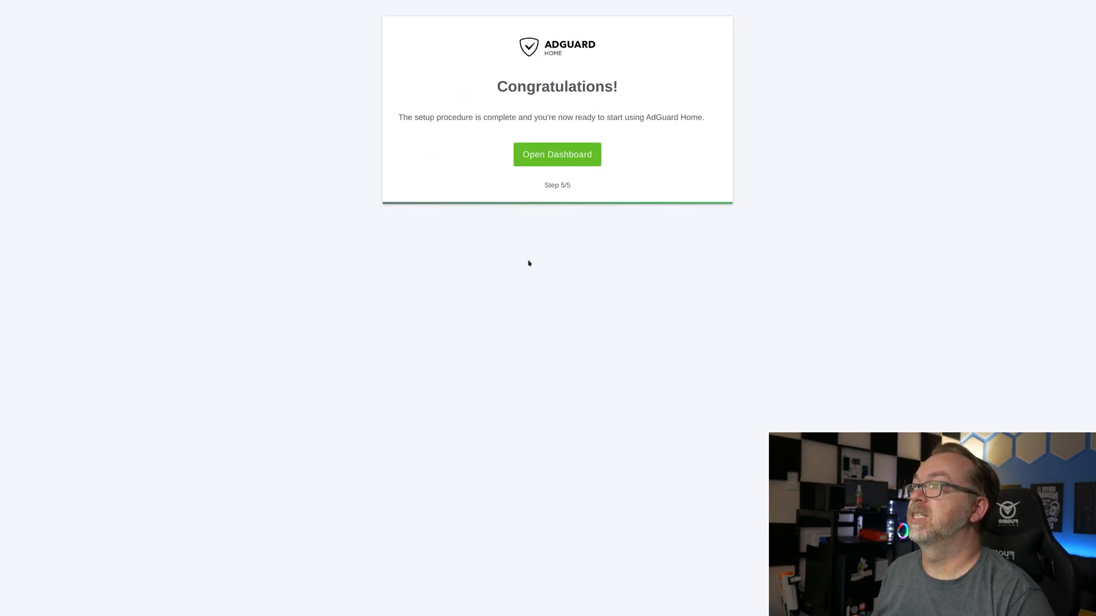
click(556, 154)
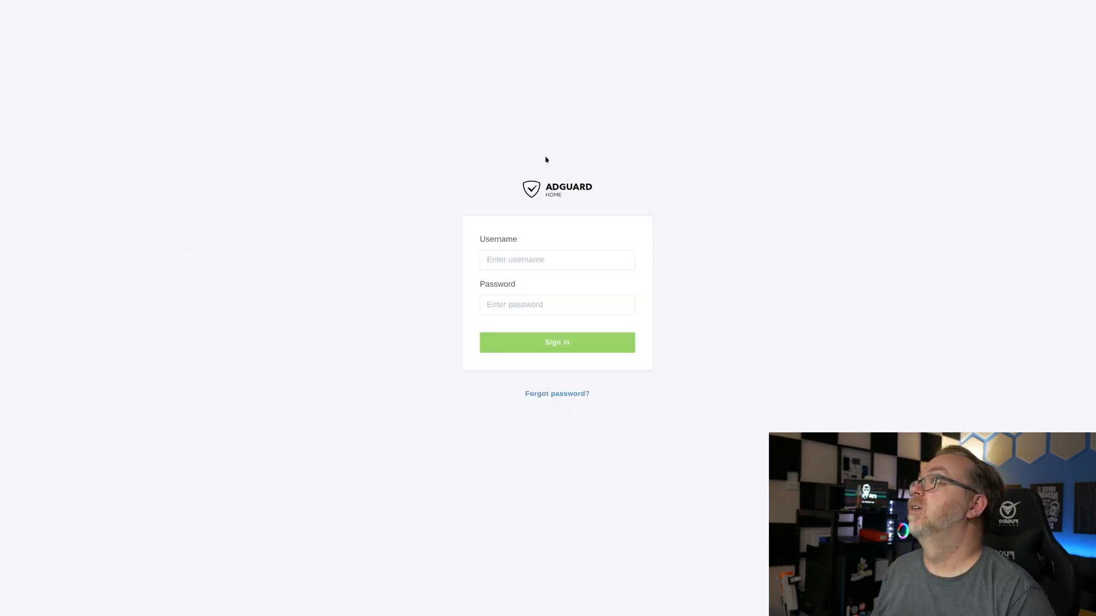
text(dbtech)
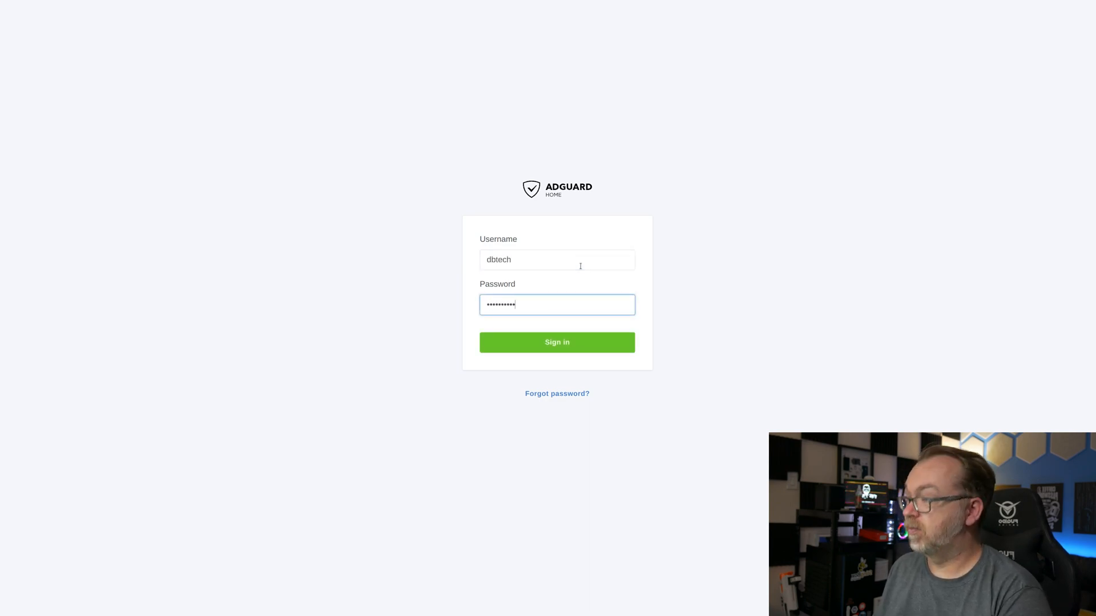
click(556, 341)
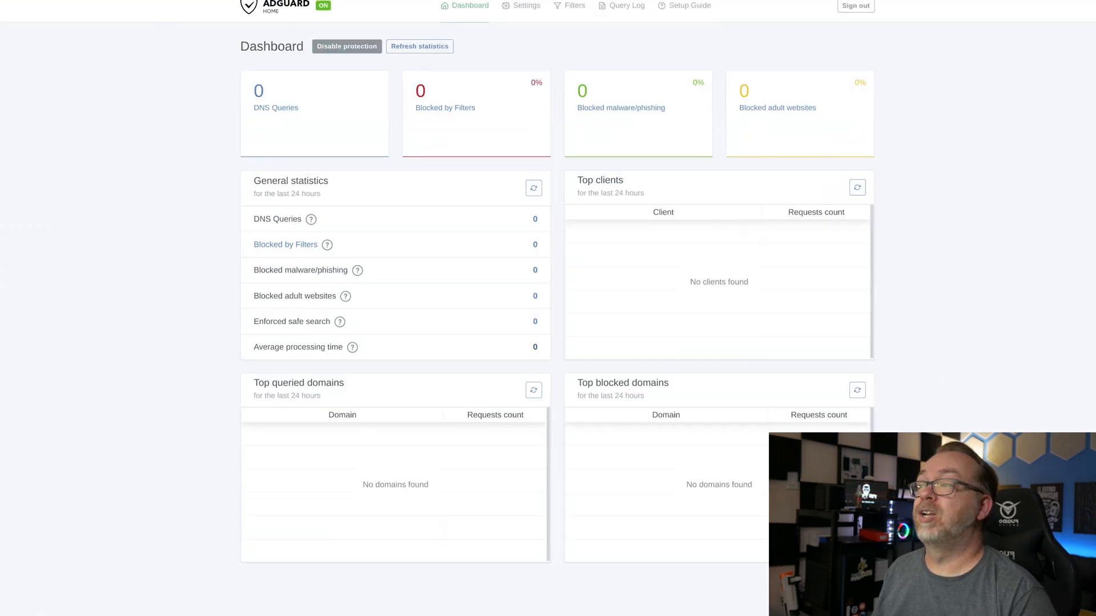
mouse_move(1088, 116)
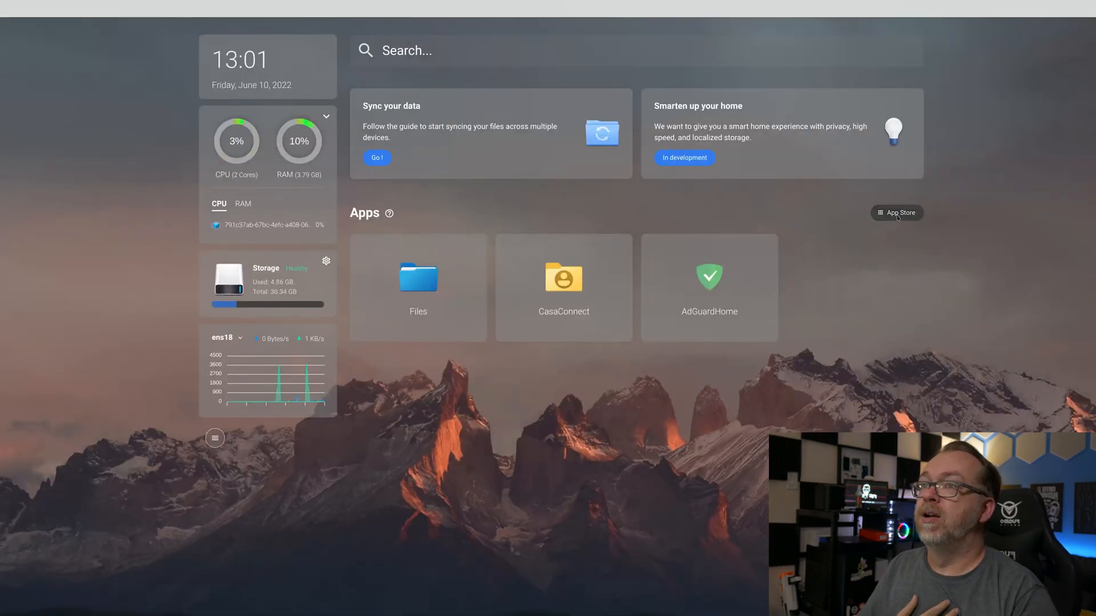
Step: Install AllTubeDownload from the App Store and launch it from the dashboard
click(897, 212)
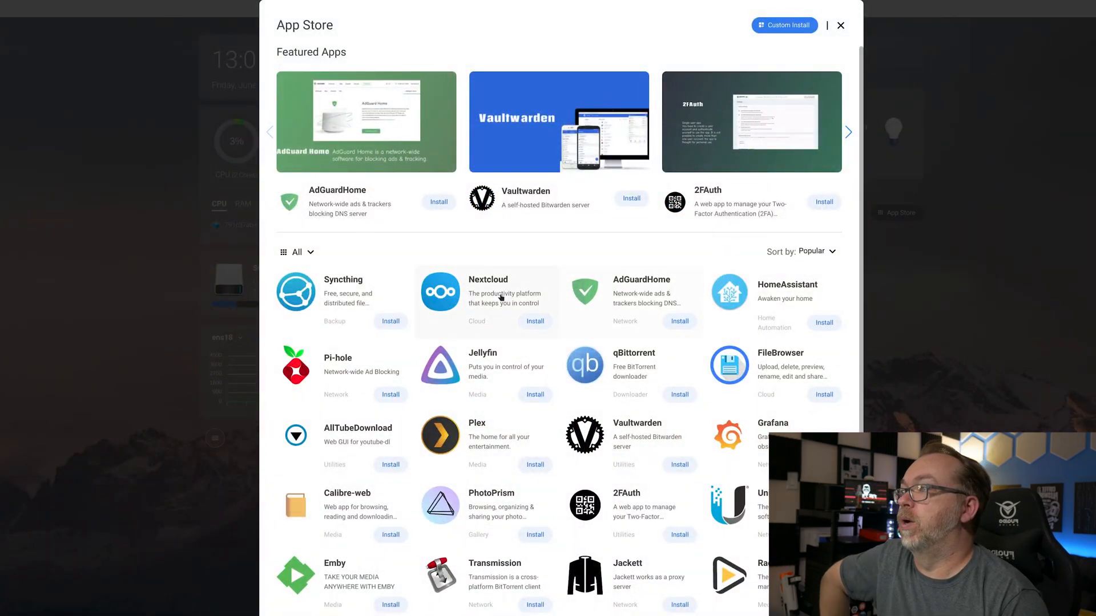
mouse_move(369, 450)
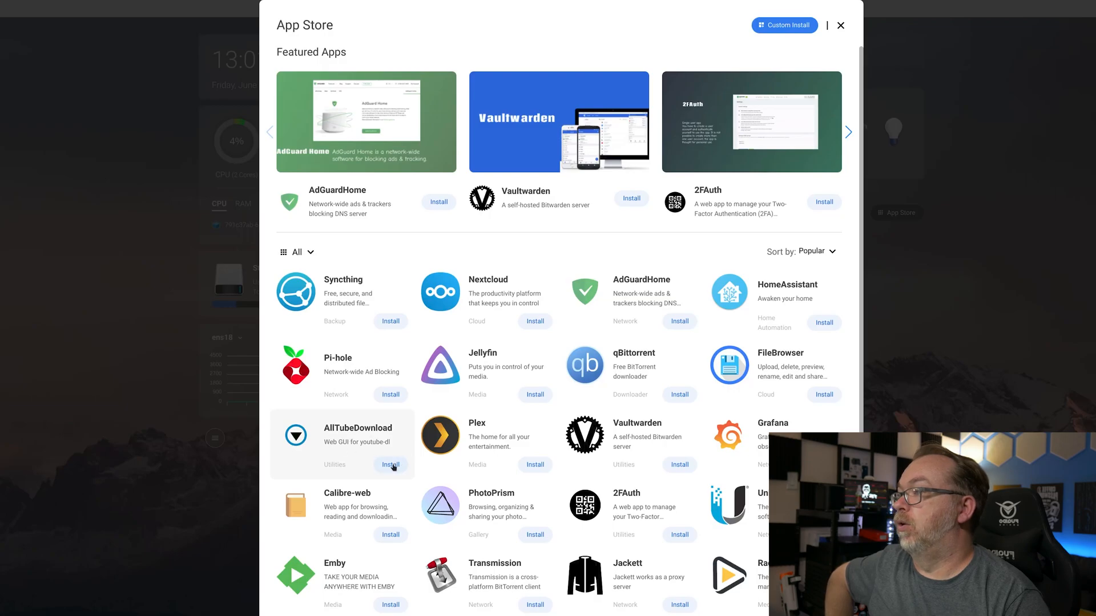
click(391, 465)
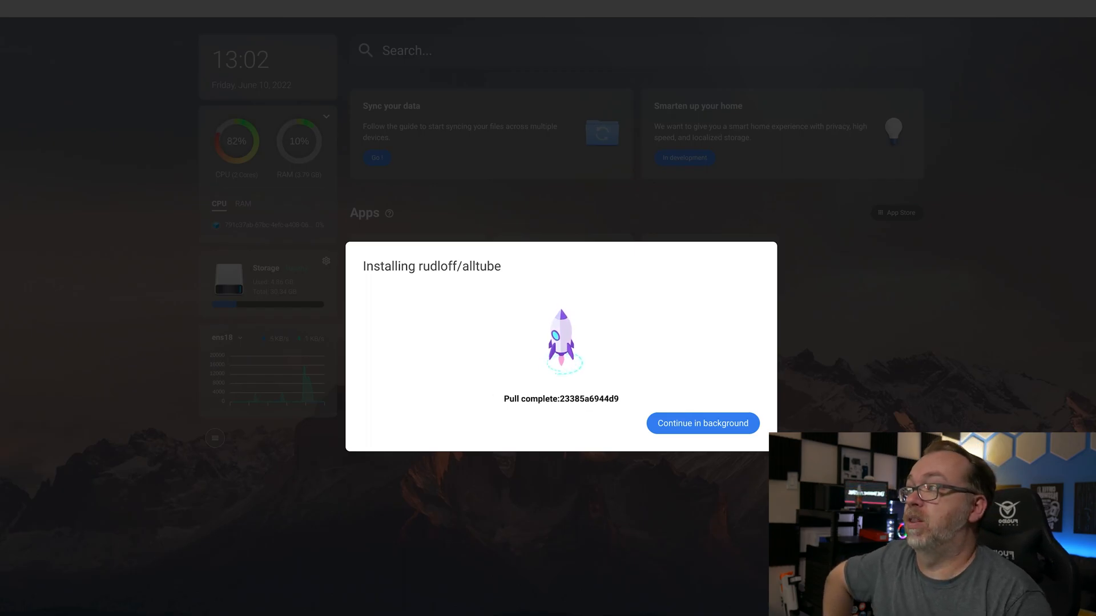
click(702, 422)
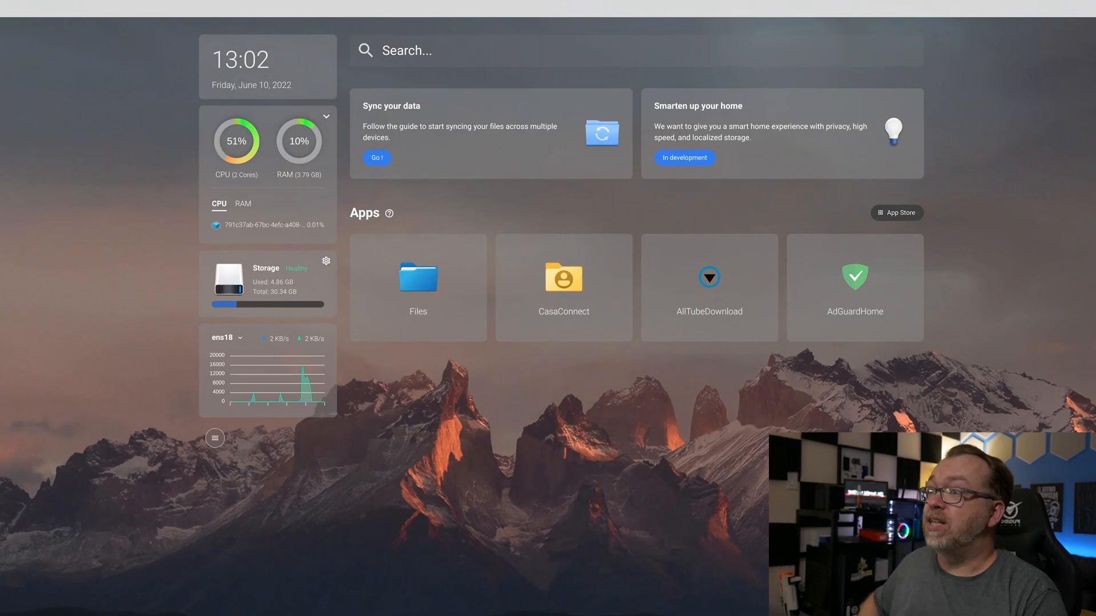
mouse_move(709, 314)
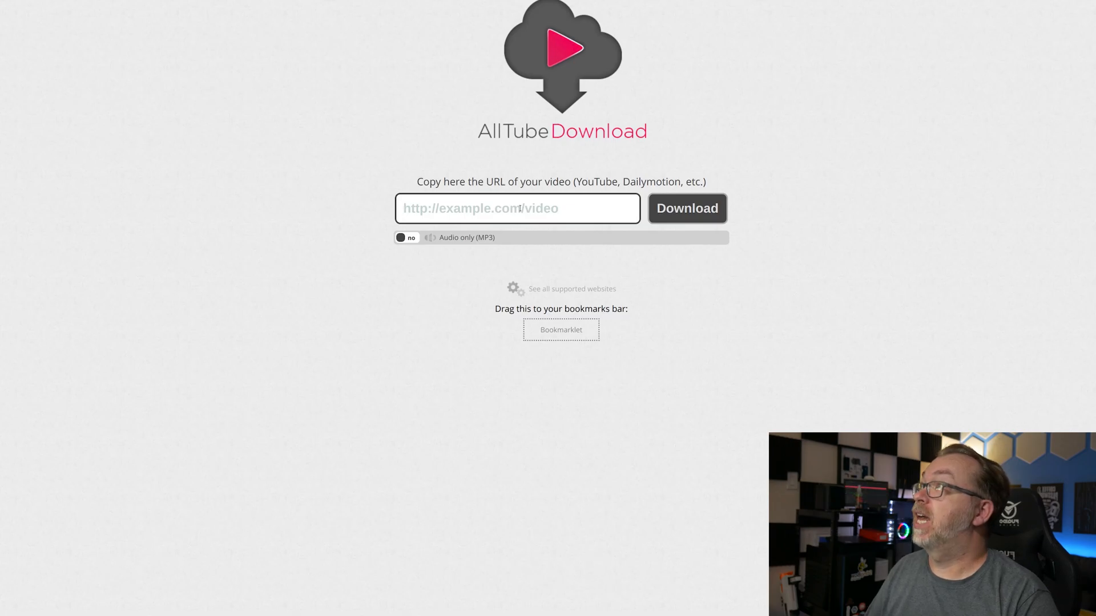
Step: Visit youtube.com, go to the DB Tech channel and copy the Docker containers video link
click(539, 24)
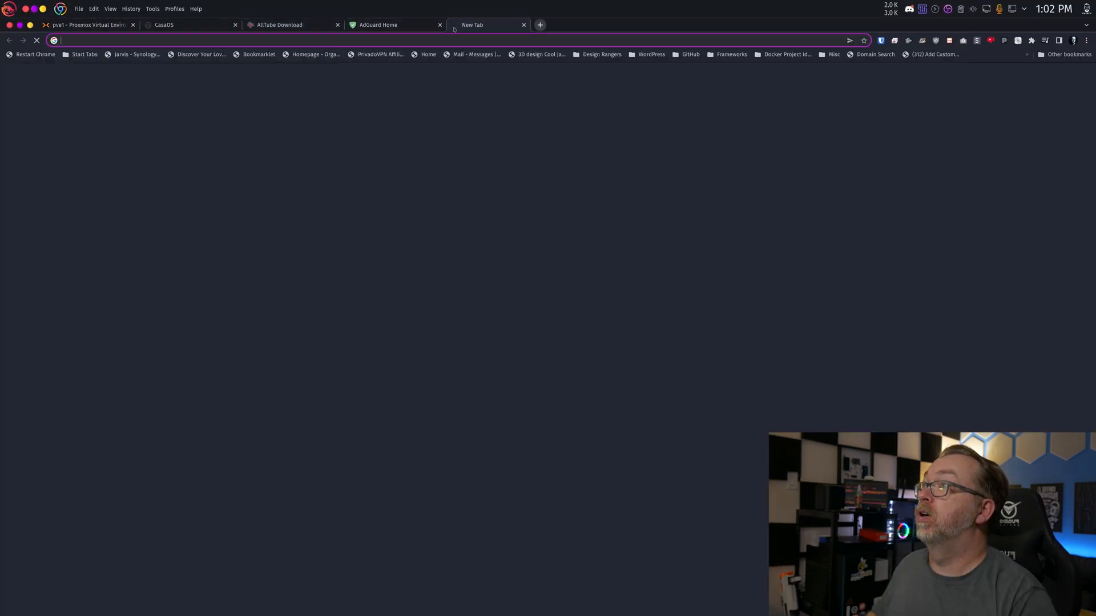
text(youtube.com)
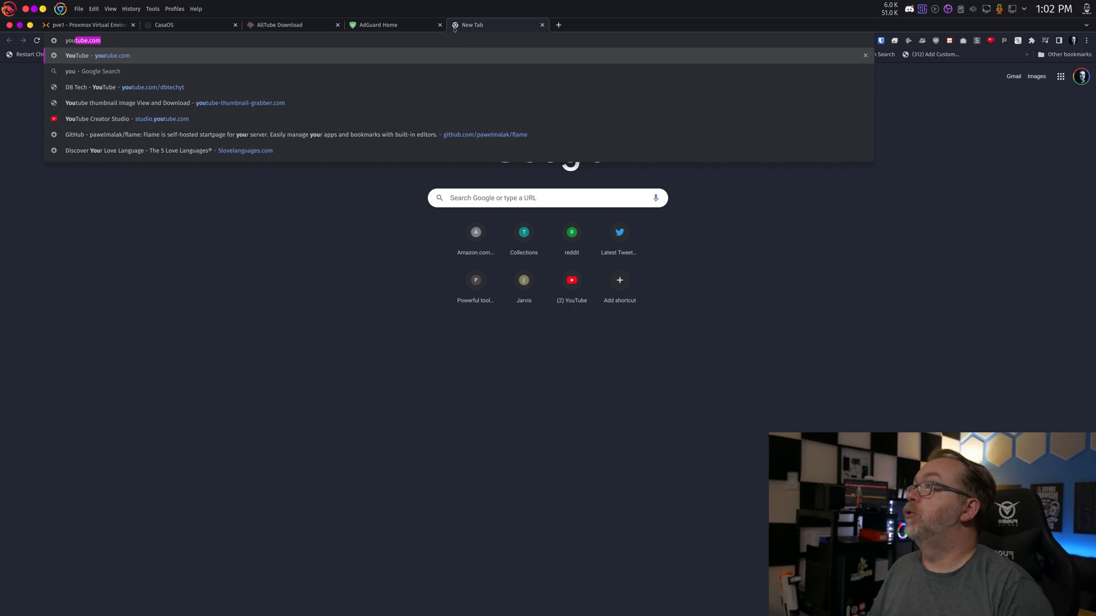
click(104, 87)
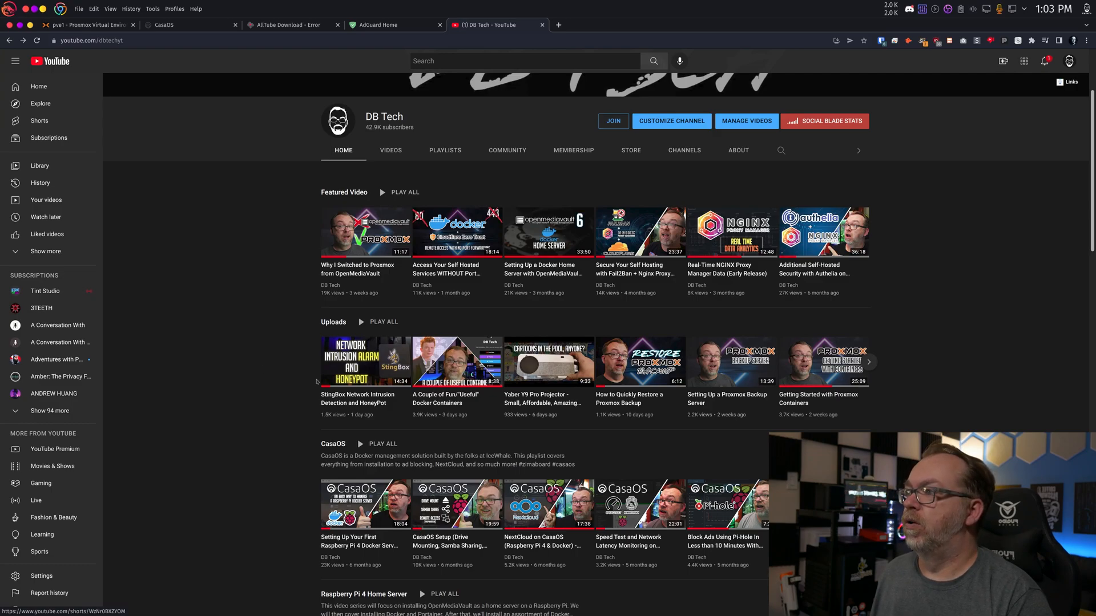
right_click(457, 362)
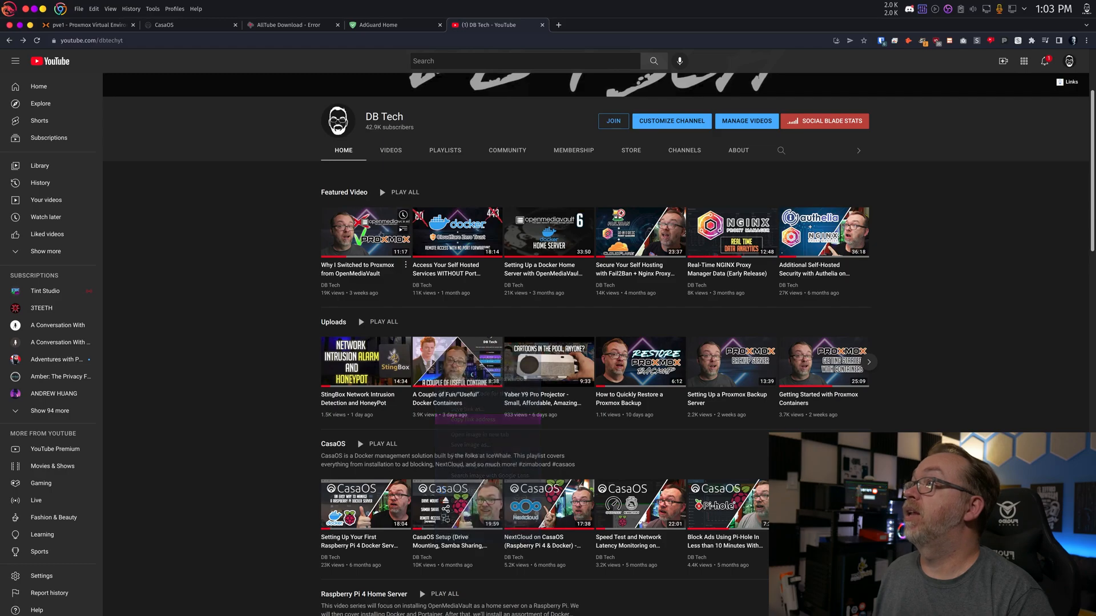
click(287, 24)
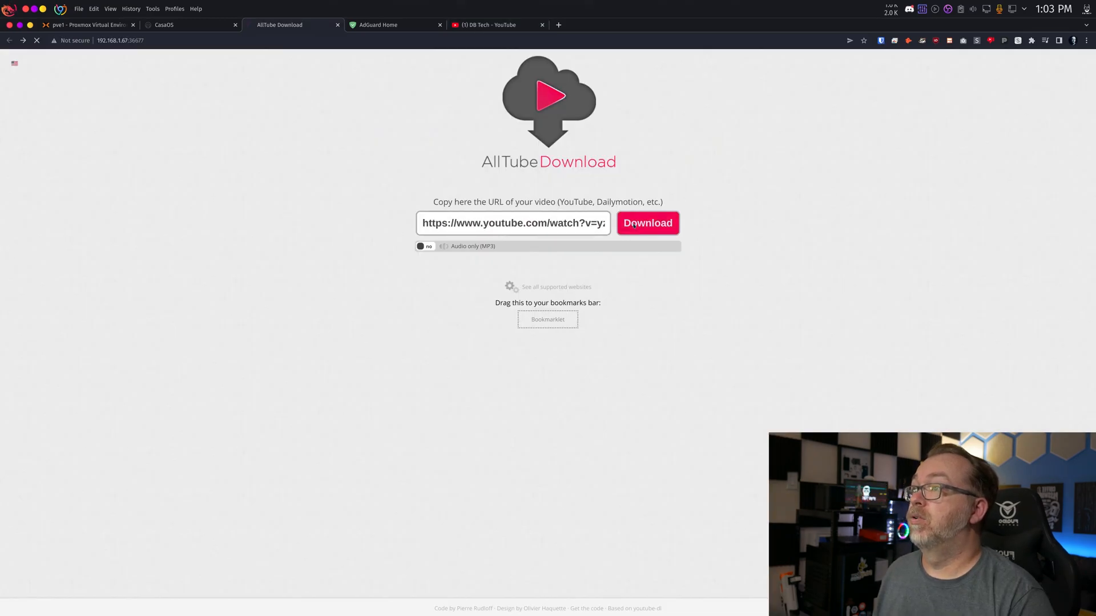
Step: Fetch the pasted video URL, choose the Best format and download it
click(646, 222)
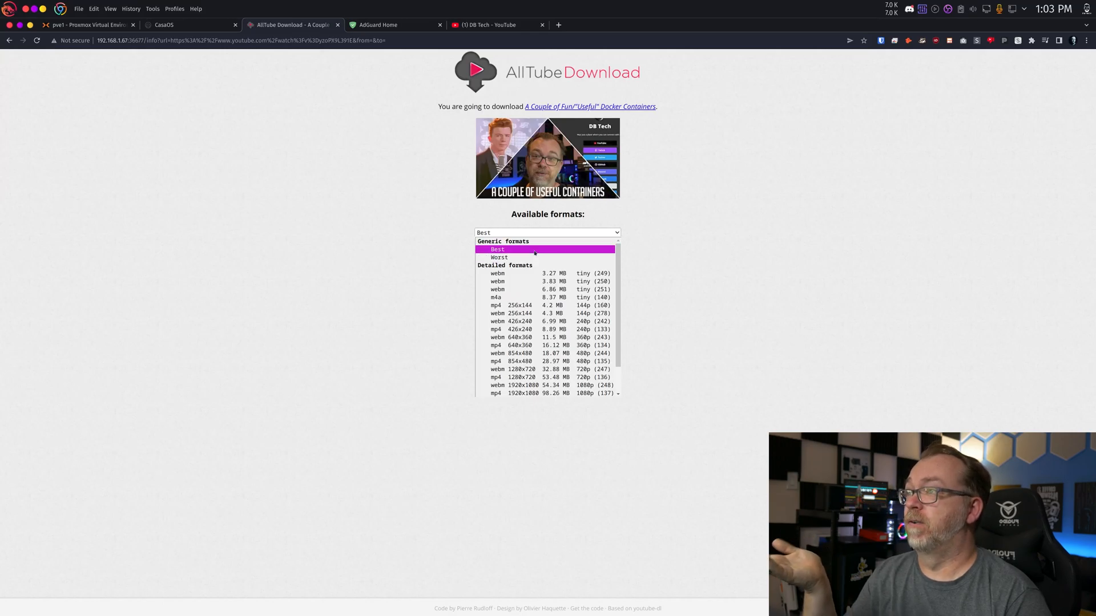
click(497, 250)
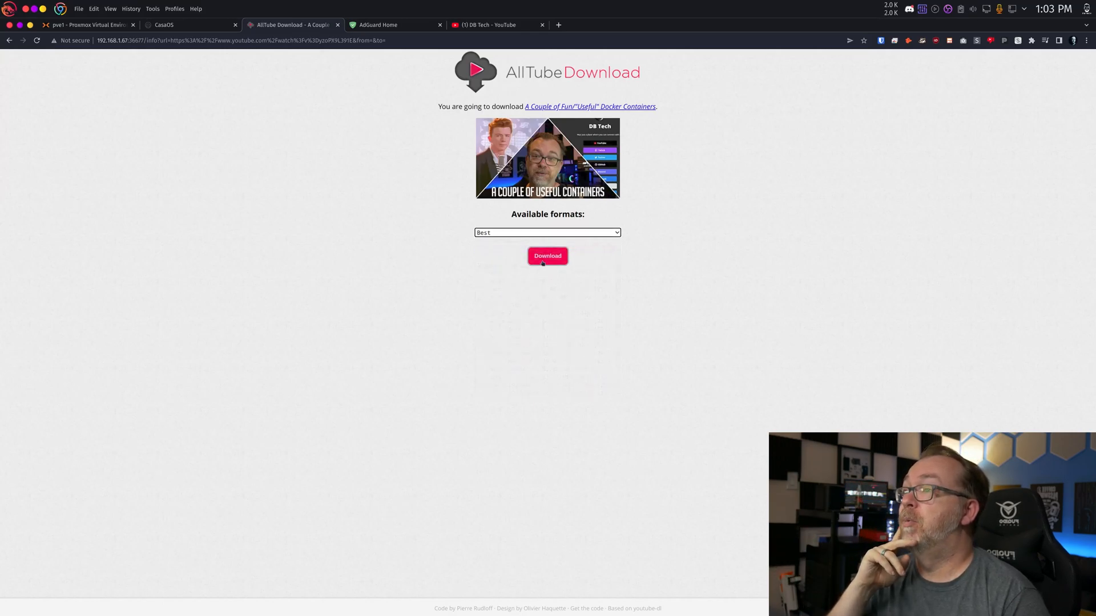
click(547, 255)
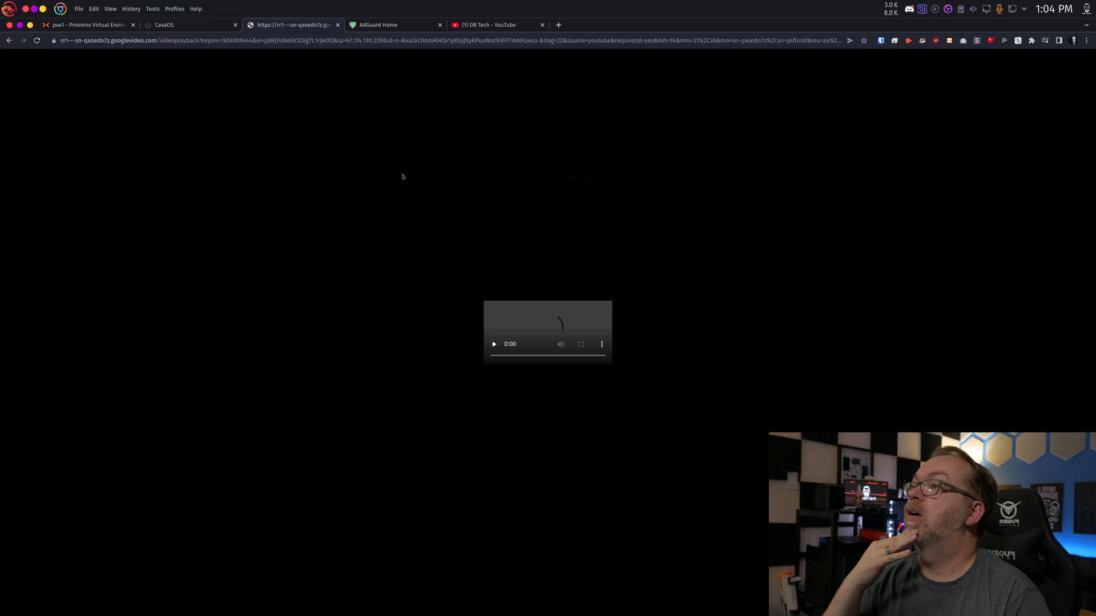
Step: Play and pause the fetched video, then save it to the computer as an MP4
click(493, 343)
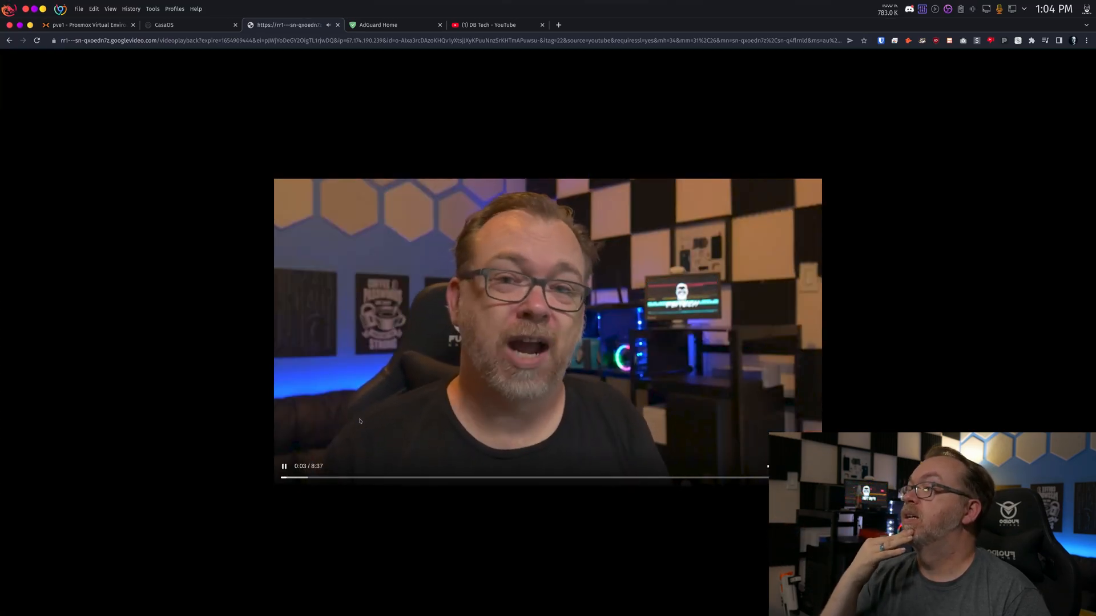
click(284, 466)
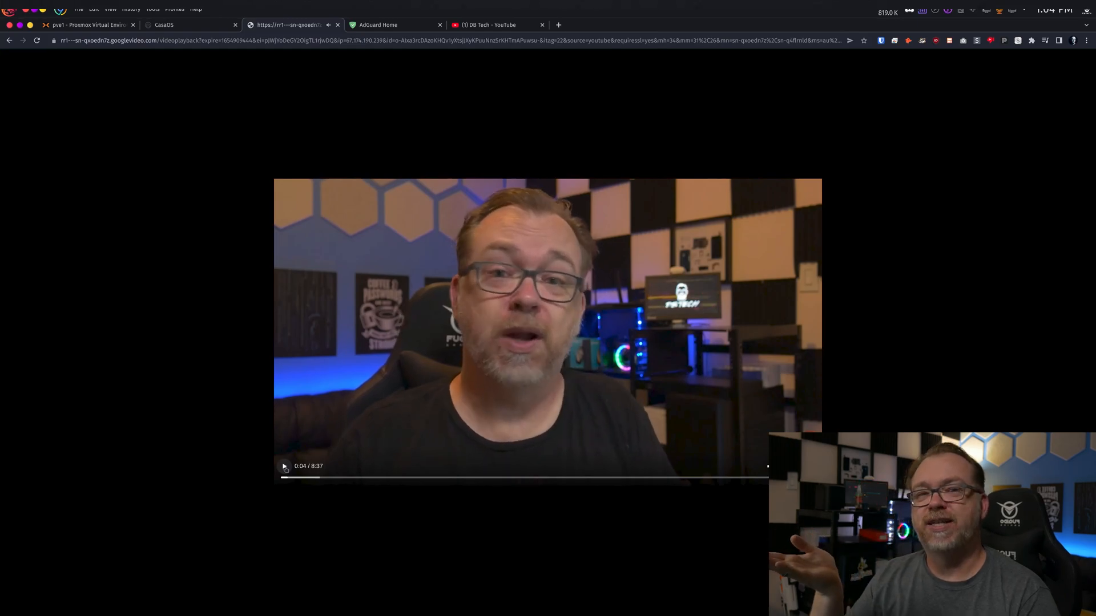
mouse_move(366, 362)
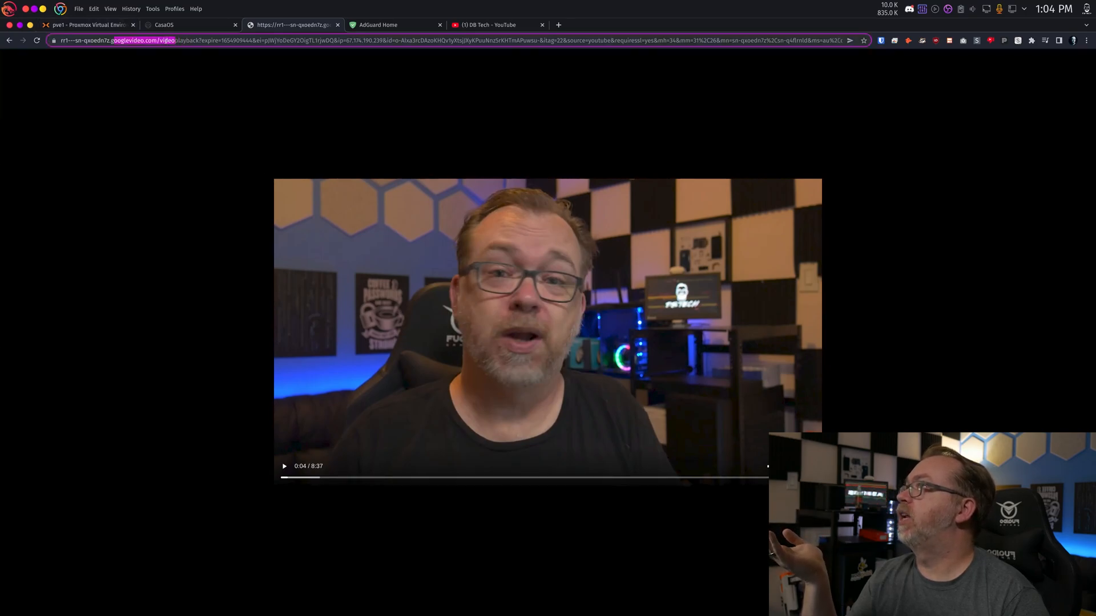
click(7, 8)
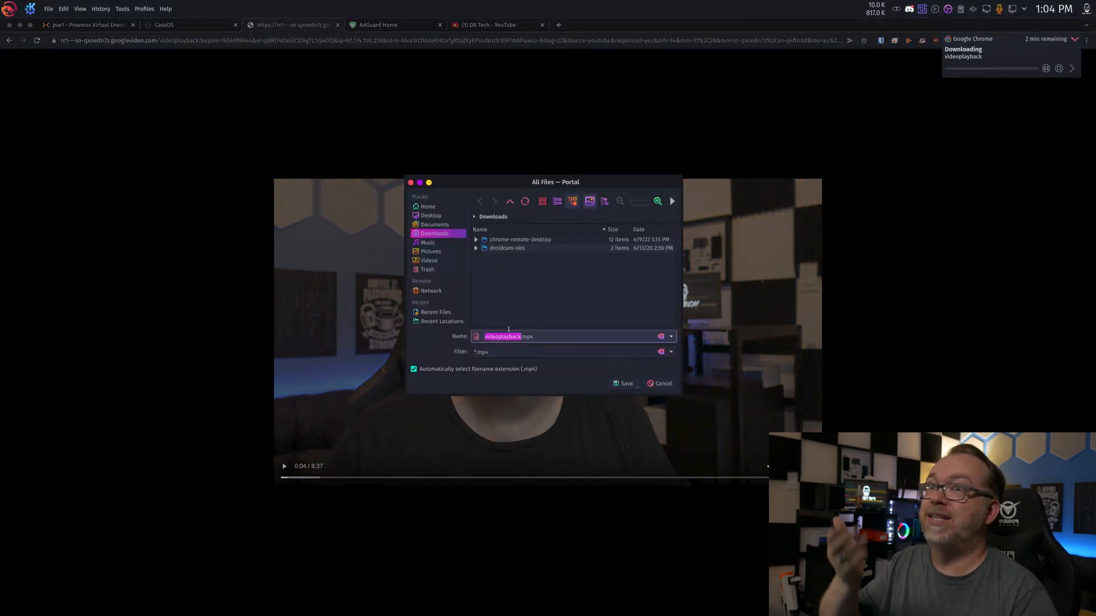
mouse_move(552, 273)
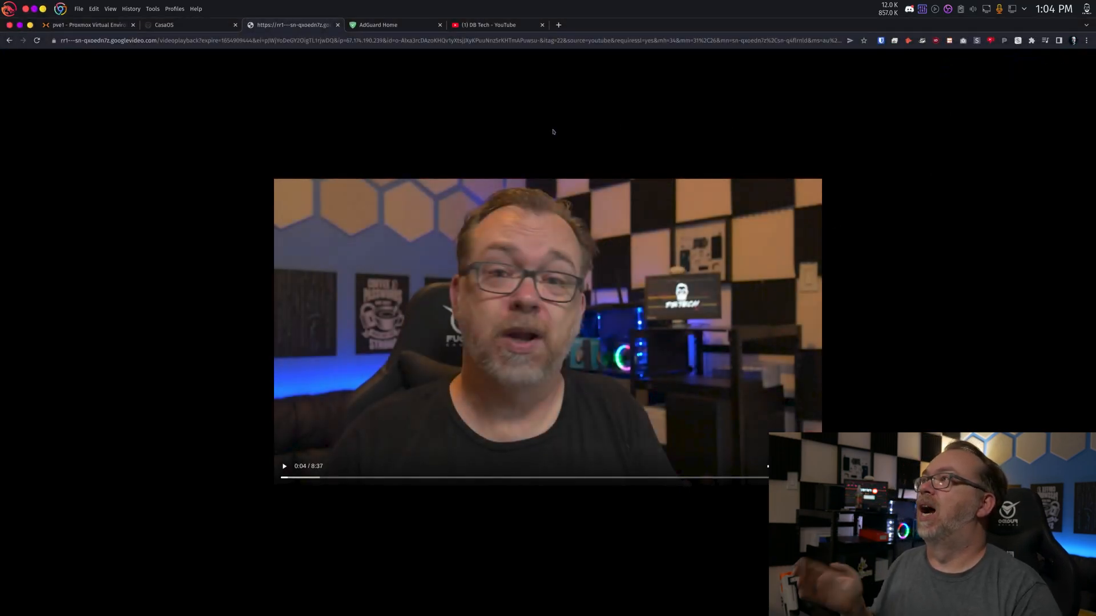
click(189, 24)
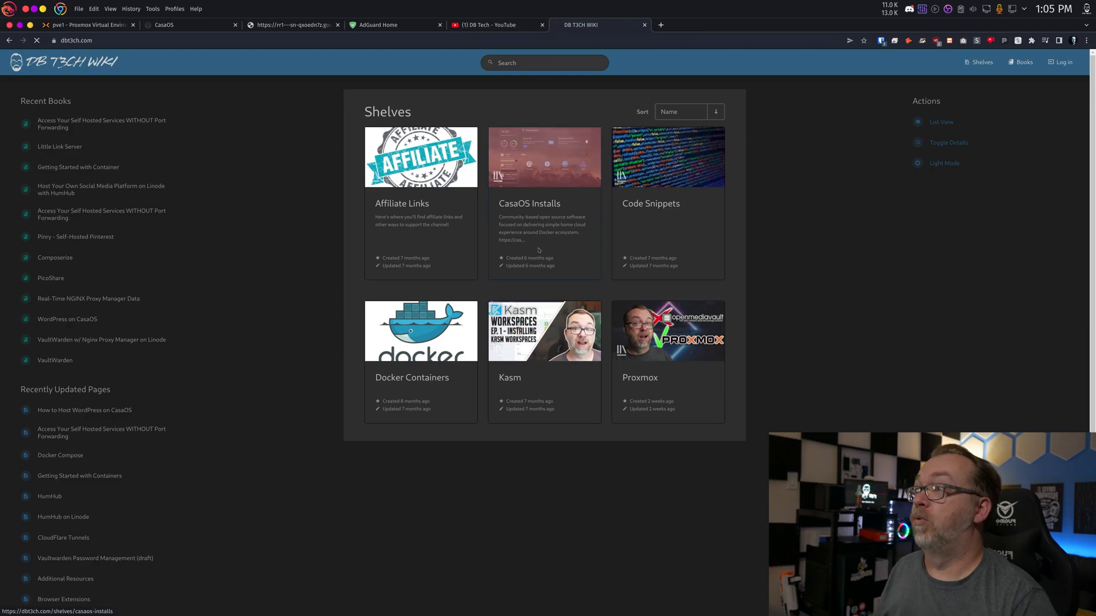
Step: Download WordPressDB.json and WordPress.json from the WordPress on CasaOS guide, then return to CasaOS
click(85, 409)
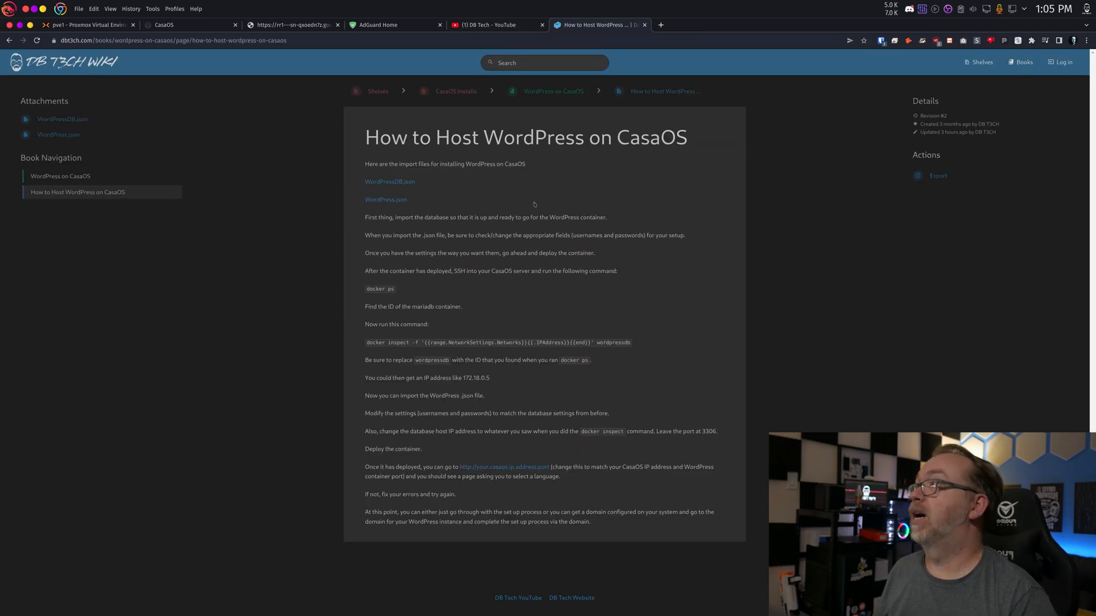
click(62, 118)
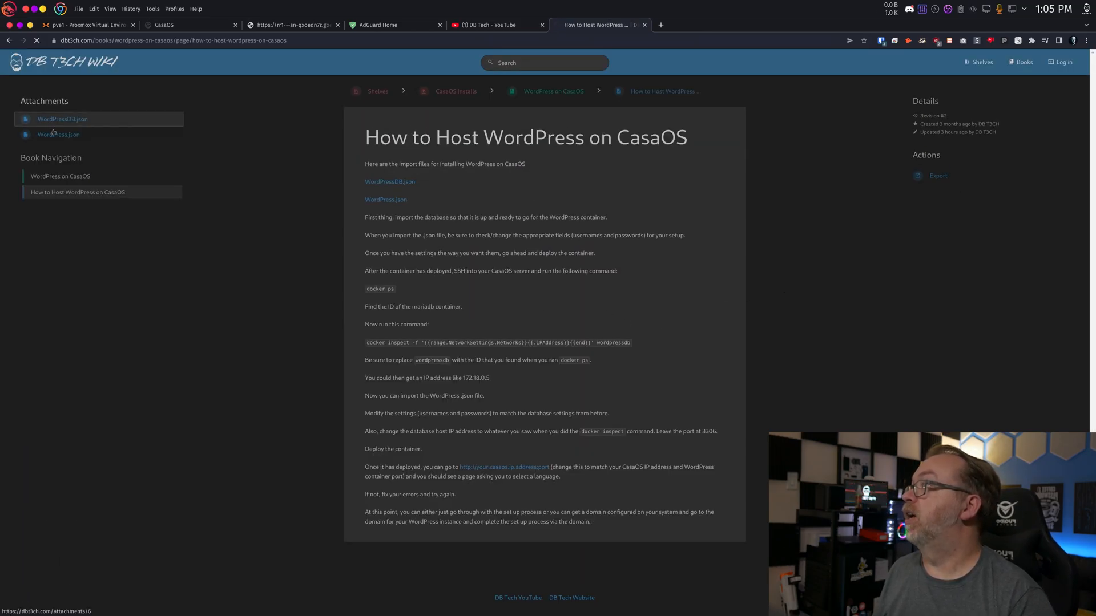
click(58, 135)
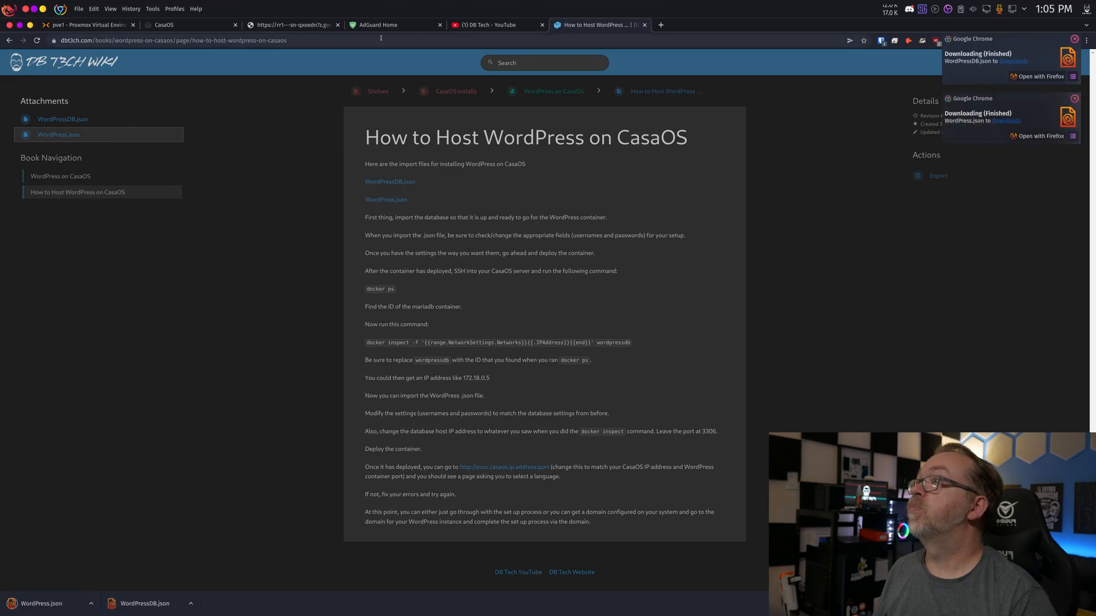
click(189, 24)
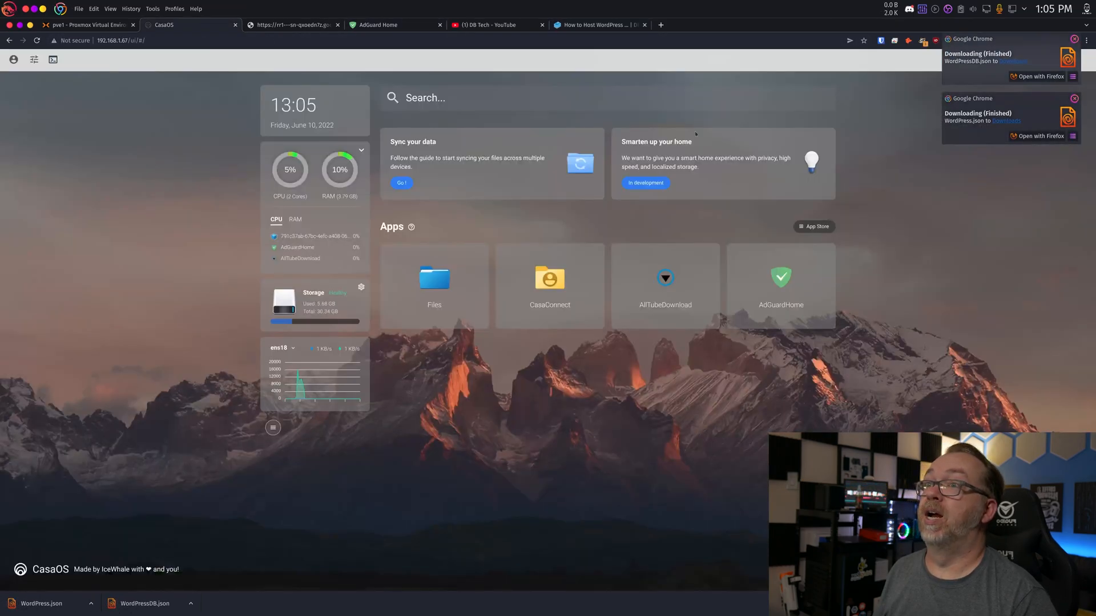
Step: Import WordPressDB.json into a custom install form via the App Store
click(814, 226)
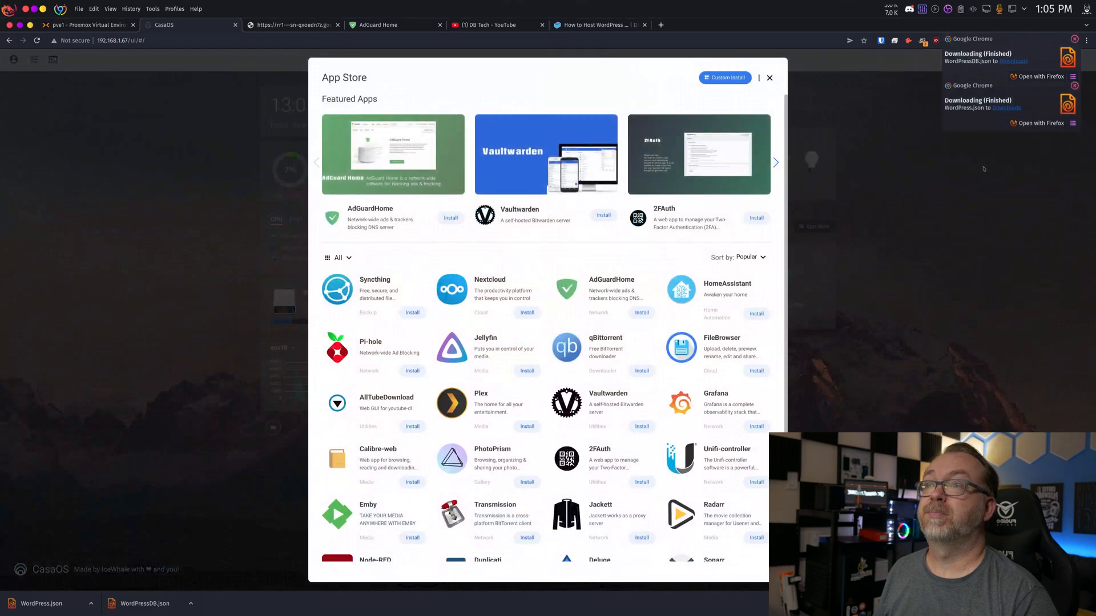
click(723, 78)
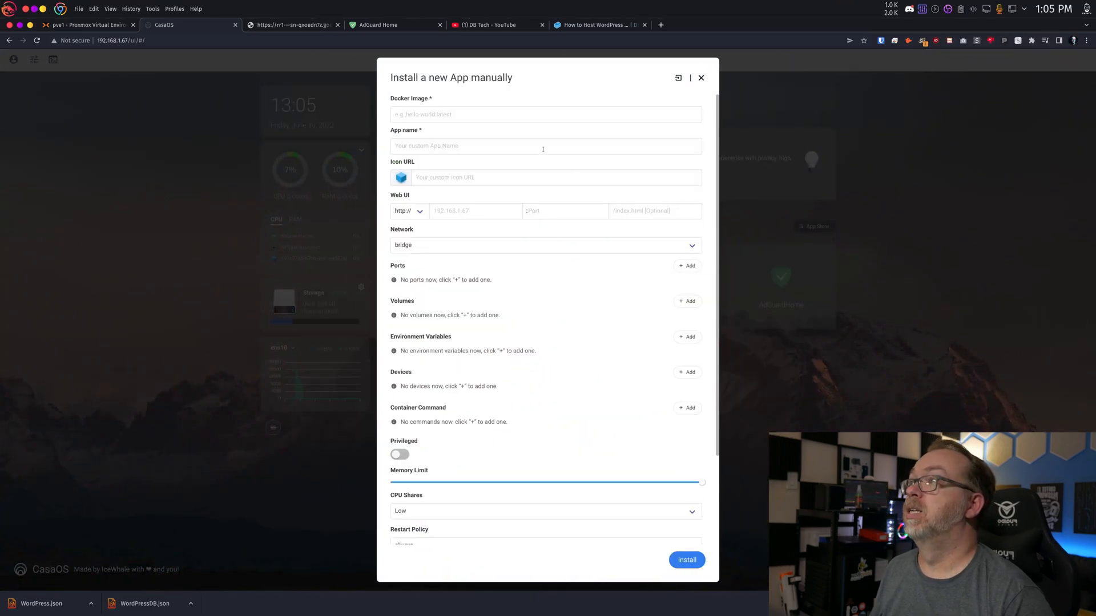
scroll(down, 3)
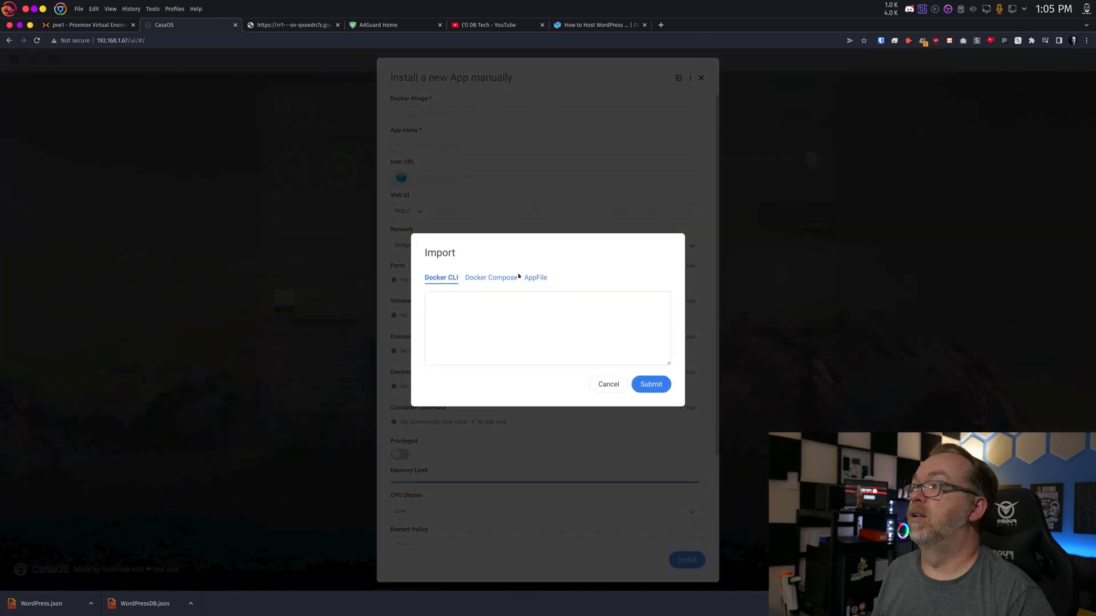
click(535, 277)
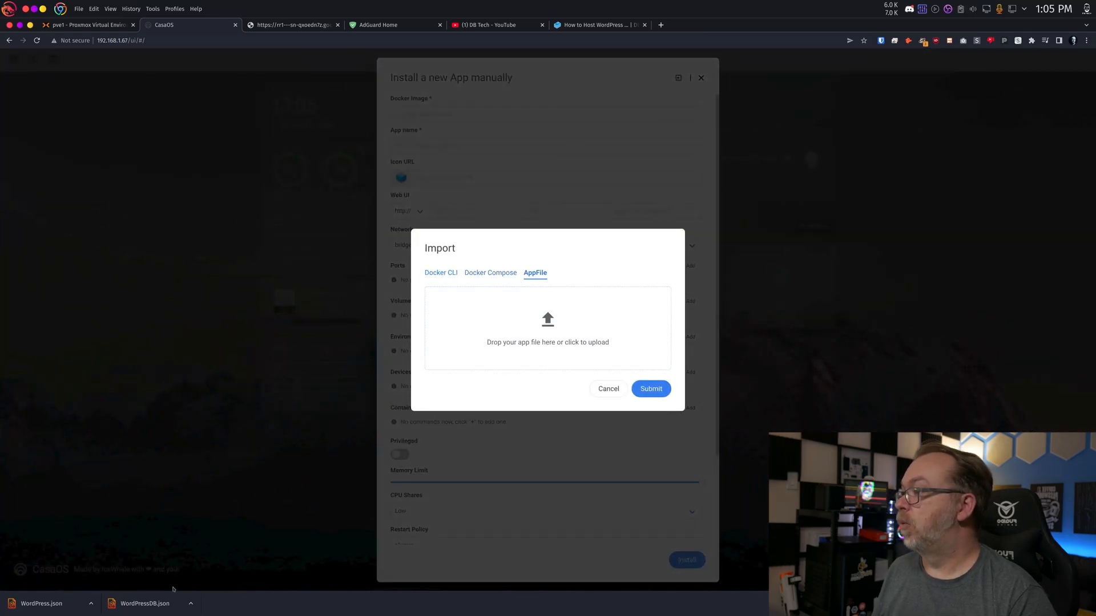
click(547, 328)
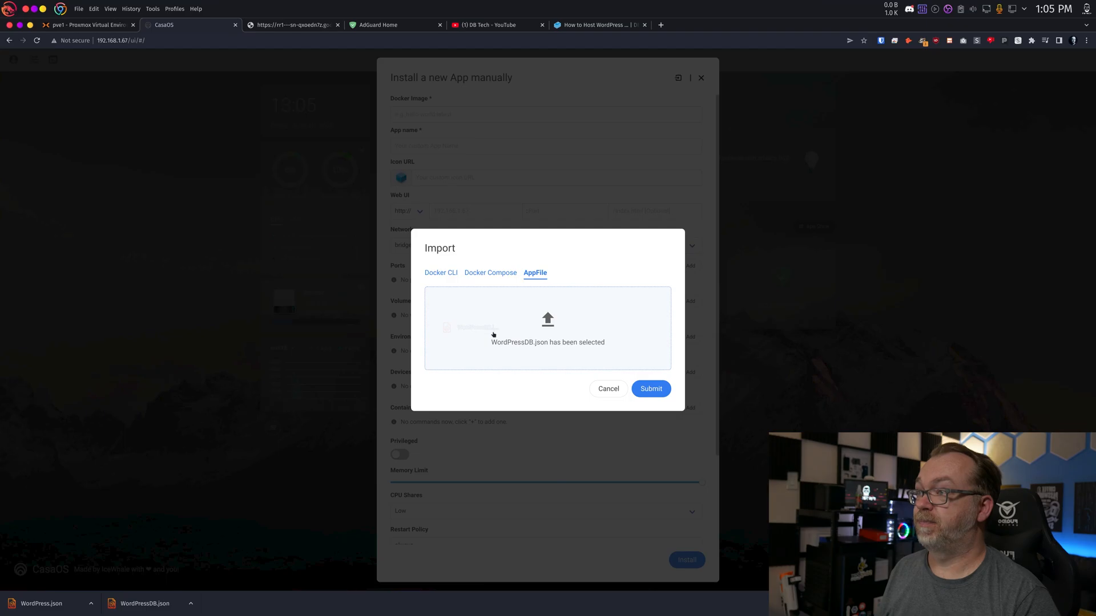
click(649, 388)
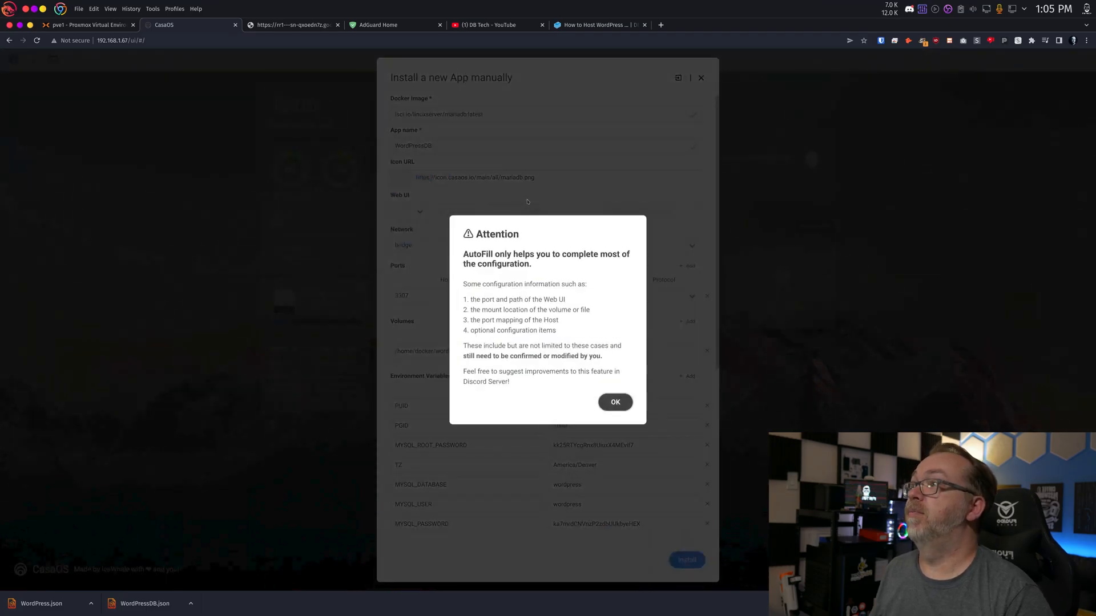
mouse_move(563, 382)
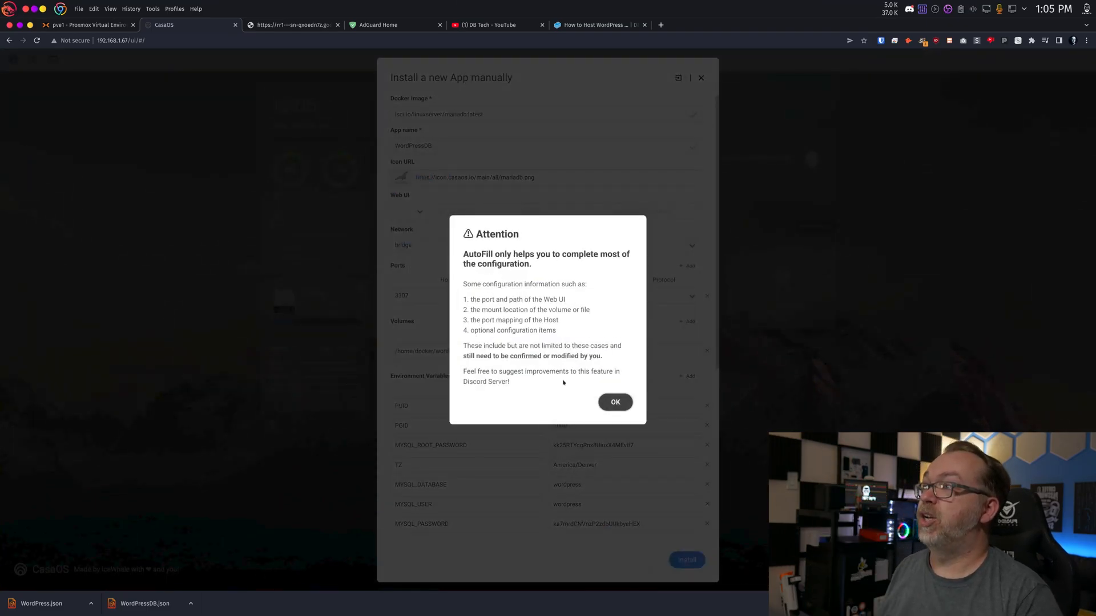
Step: Accept the autofill notice and install the MariaDB app, continuing in background
click(614, 402)
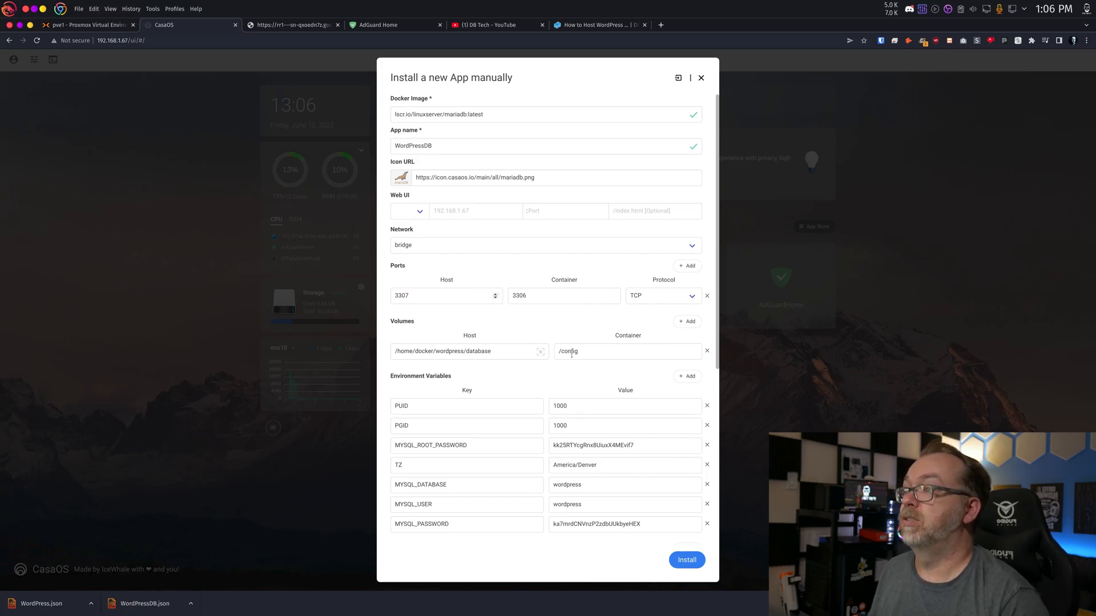
click(687, 560)
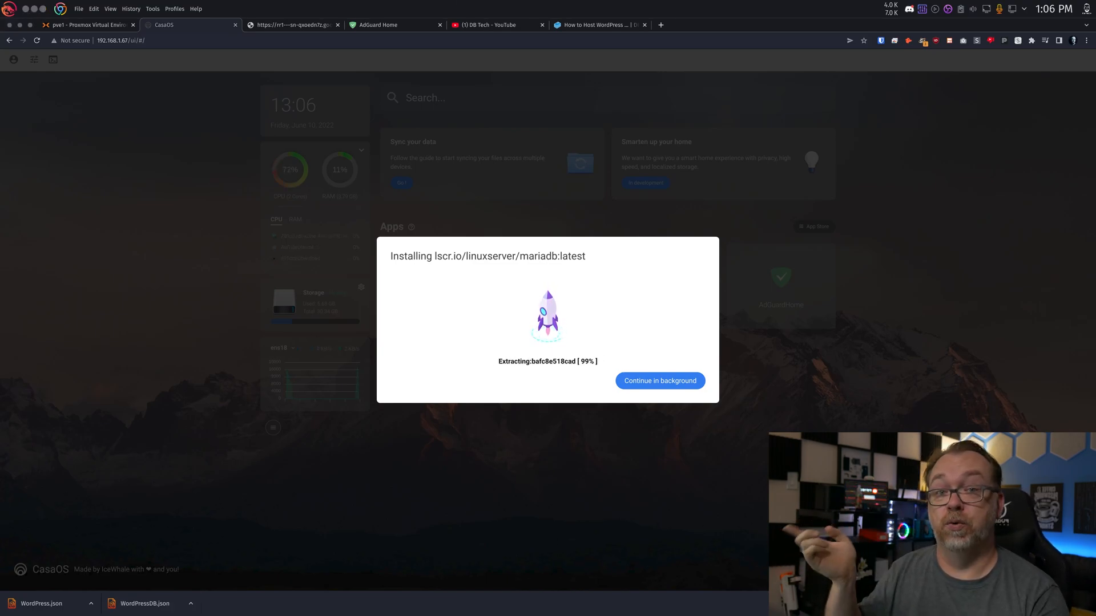
click(659, 381)
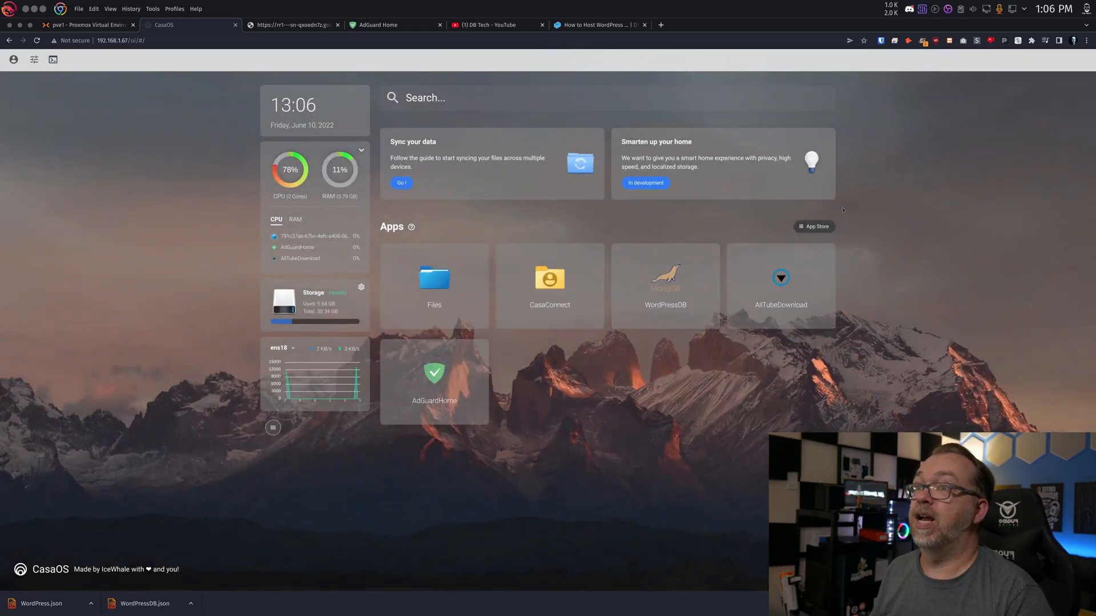
Step: Import WordPress.json into a custom install form and accept the autofill notice
click(814, 226)
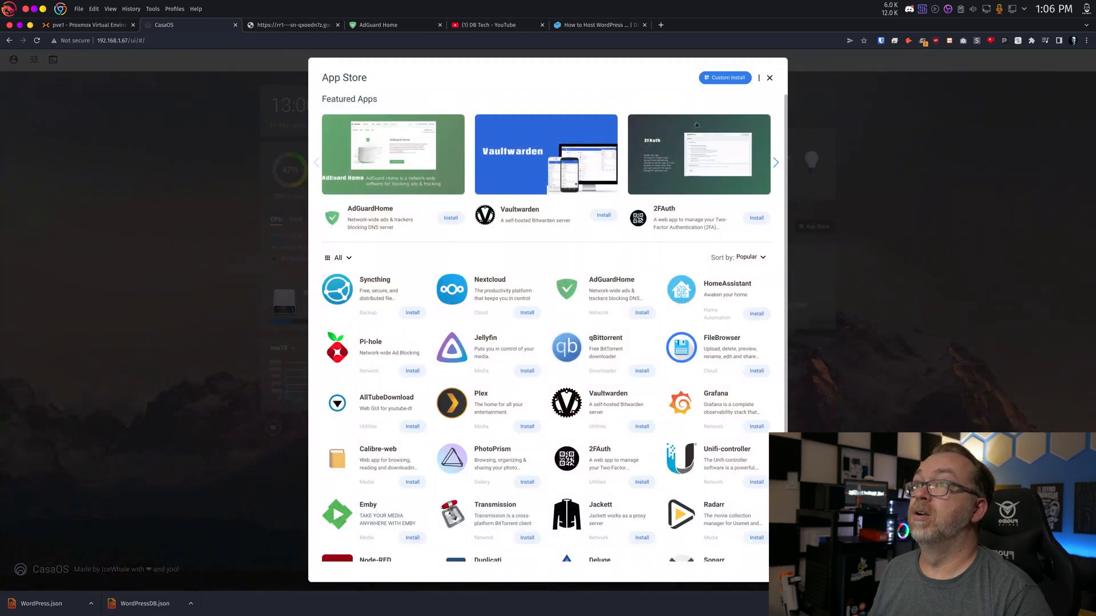
click(723, 77)
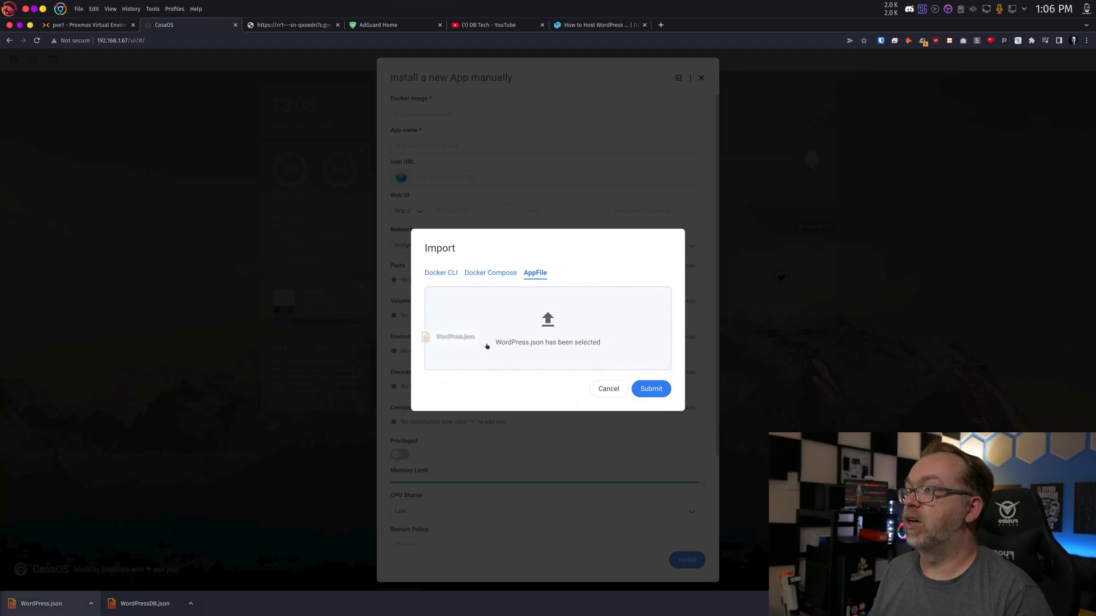
click(650, 388)
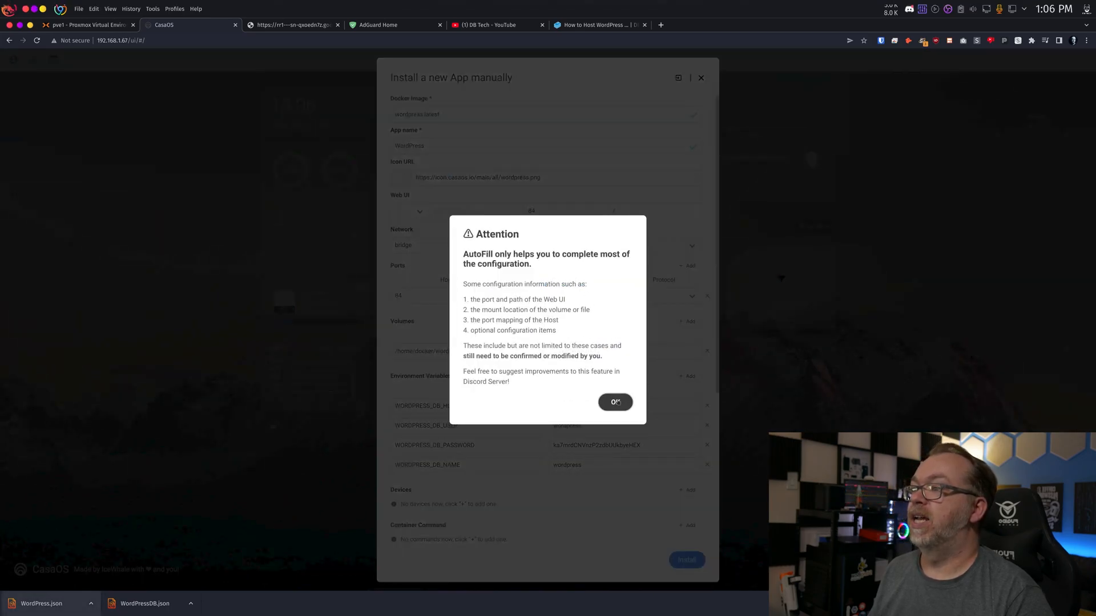
click(614, 402)
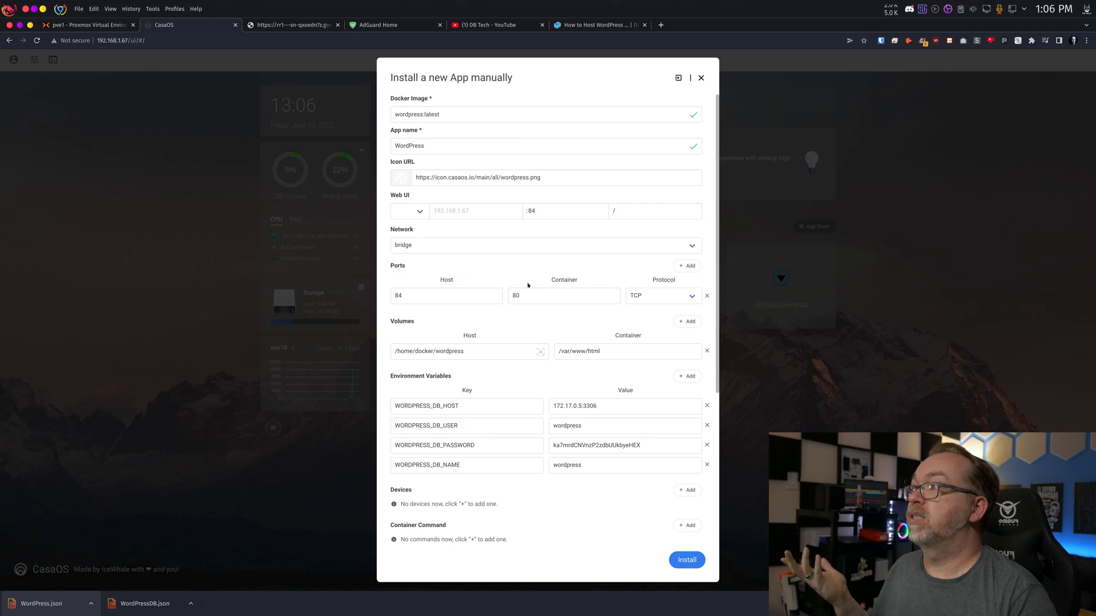
mouse_move(615, 494)
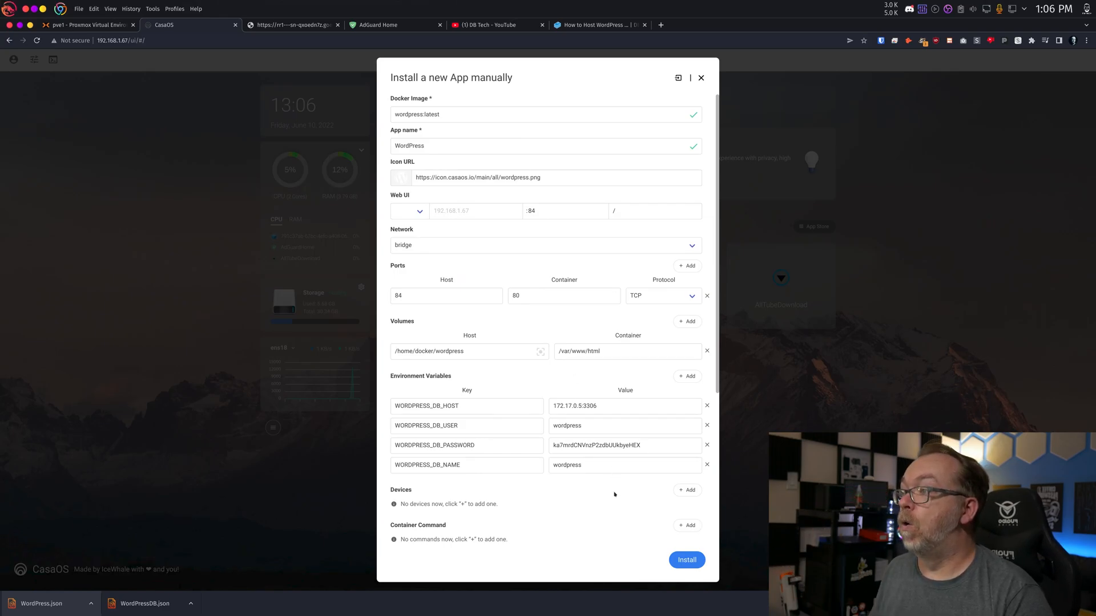
mouse_move(642, 529)
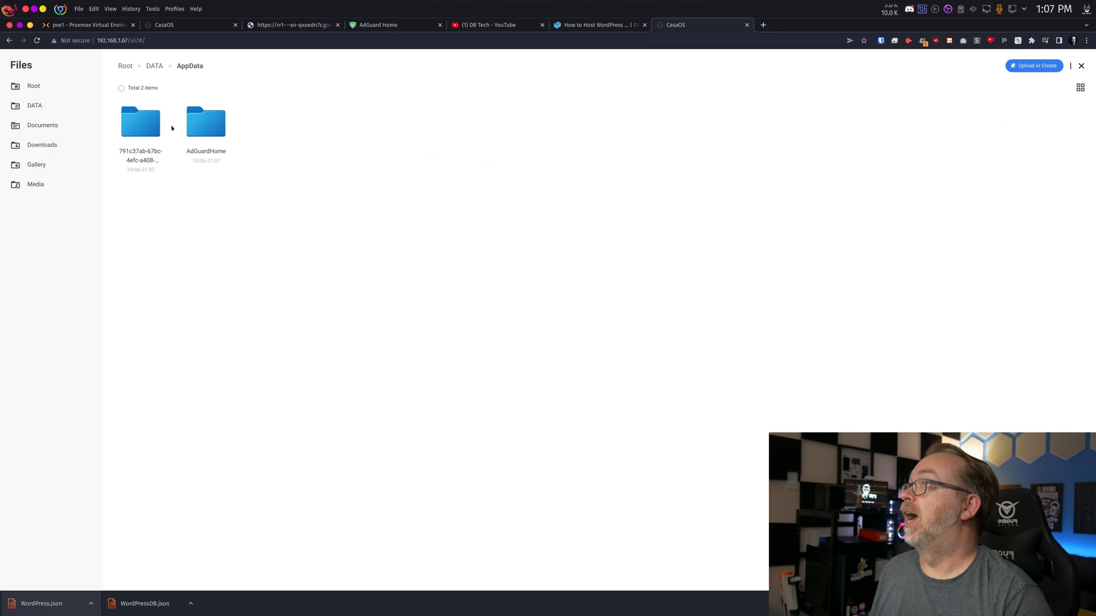
mouse_move(254, 197)
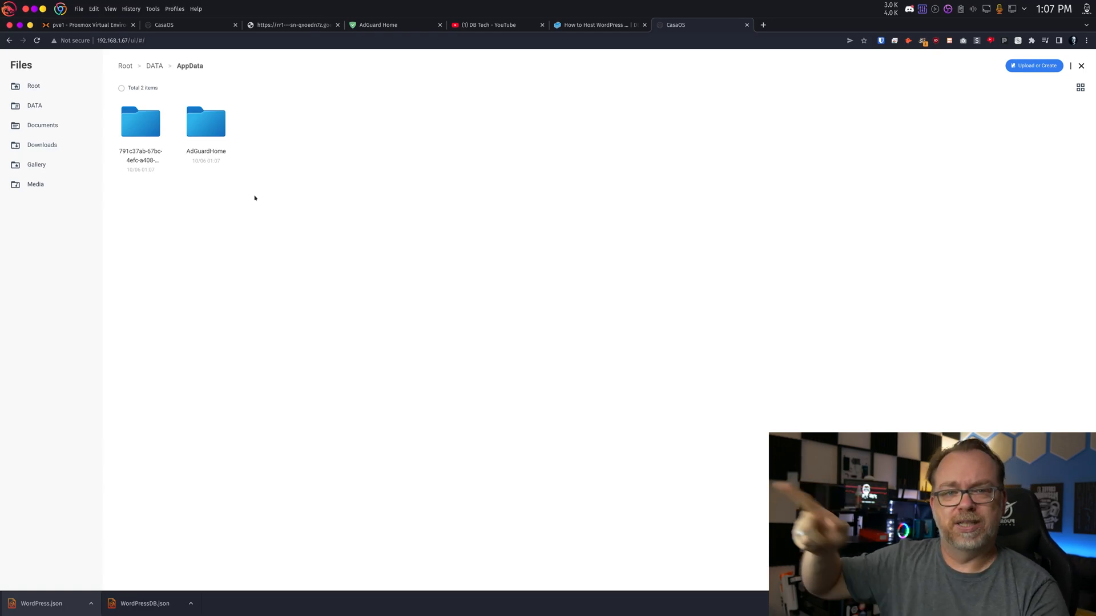
mouse_move(275, 180)
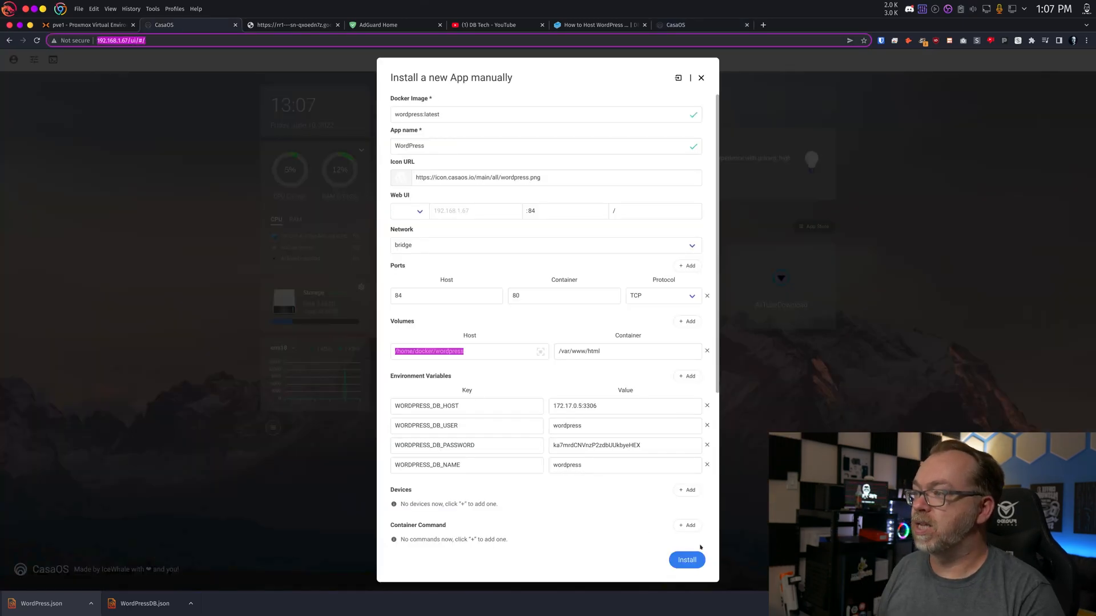
Step: Install the WordPress container named WP in the background and launch it from its dashboard tile
click(686, 559)
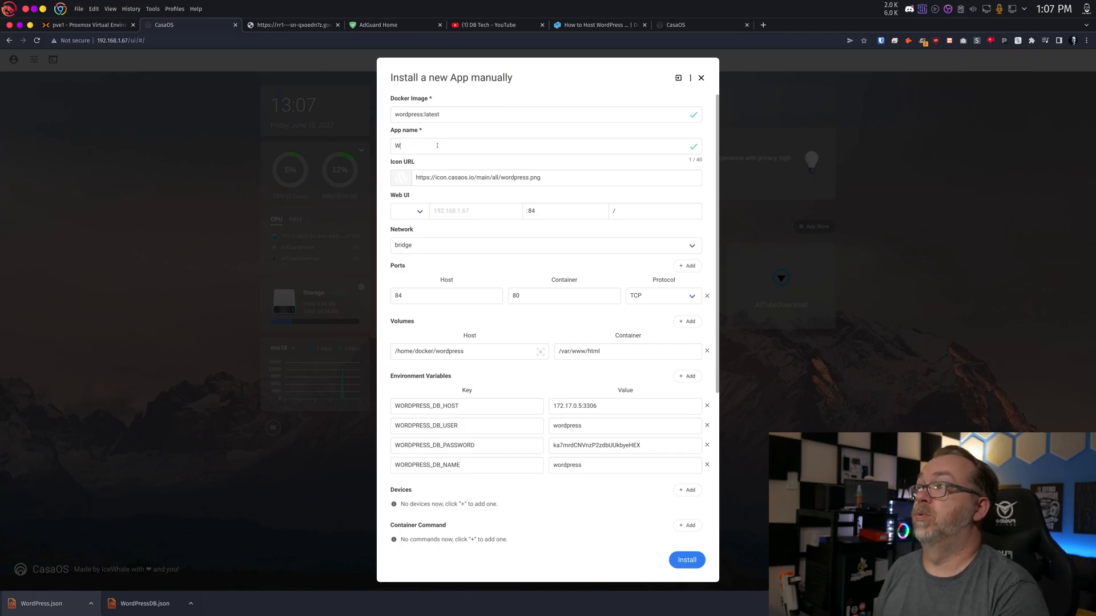
click(686, 559)
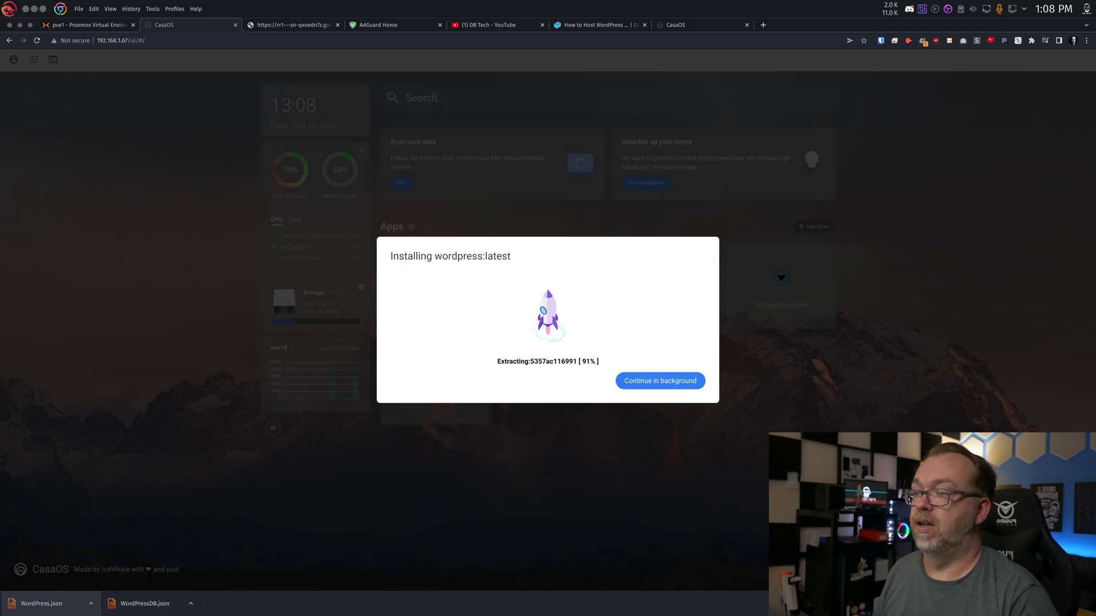
click(658, 382)
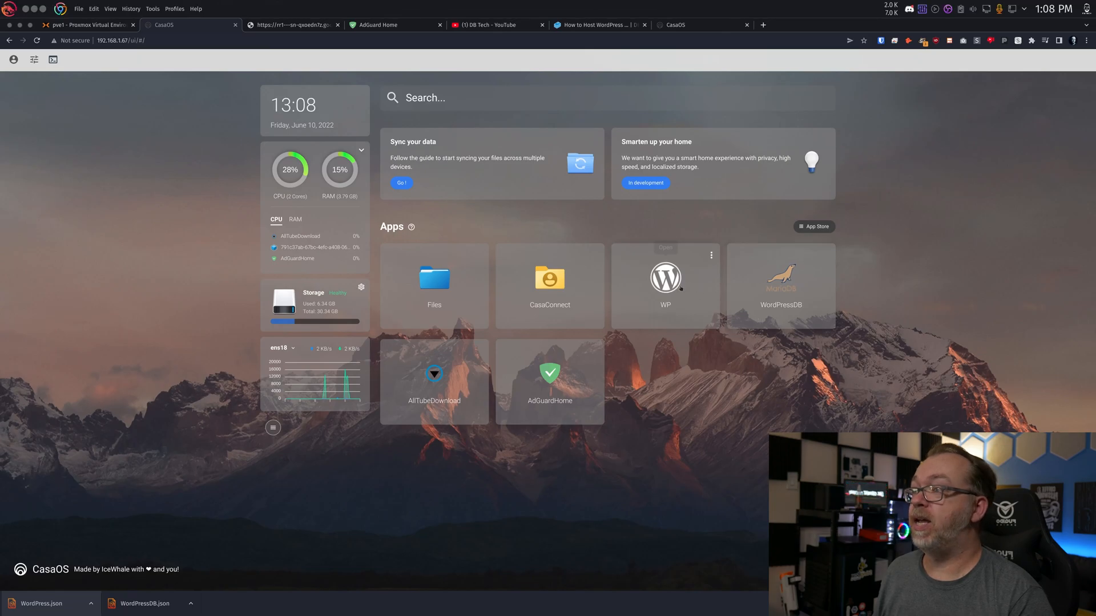
click(664, 277)
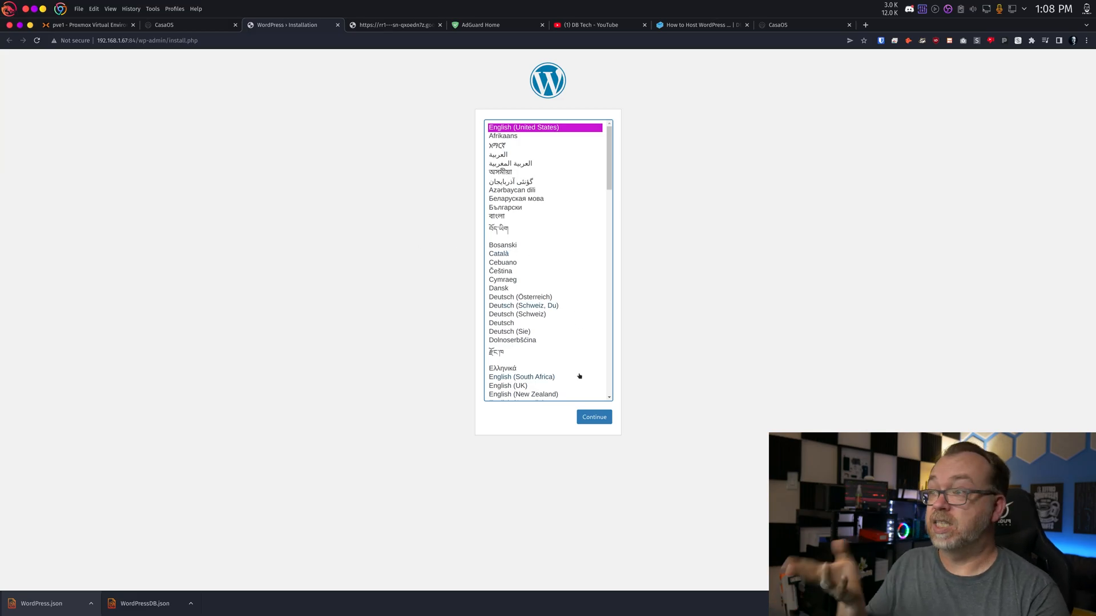
Step: Keep English, set site title CasaWP and username dbtech, install WordPress and log in
click(593, 417)
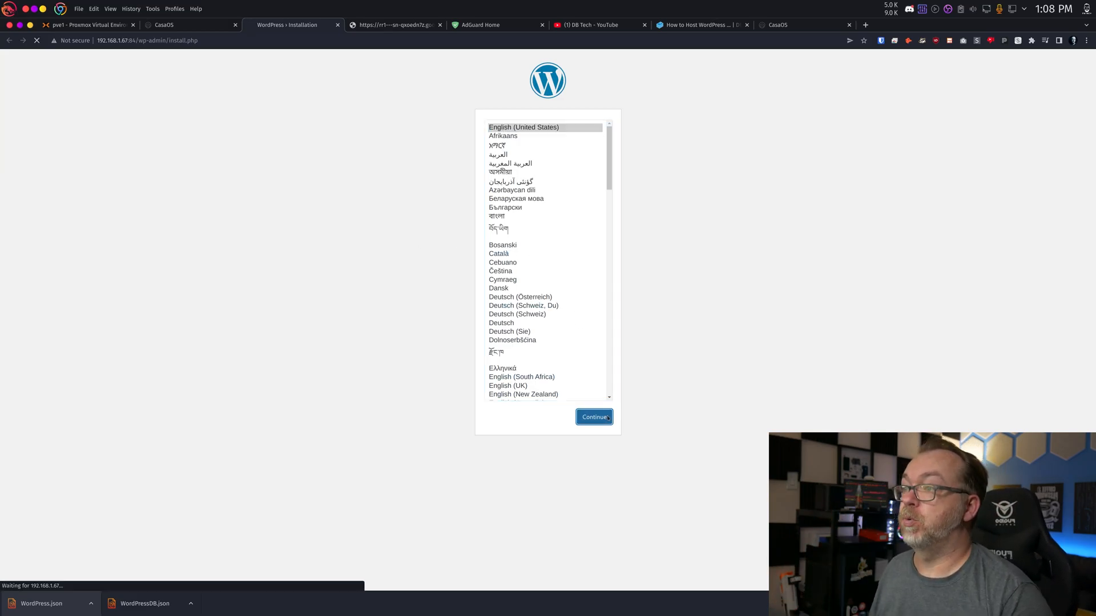
click(593, 418)
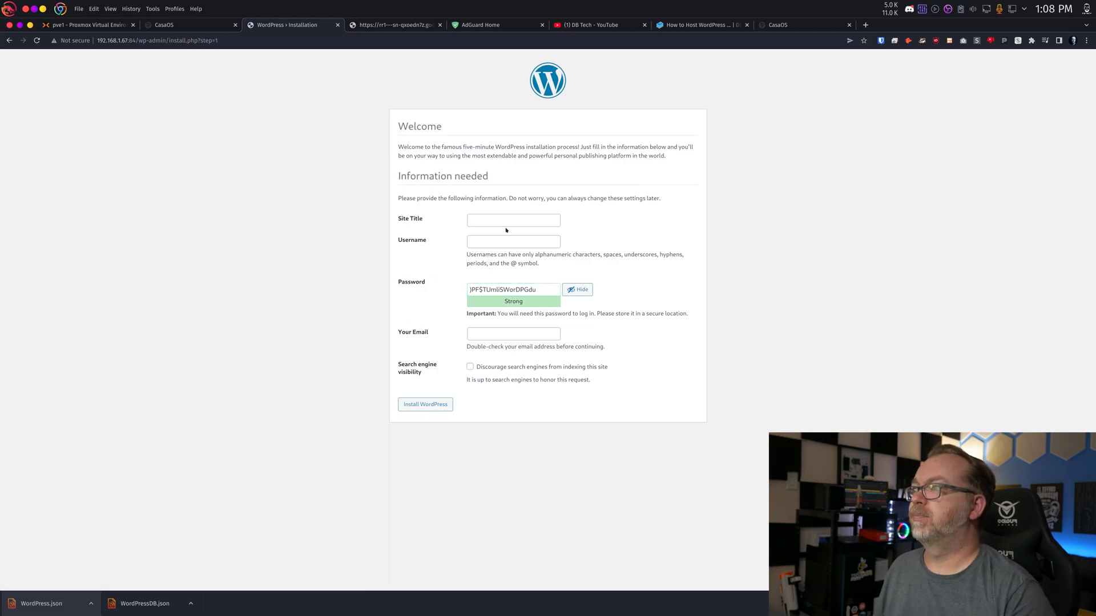
text(Cas)
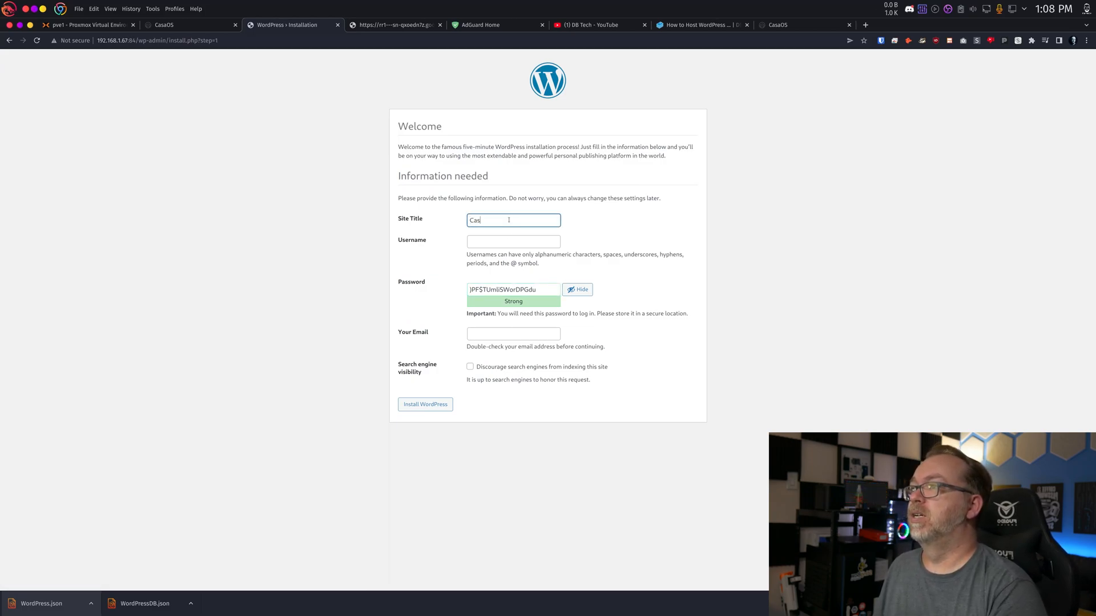
text(dbte)
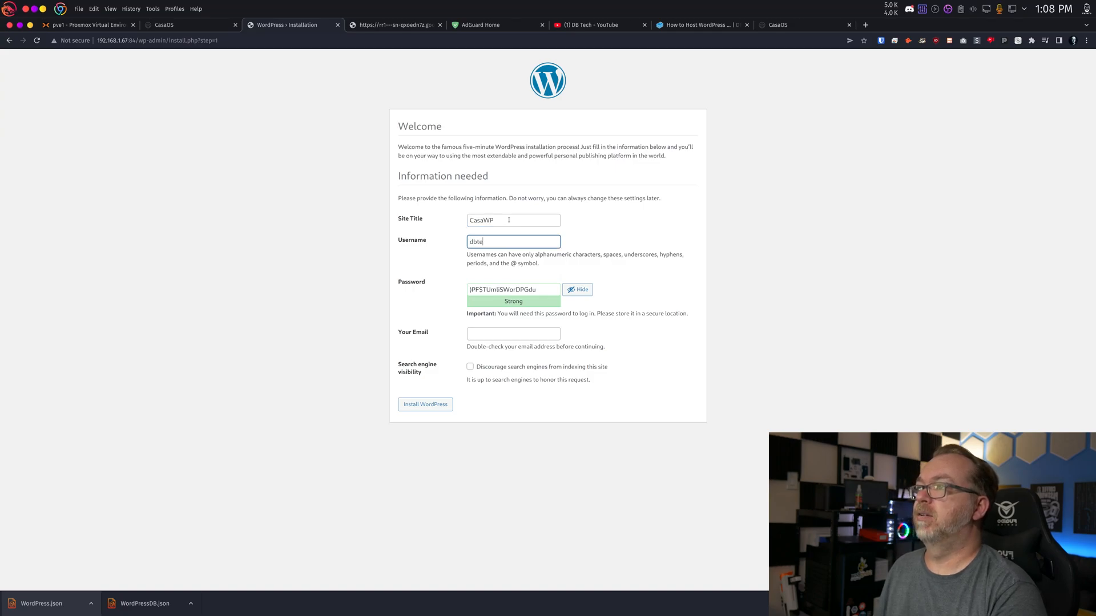
click(424, 404)
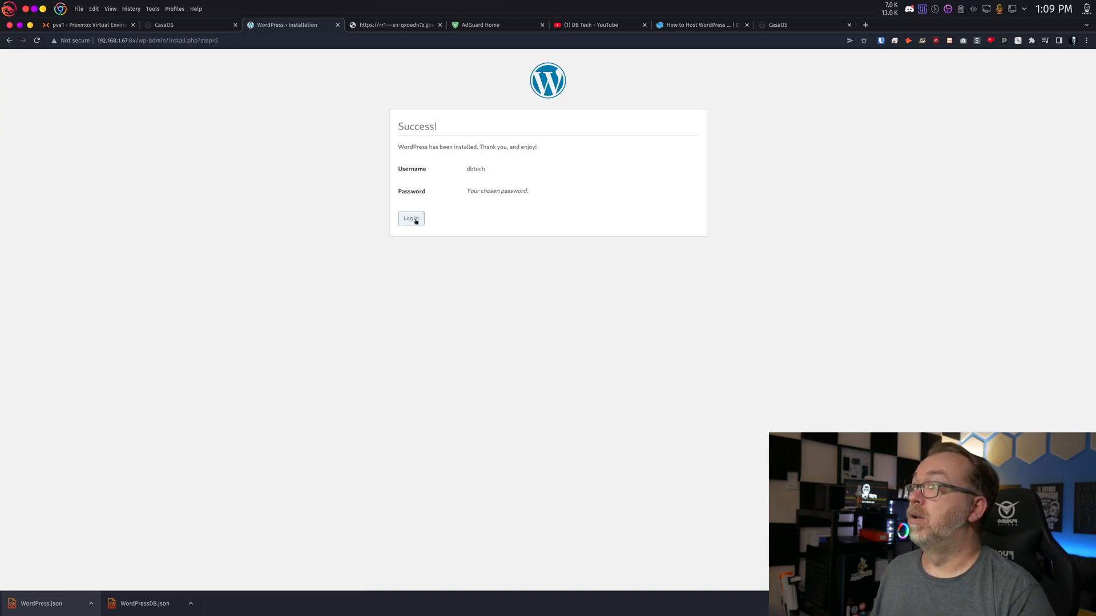
click(411, 218)
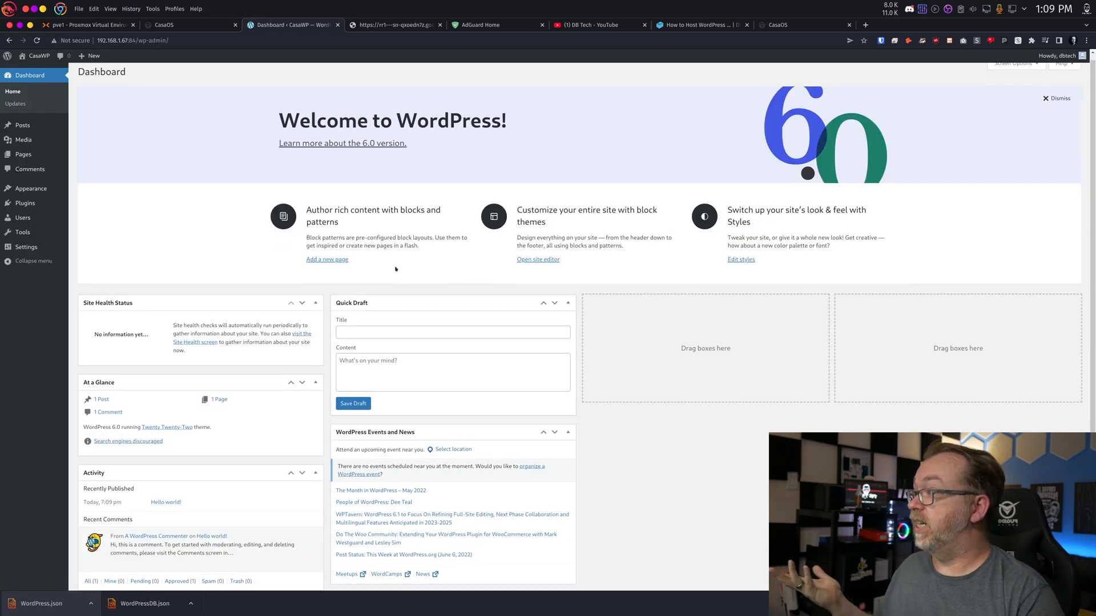
Step: Visit the live CasaWP site from the dashboard, showing the Hello world! post
scroll(down, 3)
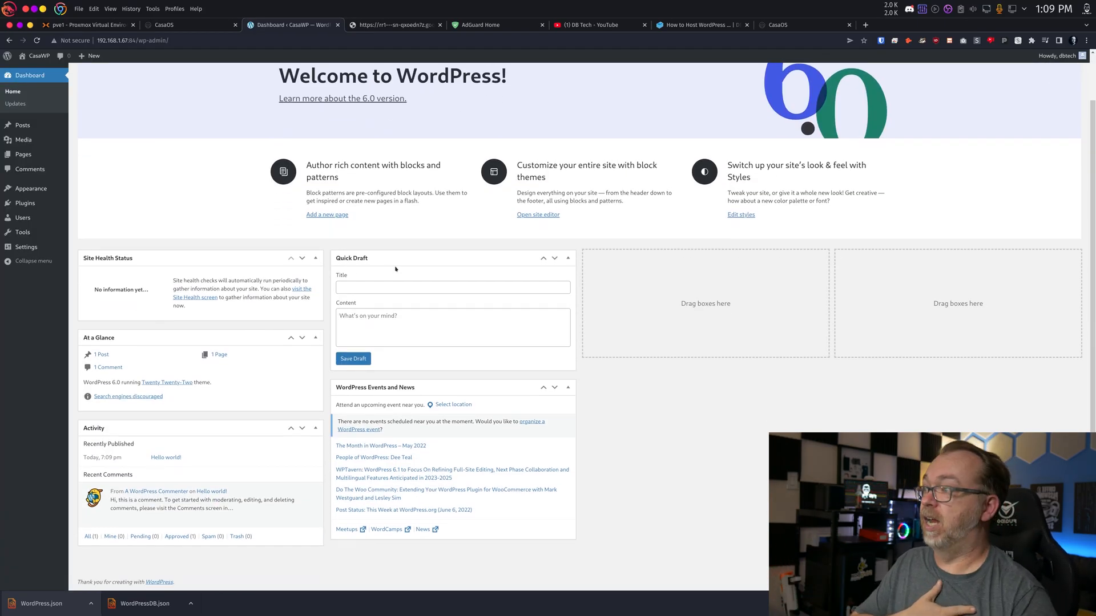
scroll(up, 3)
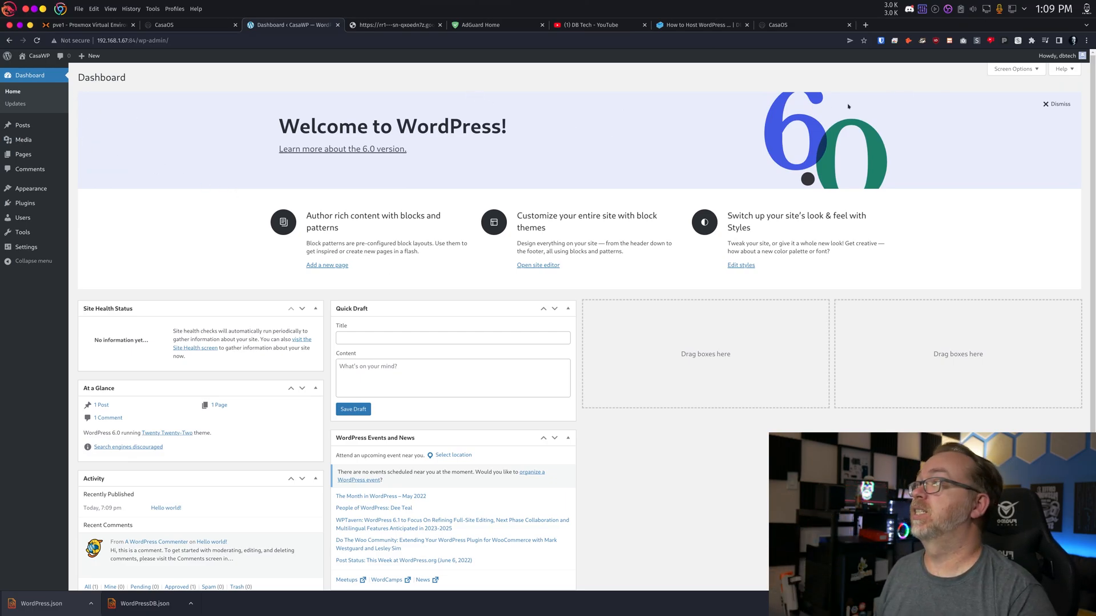
click(38, 54)
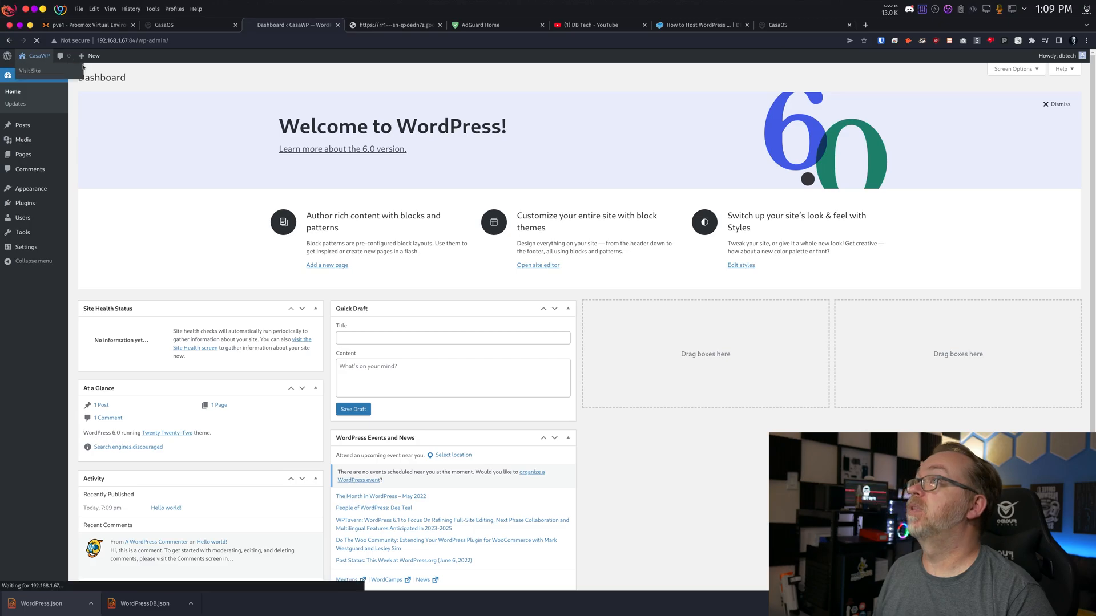
click(29, 71)
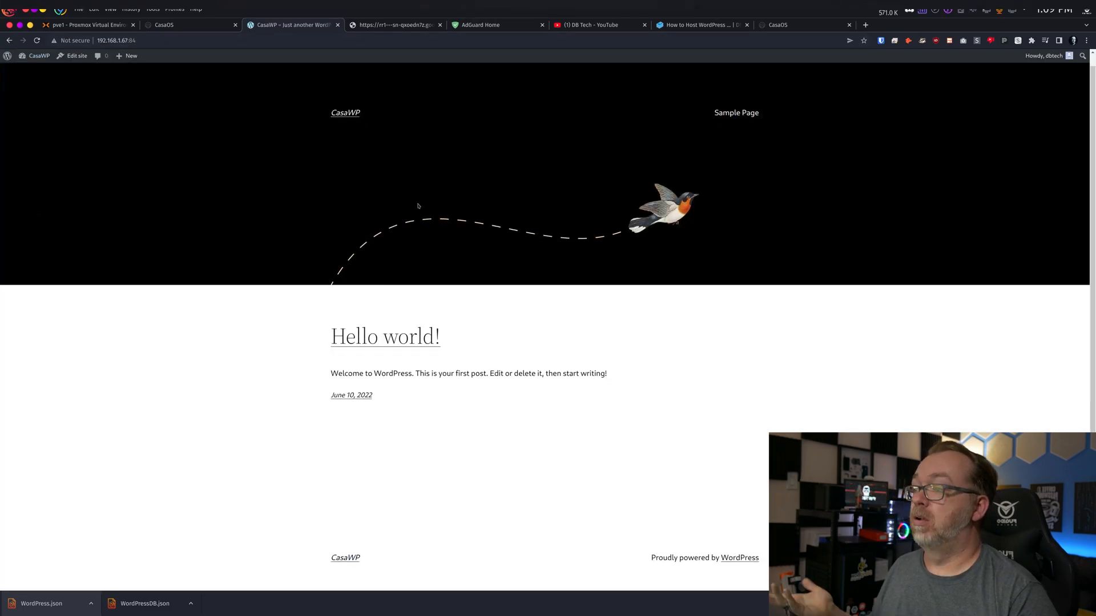